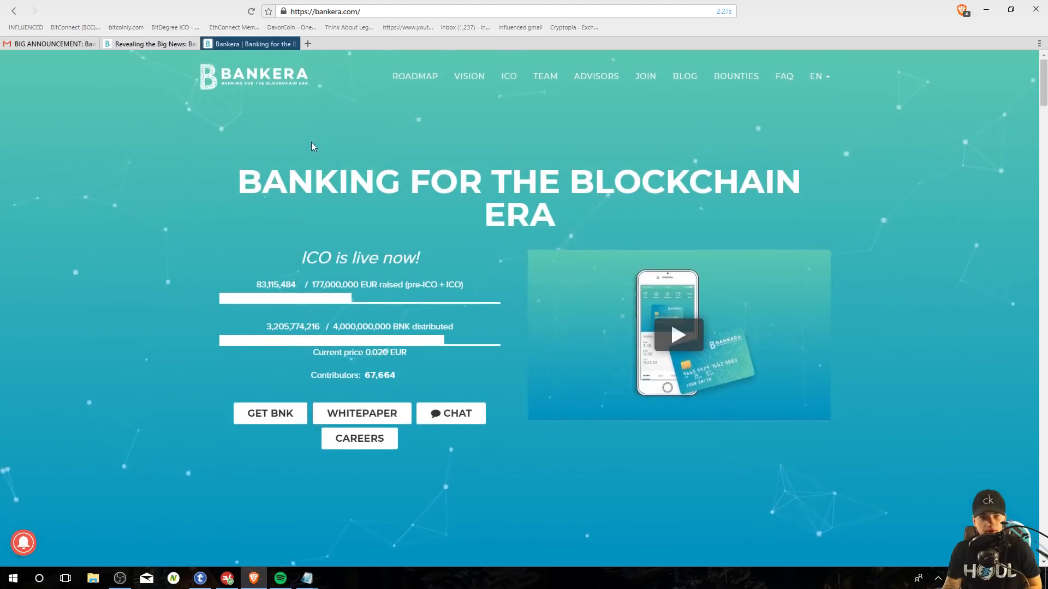
mouse_move(530, 67)
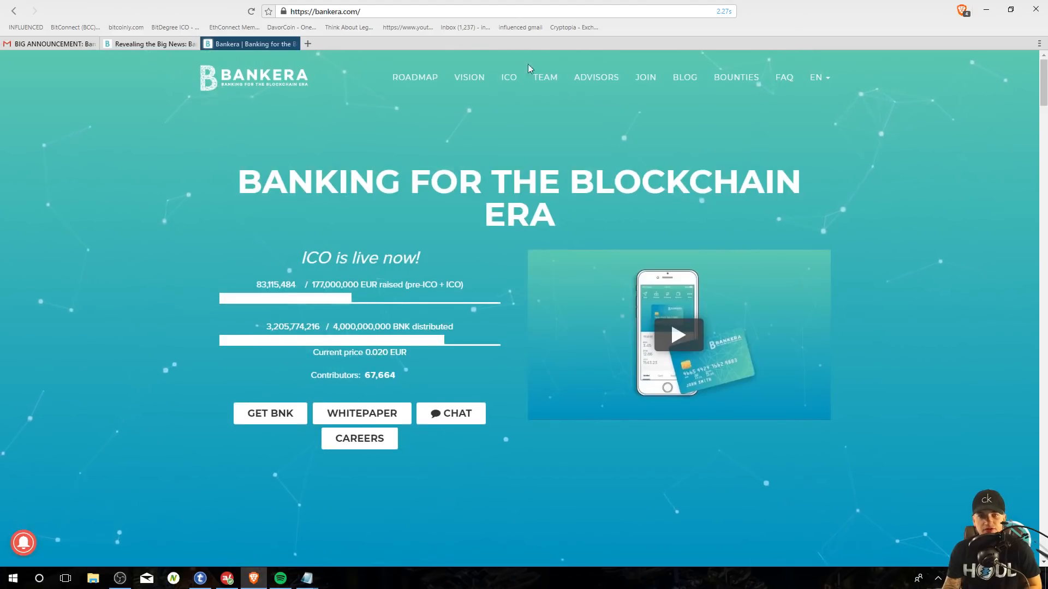
Step: Jump to Bankera's ICO BNK price table, then scroll down to the Advisors section
click(509, 77)
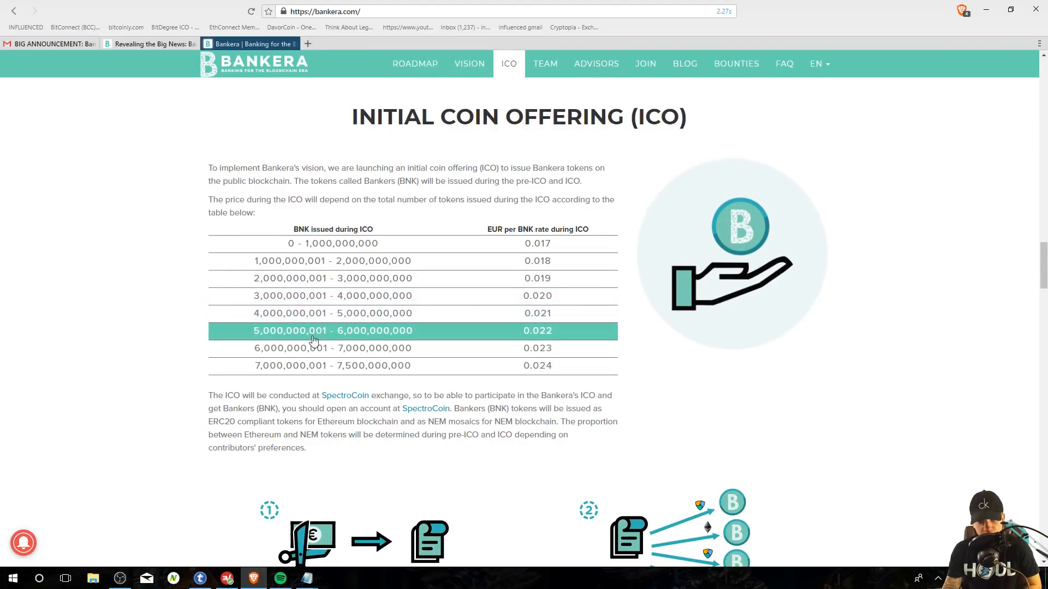
mouse_move(306, 371)
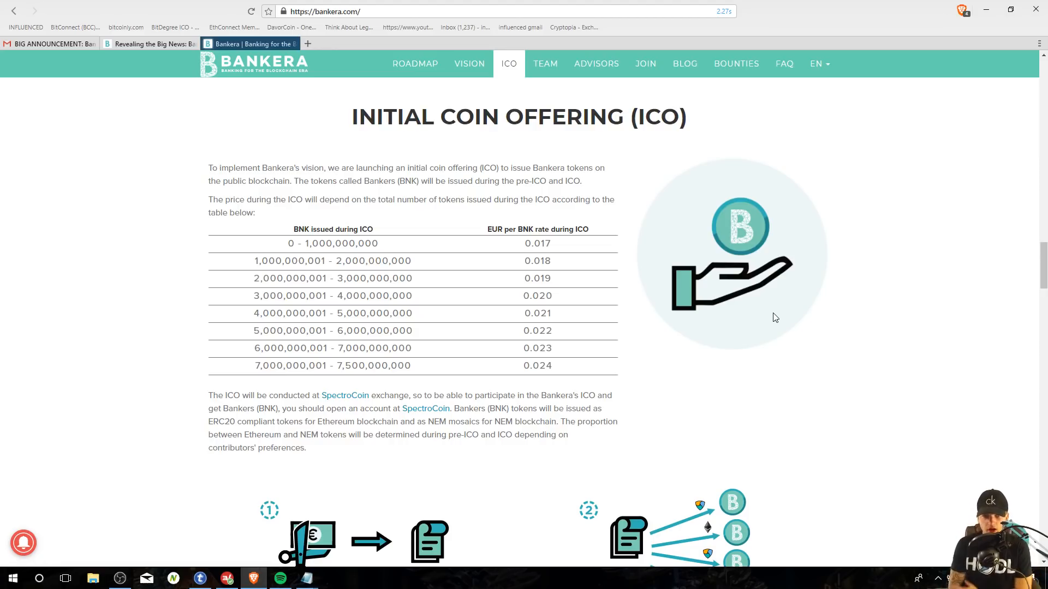
mouse_move(344, 321)
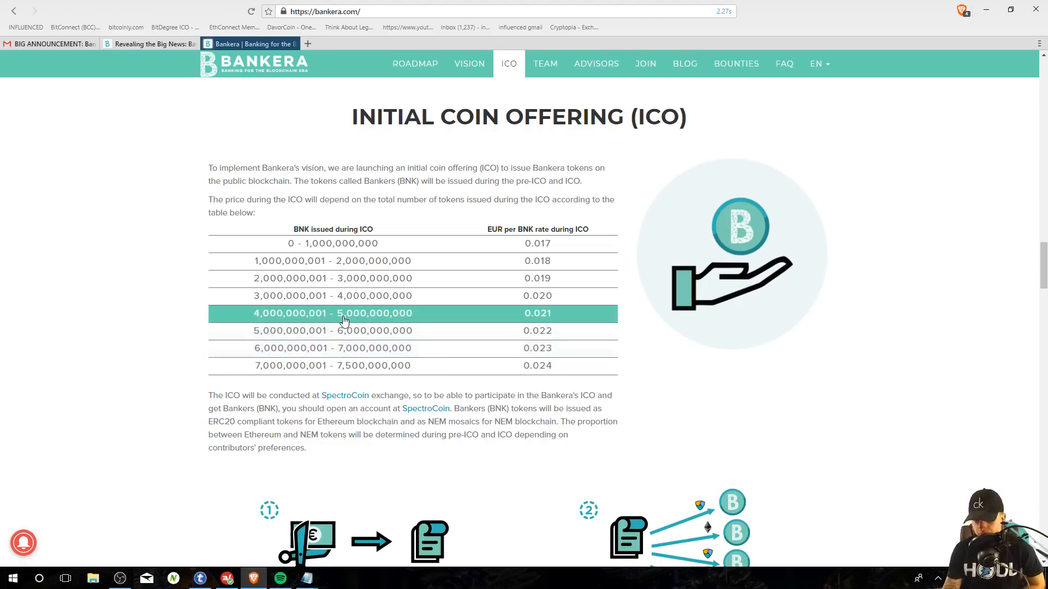
mouse_move(453, 296)
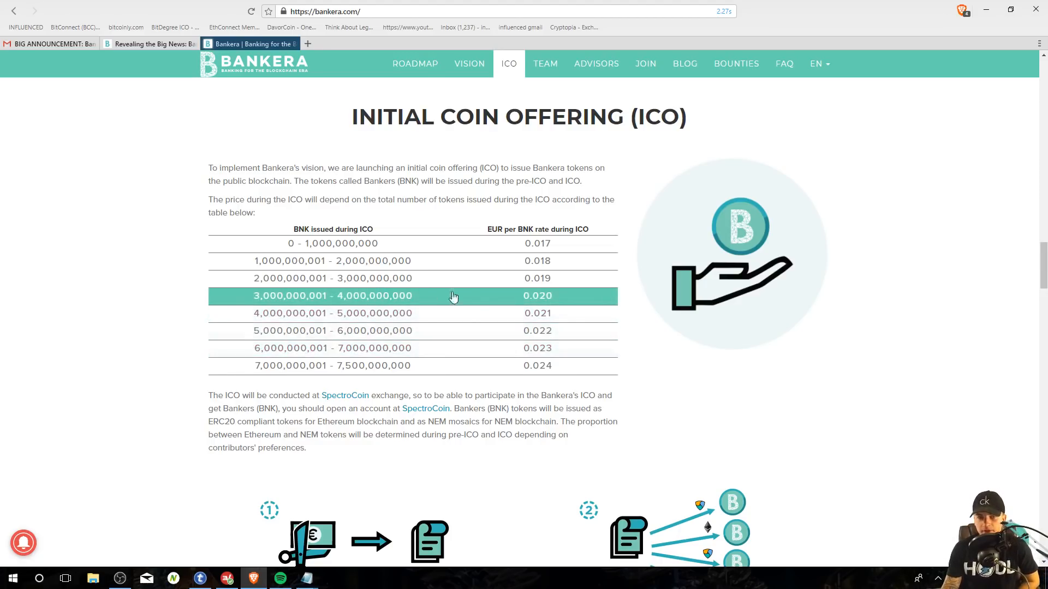
mouse_move(437, 473)
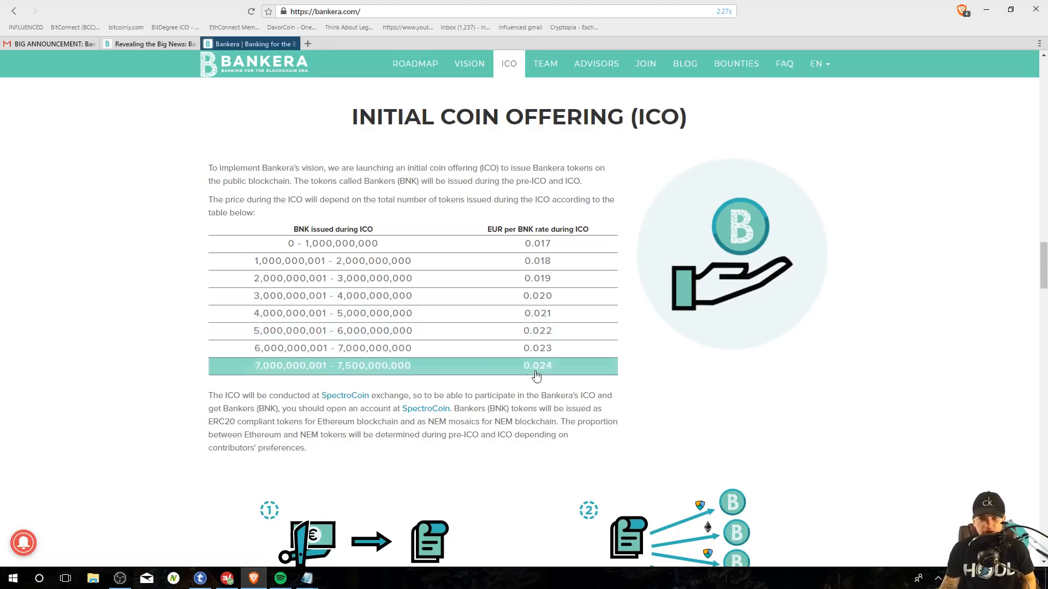
scroll(down, 3)
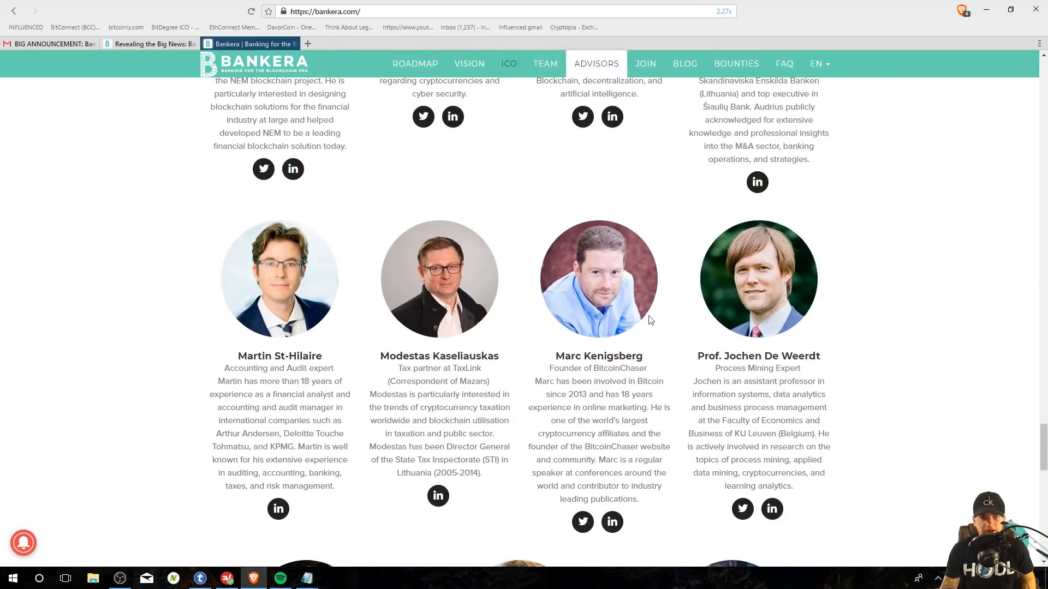
Step: Review Bankera's announcement email in Gmail, then open the bank-acquisition blog post
click(50, 43)
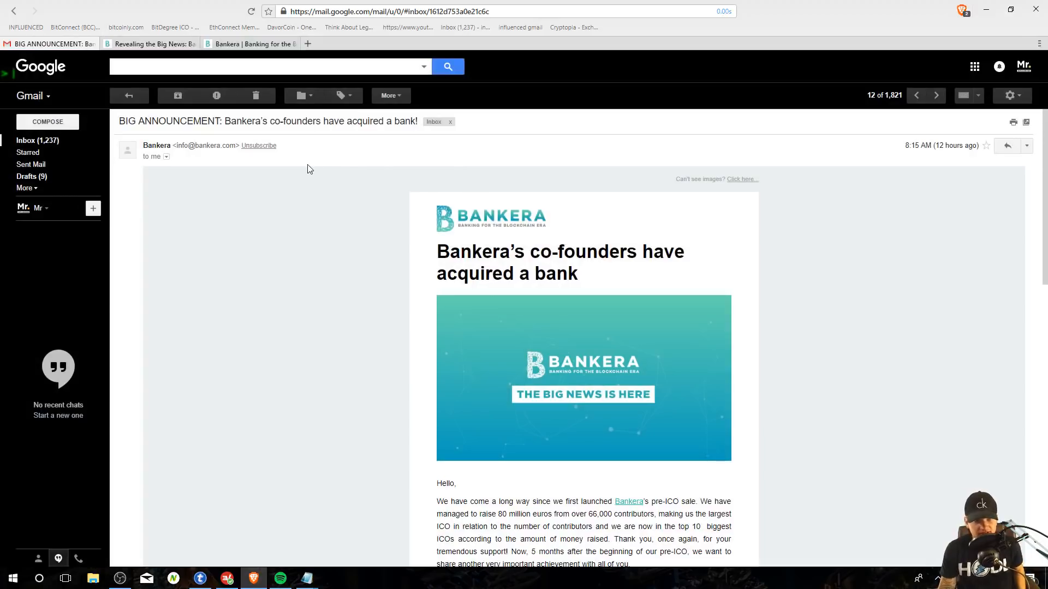
mouse_move(328, 158)
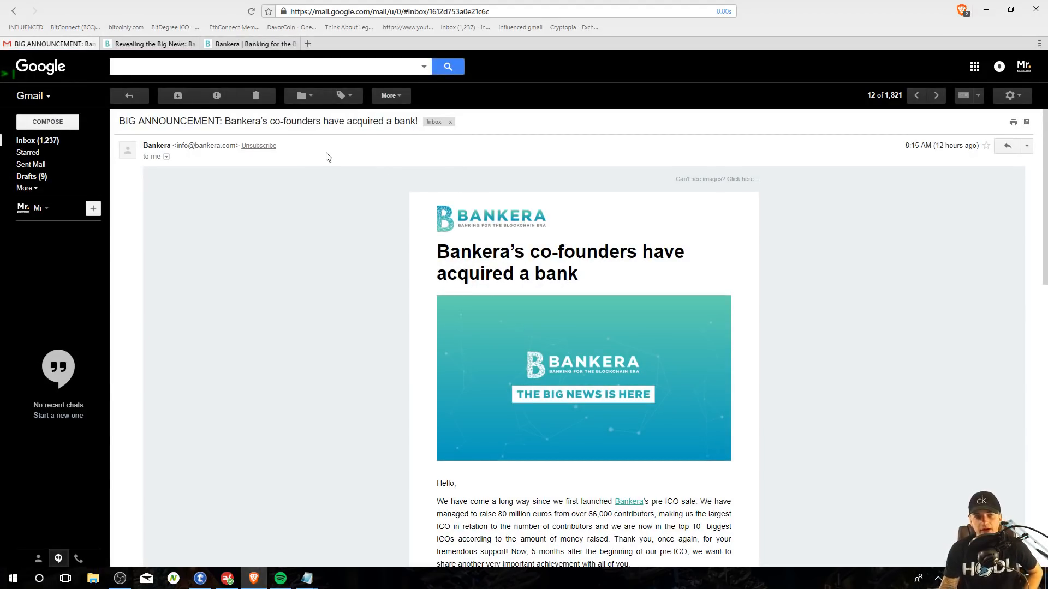
click(147, 44)
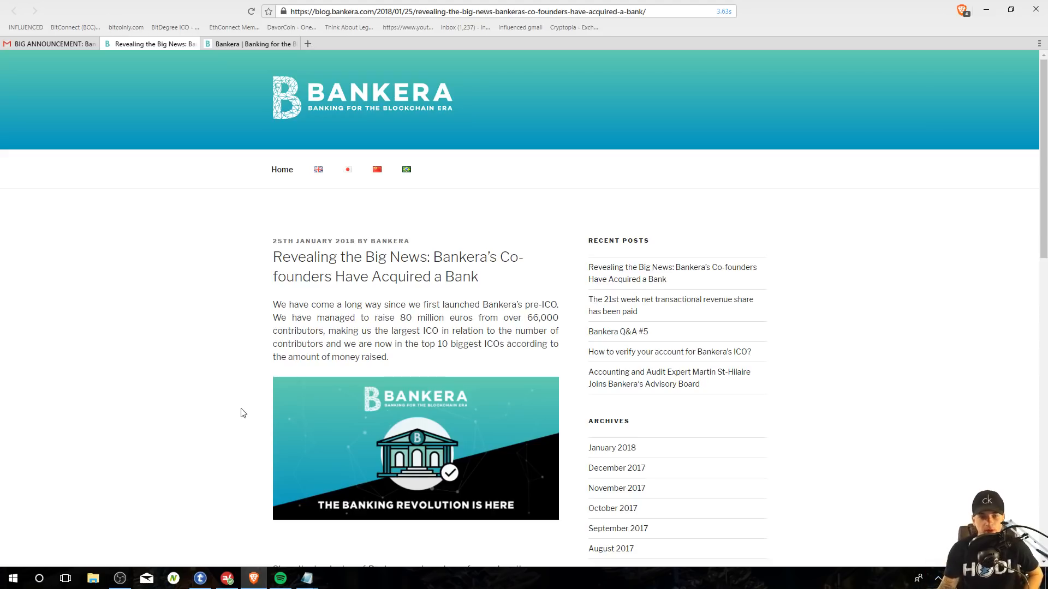
mouse_move(403, 370)
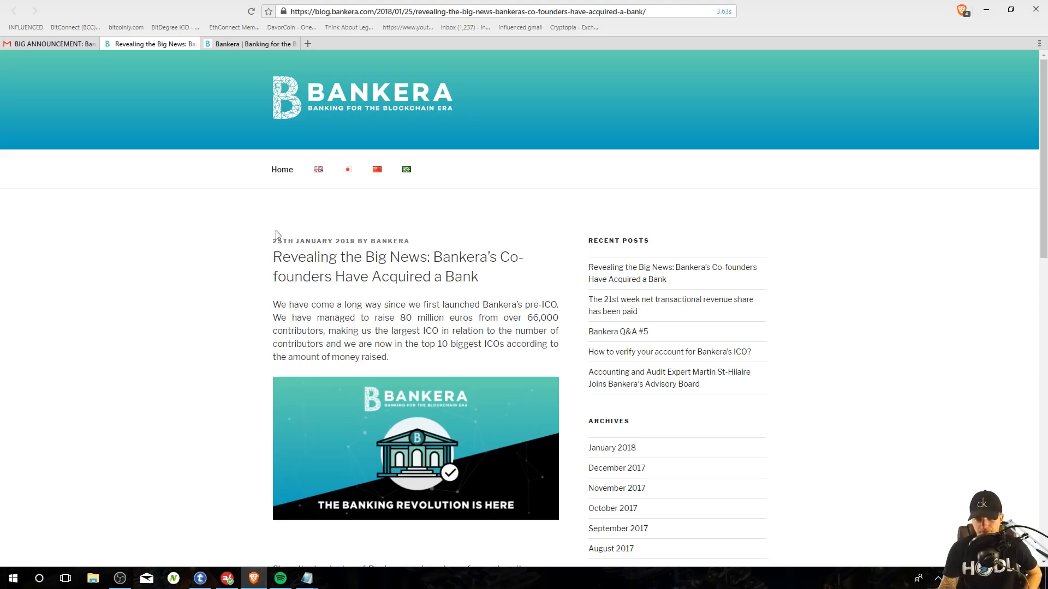
mouse_move(215, 317)
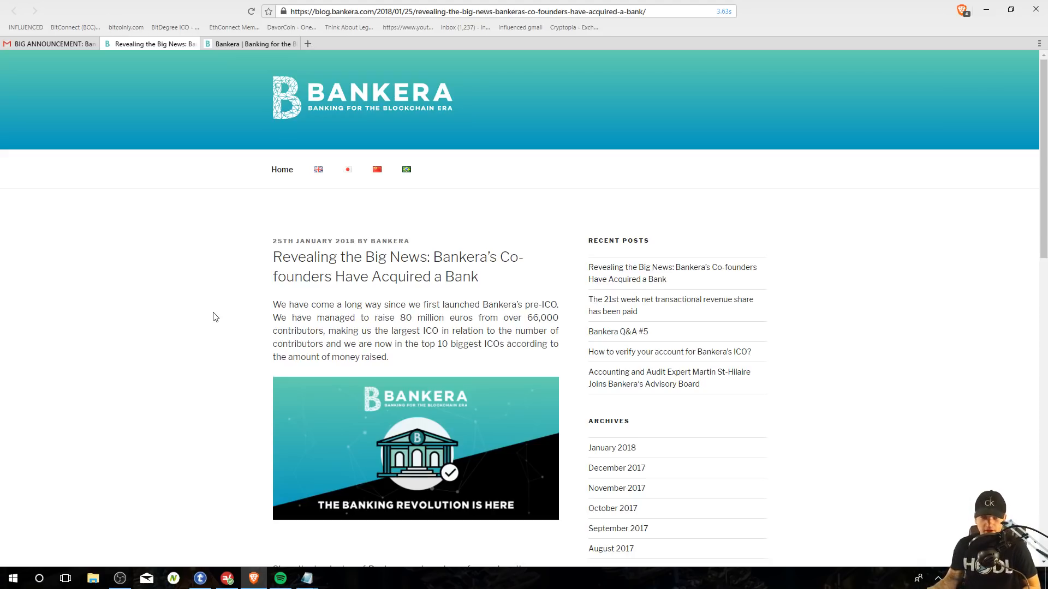
mouse_move(824, 260)
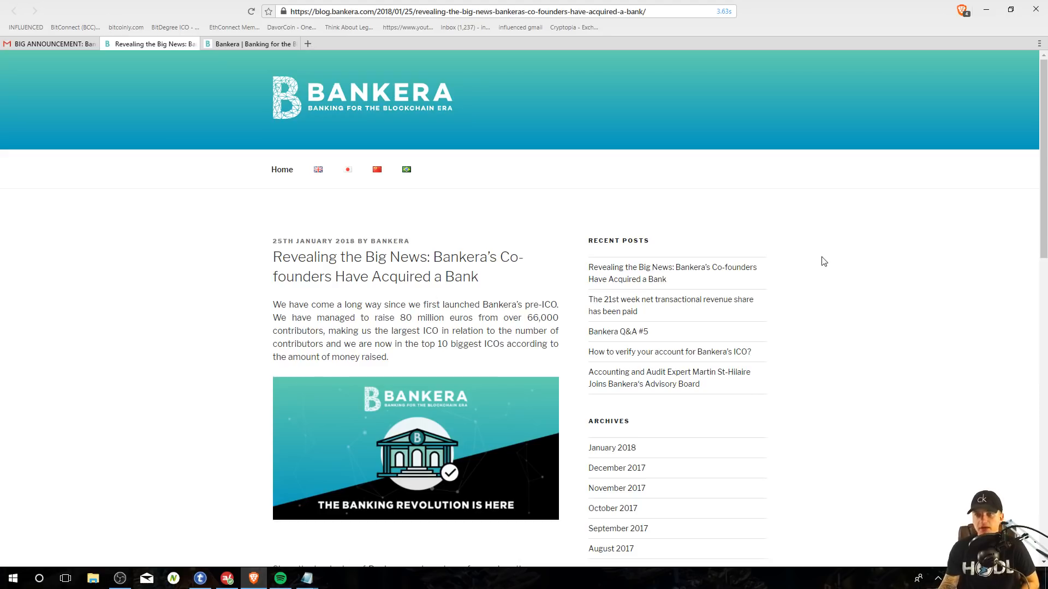
mouse_move(452, 332)
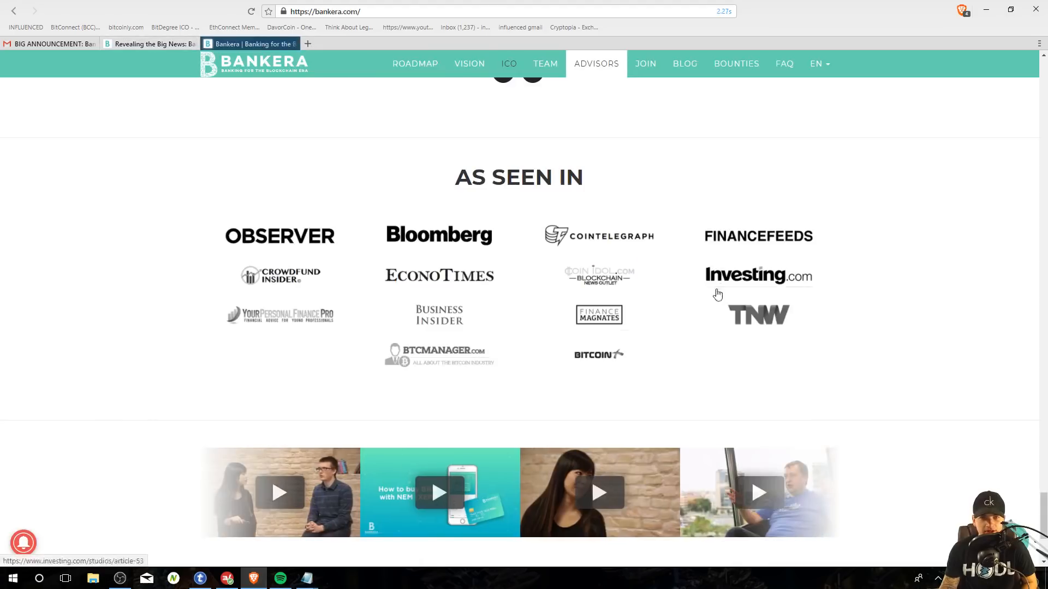
Step: Return to the ICO price table and scroll through the advisors, press mentions and videos
click(545, 63)
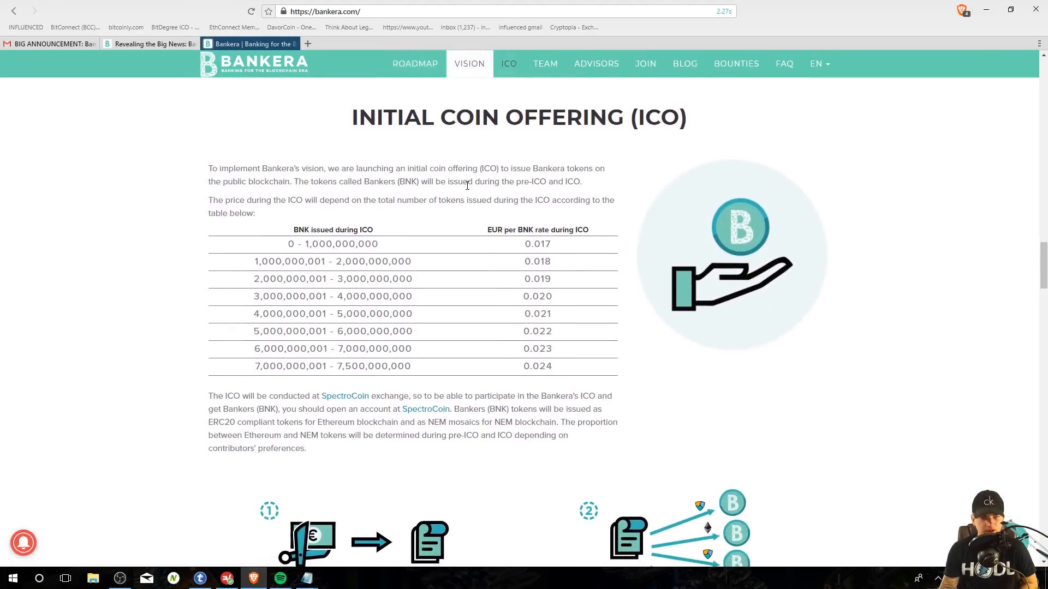
scroll(down, 3)
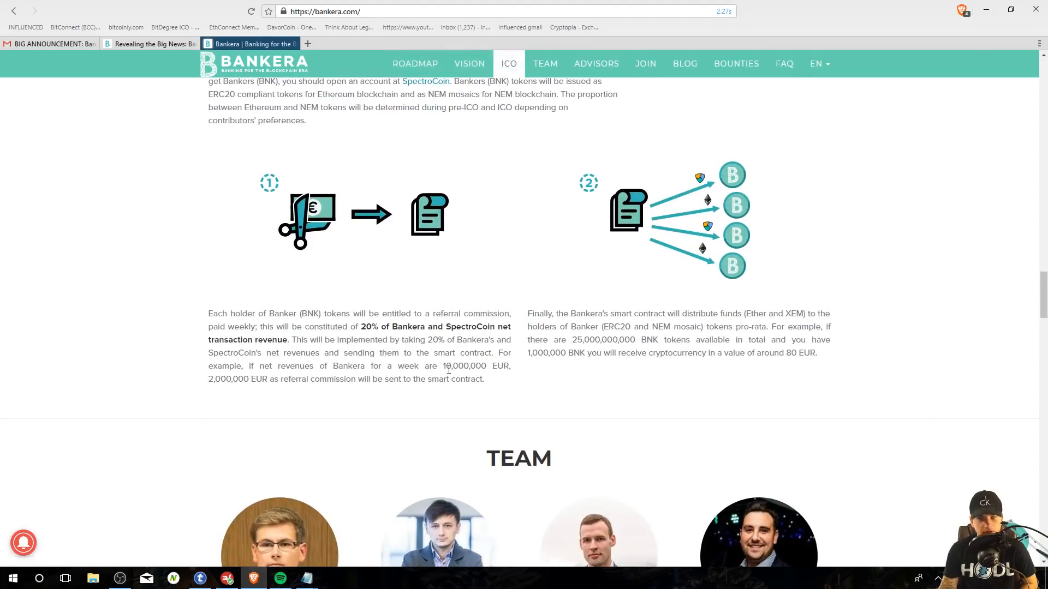
scroll(down, 3)
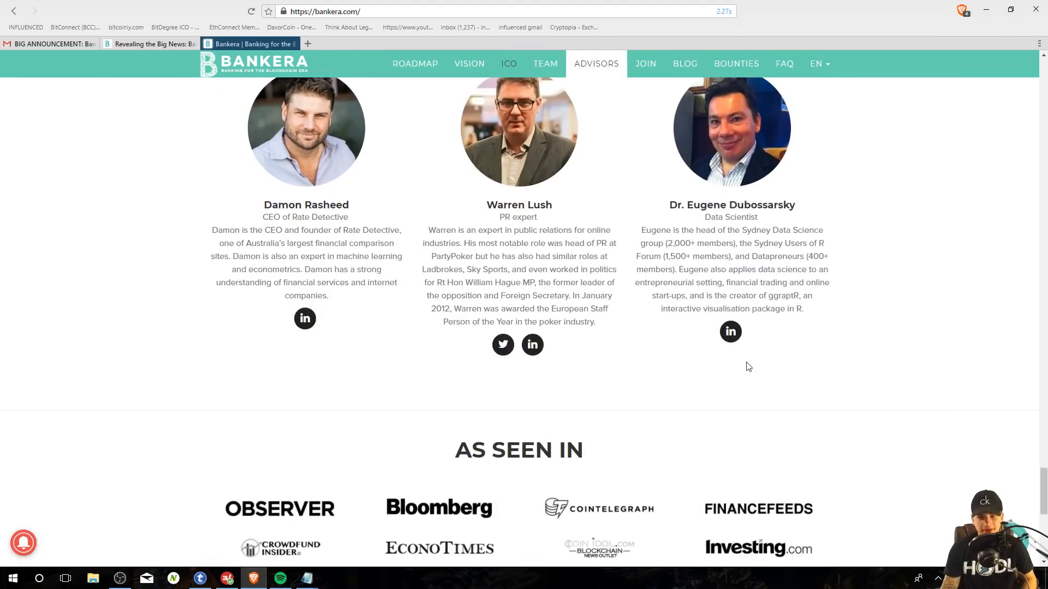
scroll(down, 3)
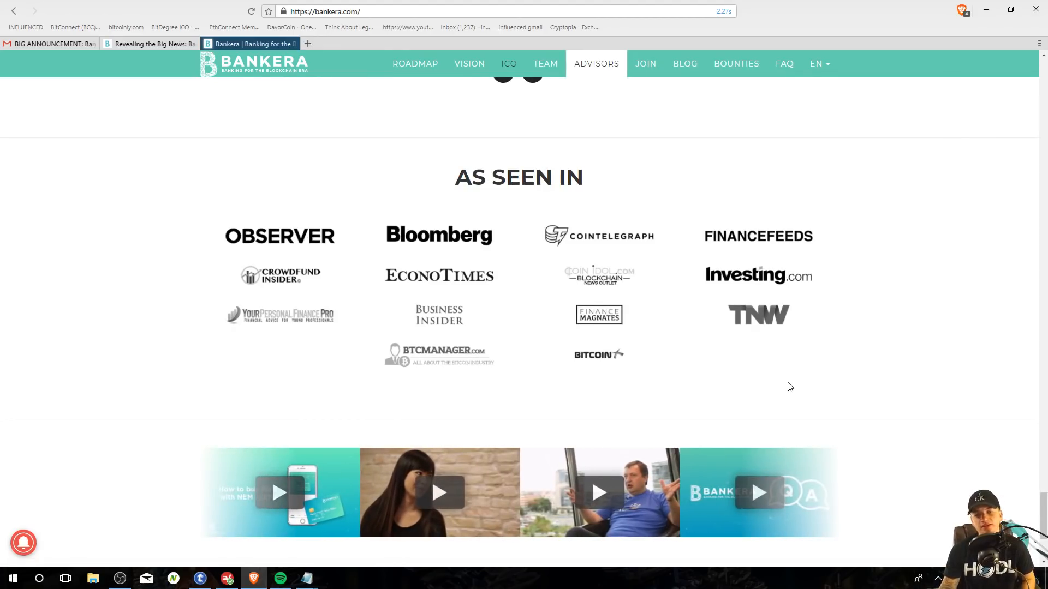
scroll(down, 3)
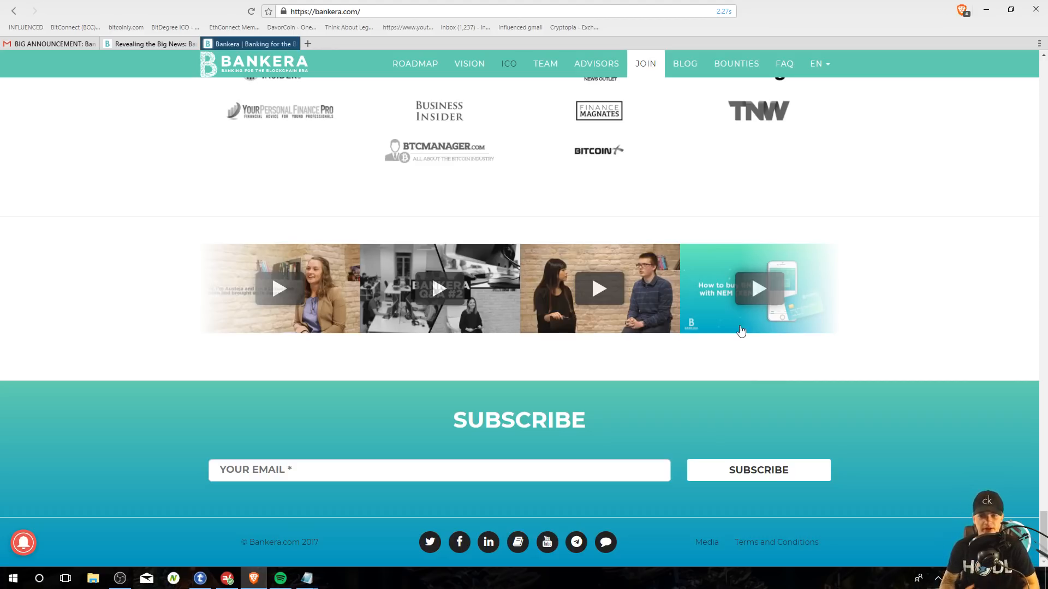
mouse_move(540, 117)
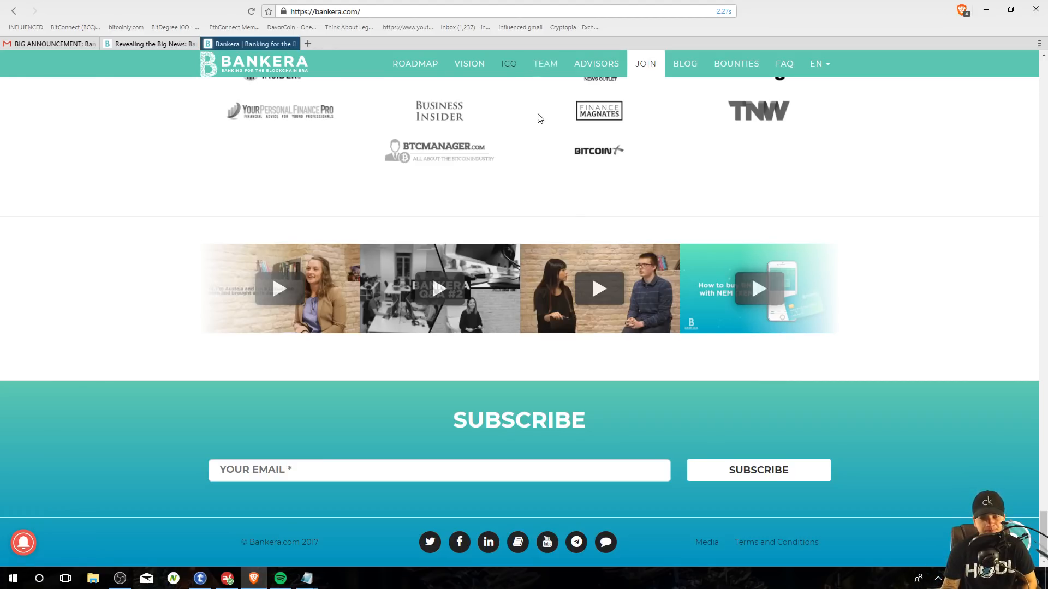
Step: Jump to the advisors' profiles, then back to the ICO token details
click(596, 63)
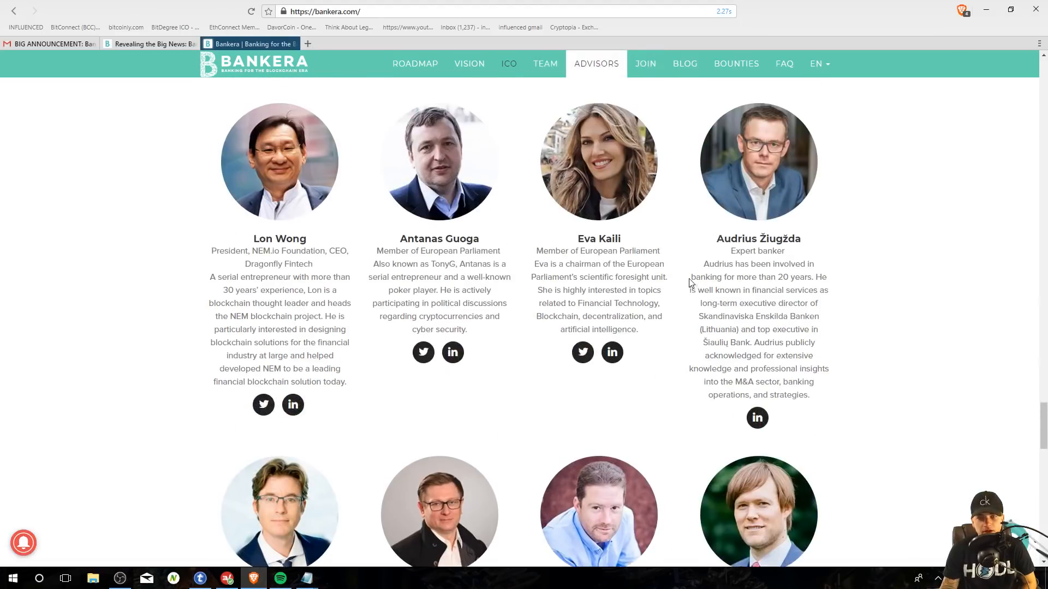
click(470, 63)
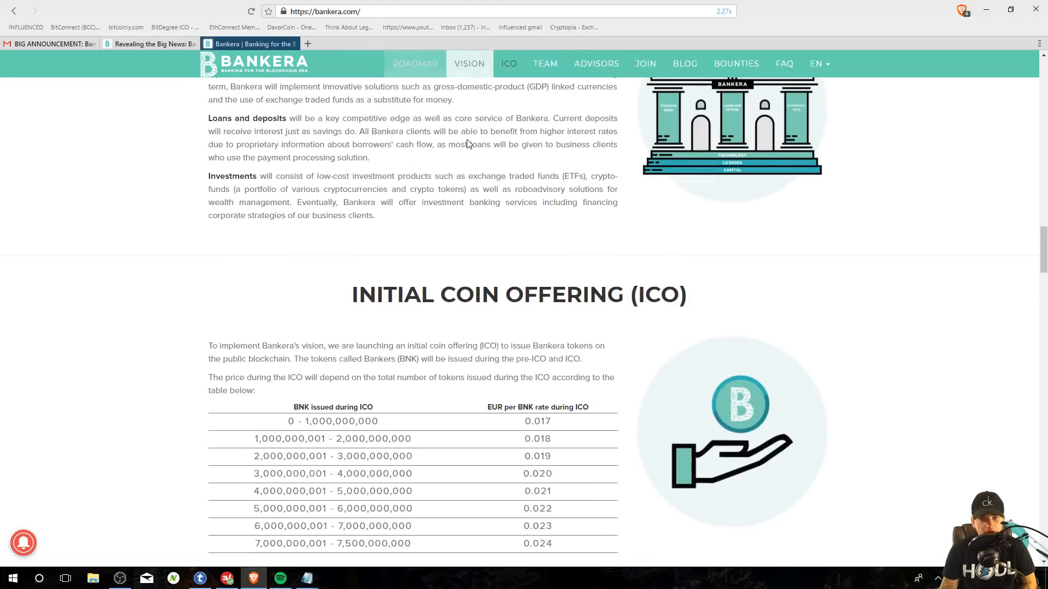
scroll(down, 3)
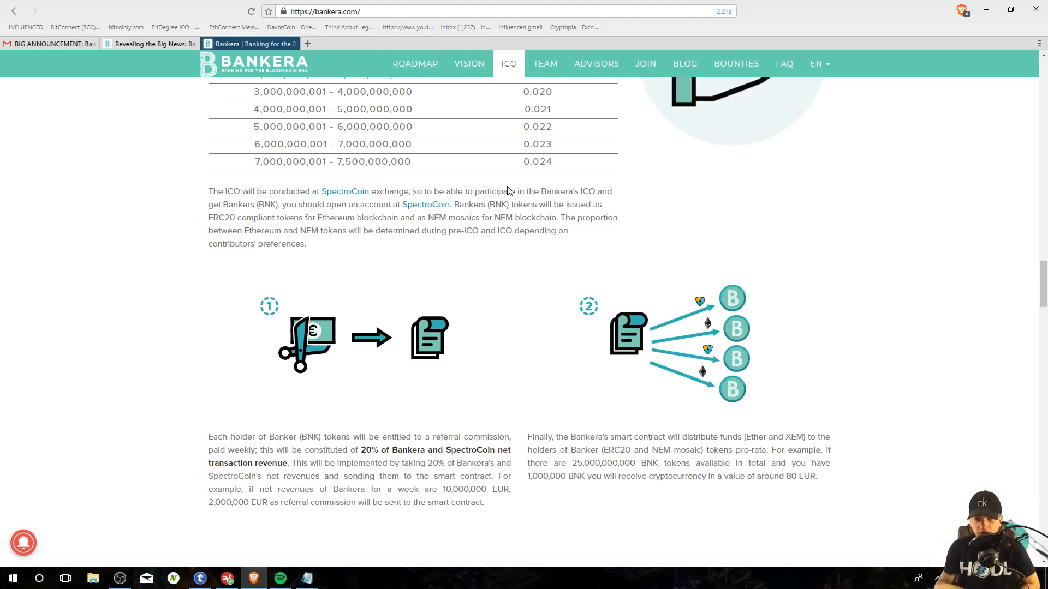
mouse_move(683, 416)
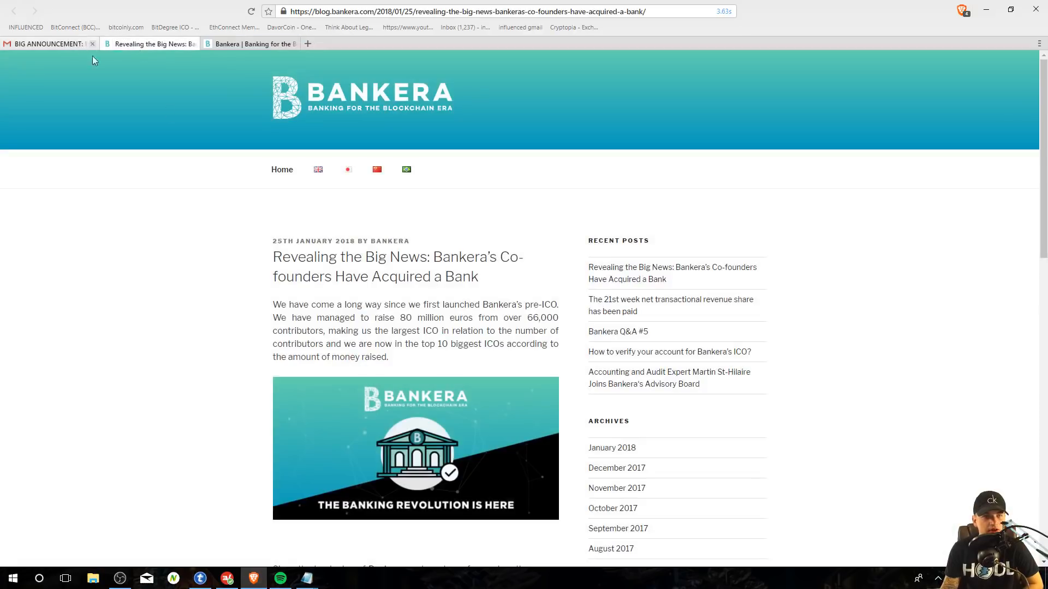
Step: Scroll into the intro of 'Bankera's Co-founders Have Acquired a Bank'
scroll(down, 3)
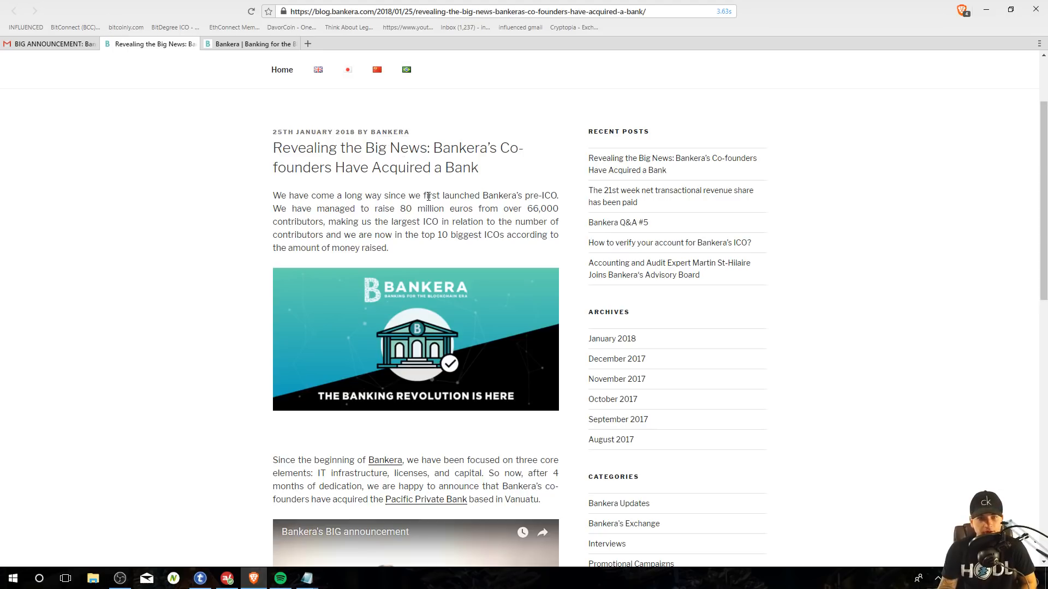
mouse_move(602, 217)
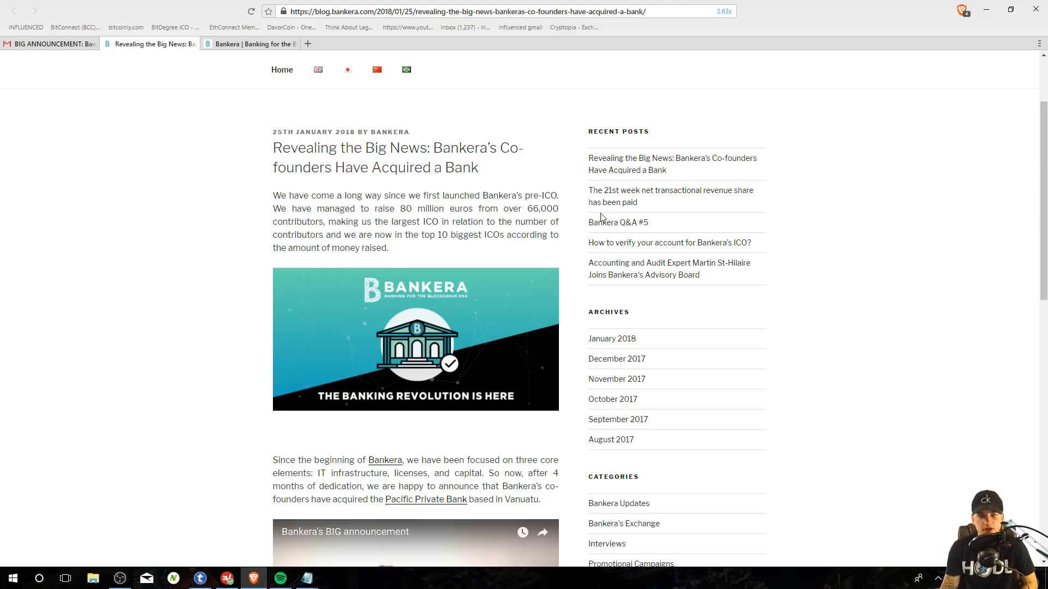
mouse_move(504, 226)
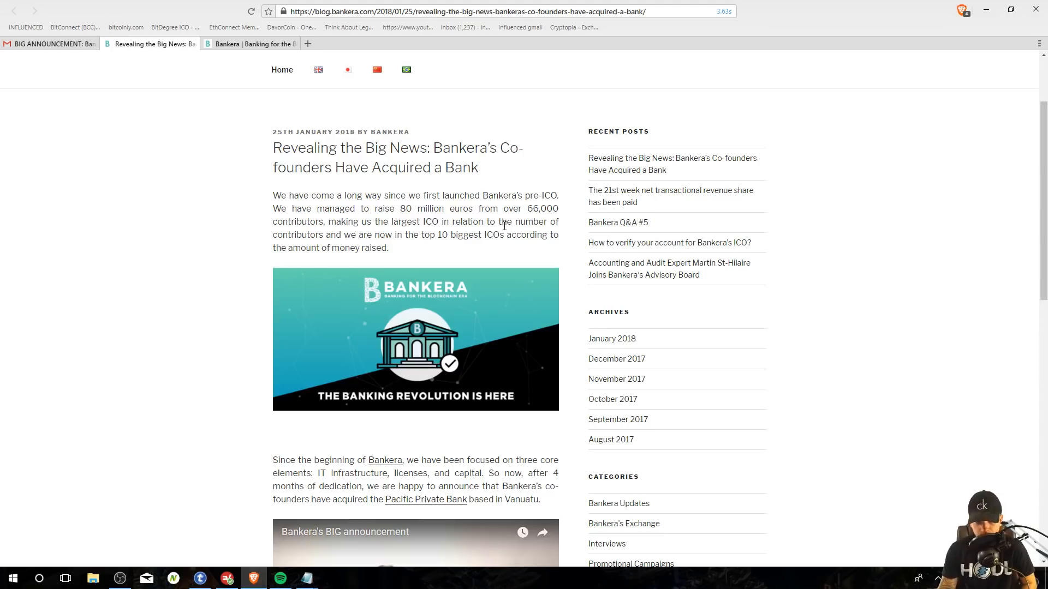
mouse_move(495, 224)
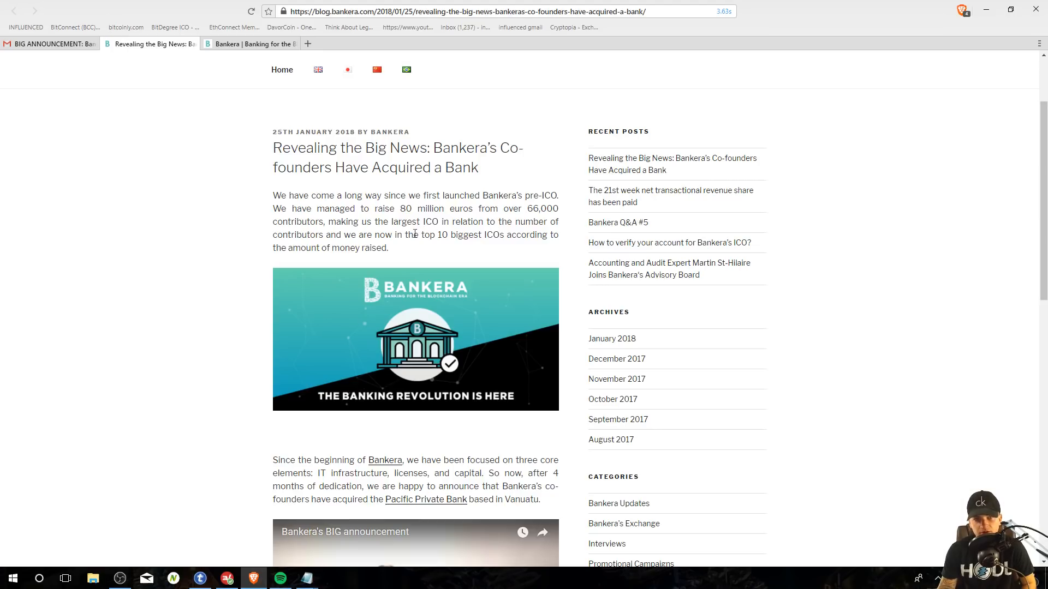
mouse_move(271, 286)
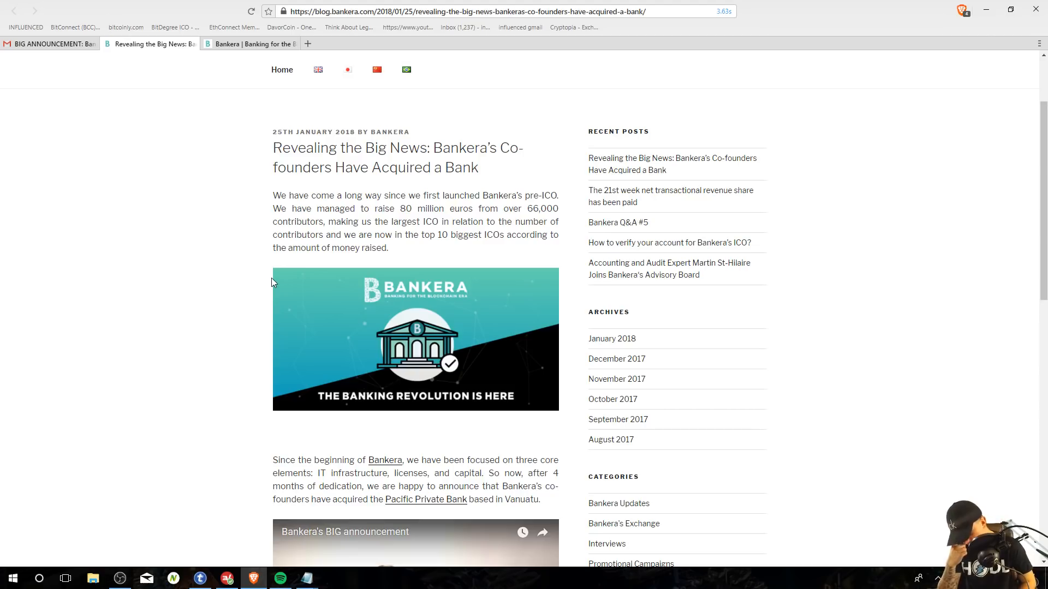
mouse_move(314, 283)
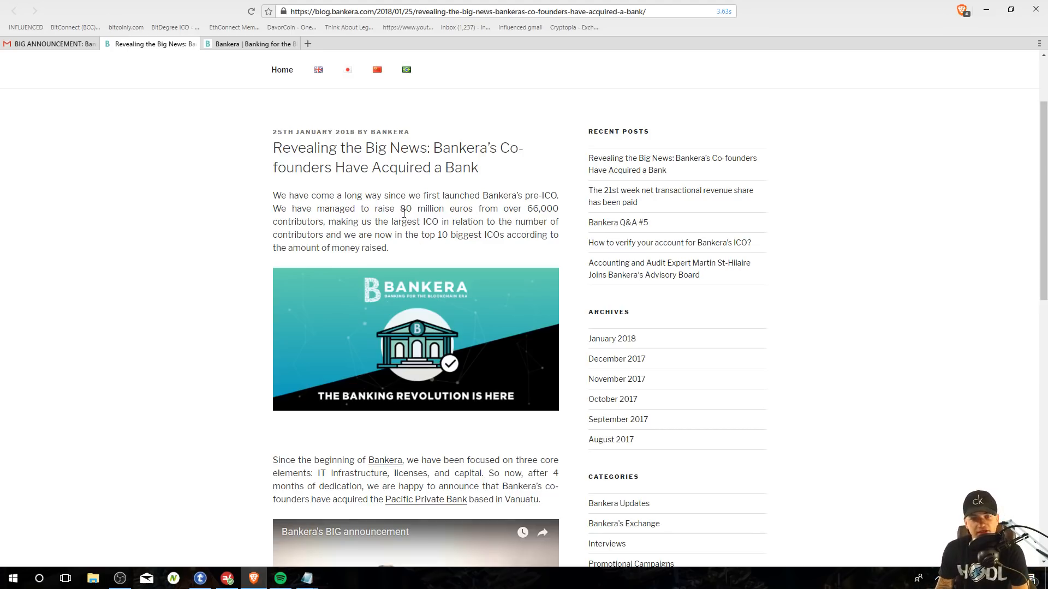
mouse_move(528, 224)
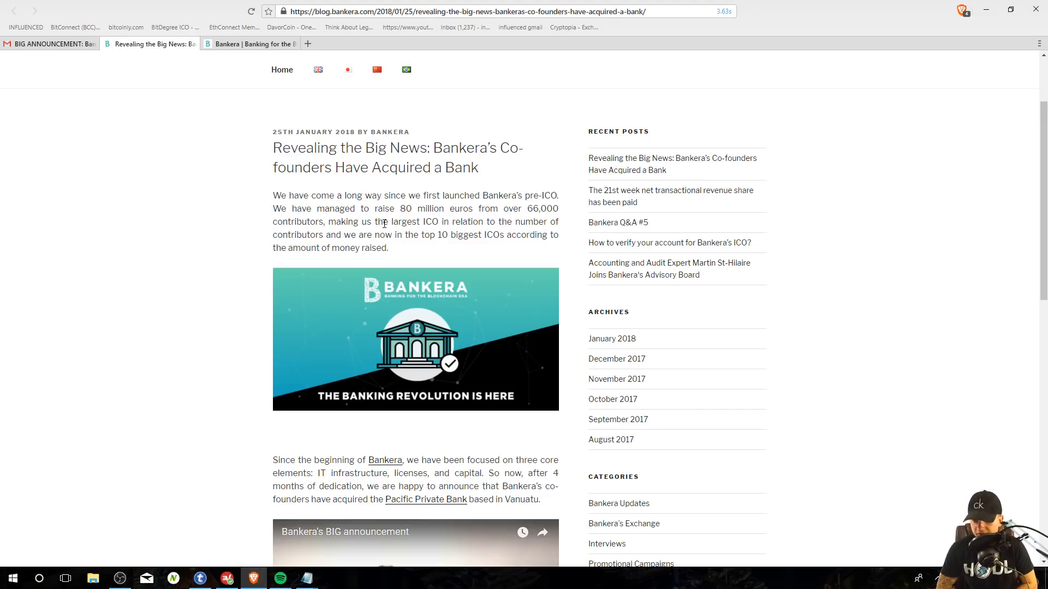
mouse_move(557, 302)
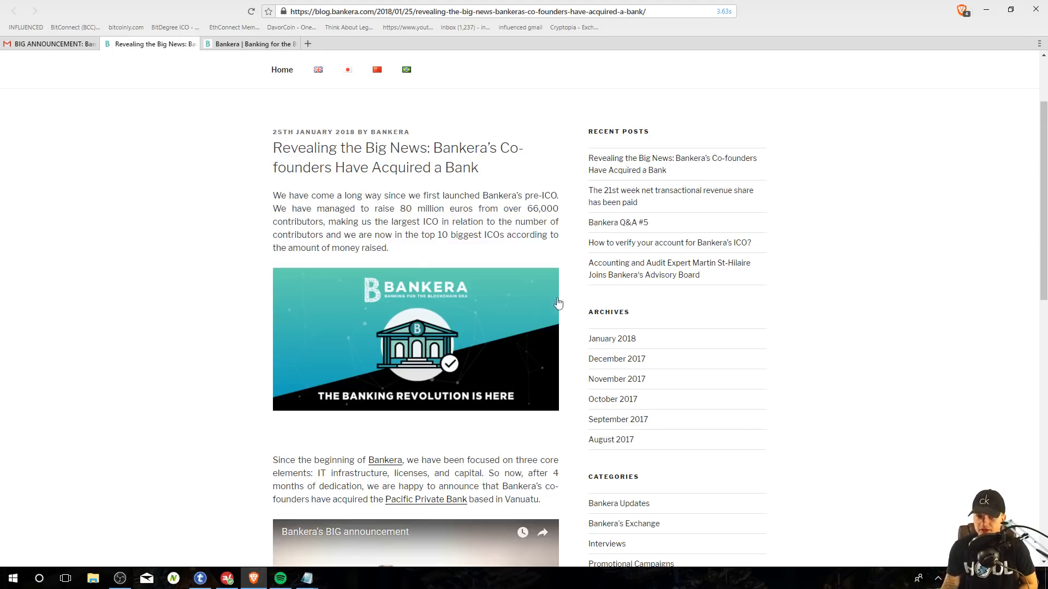
mouse_move(253, 227)
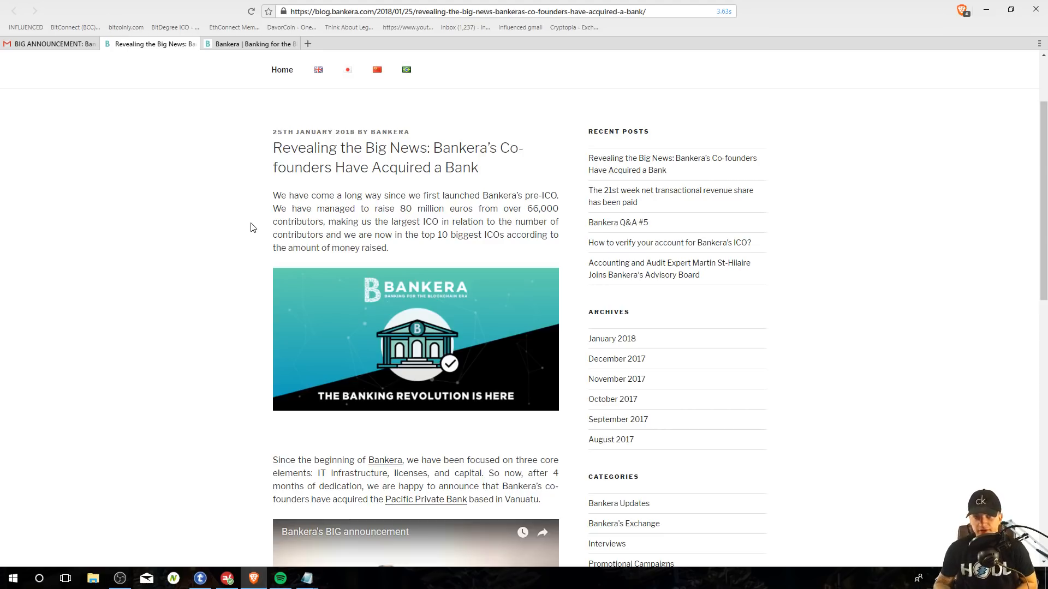
Step: Read further down the acquisition post to the Pacific Private Bank details
scroll(down, 3)
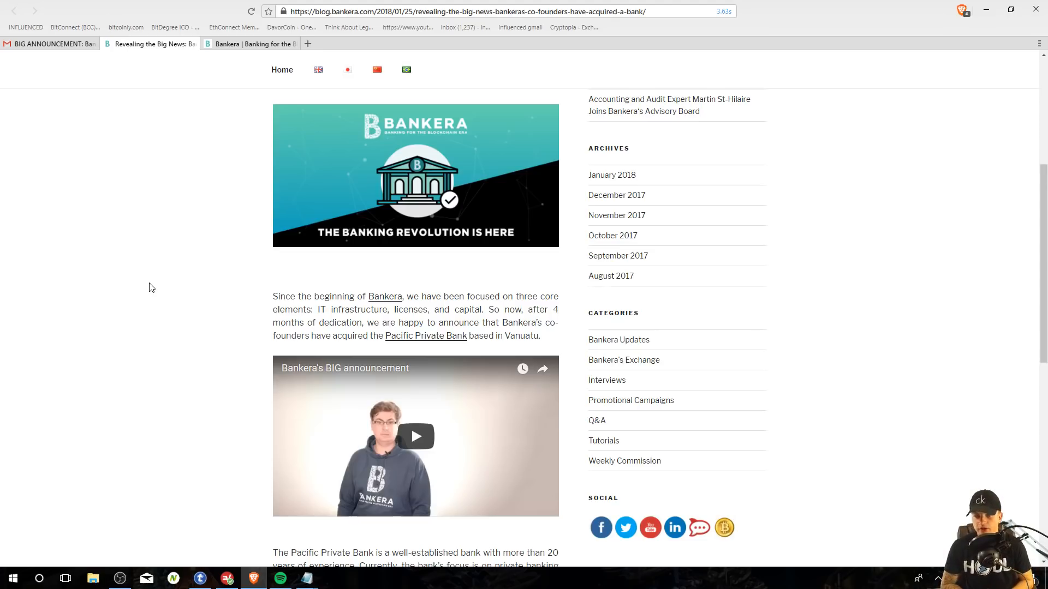
scroll(up, 3)
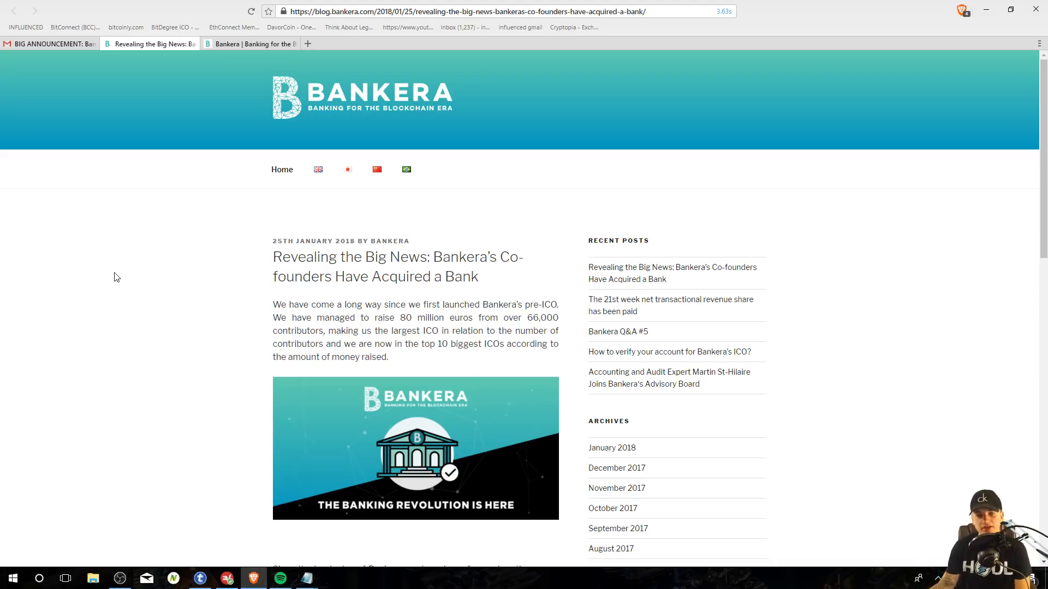
scroll(down, 3)
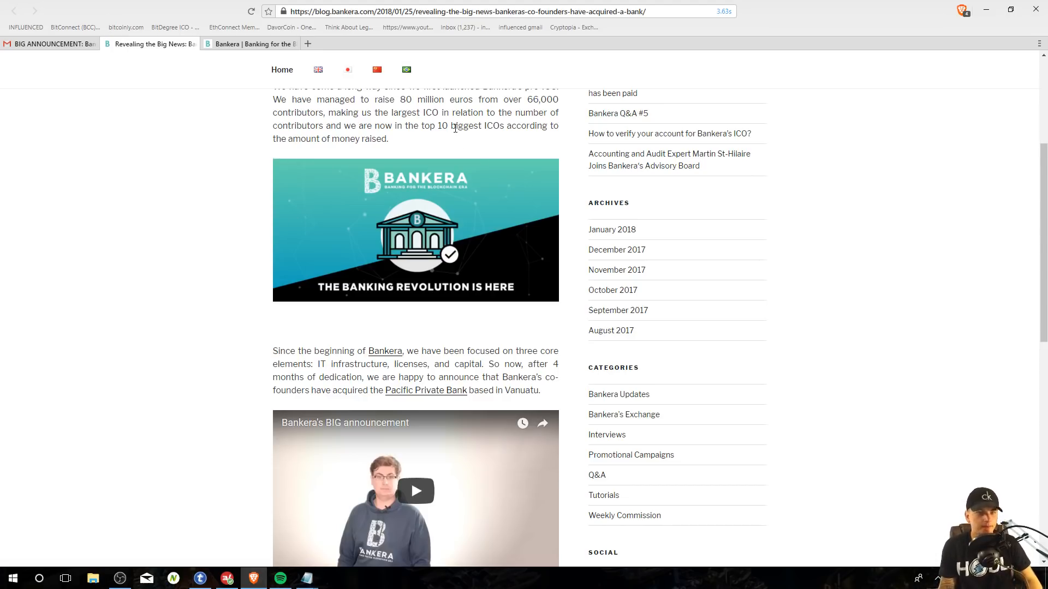
scroll(down, 3)
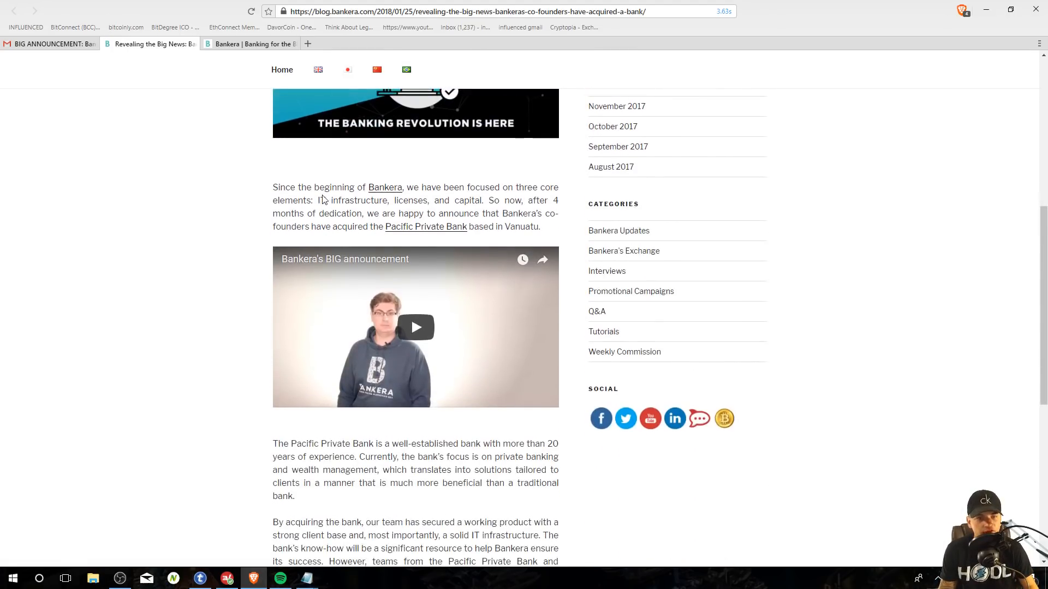
mouse_move(229, 221)
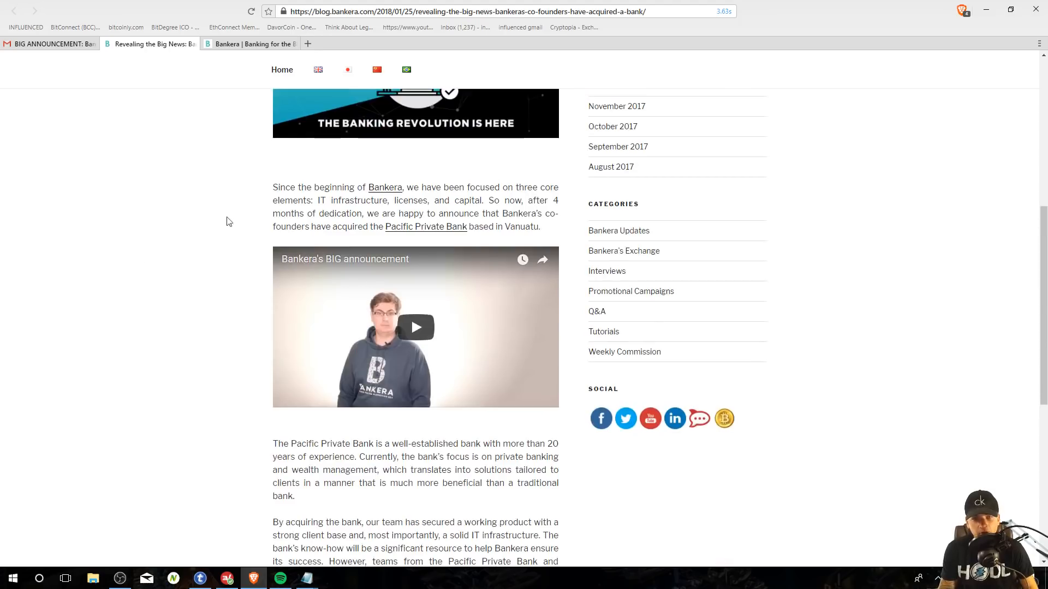
mouse_move(181, 230)
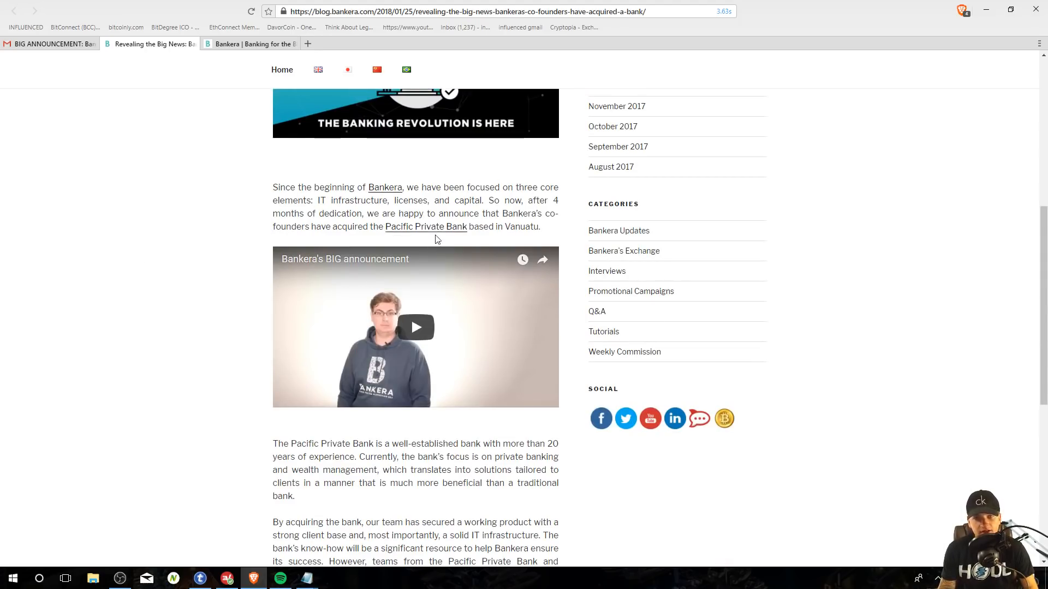
mouse_move(462, 190)
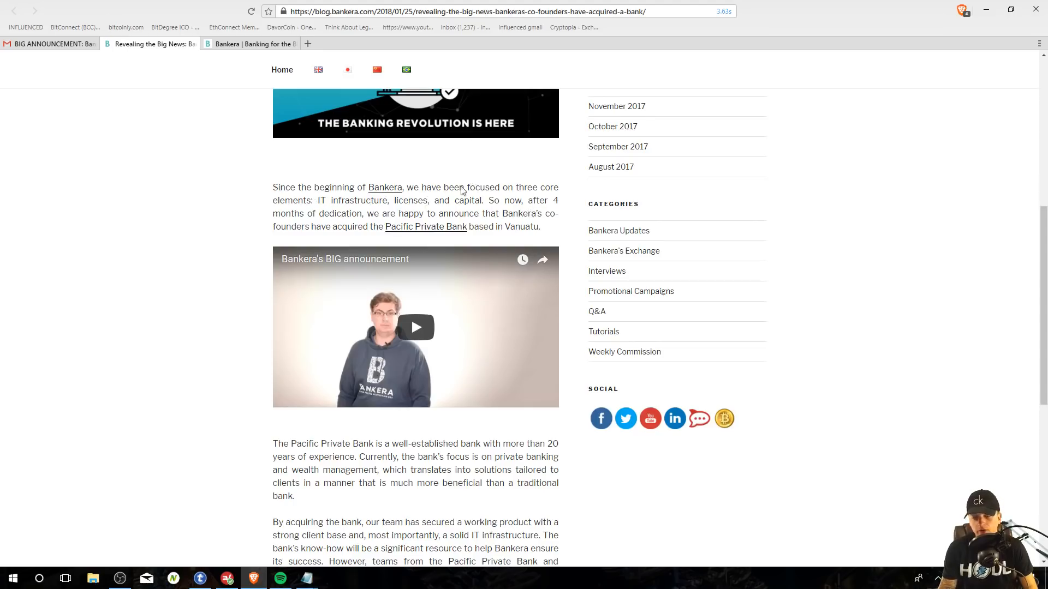
mouse_move(366, 200)
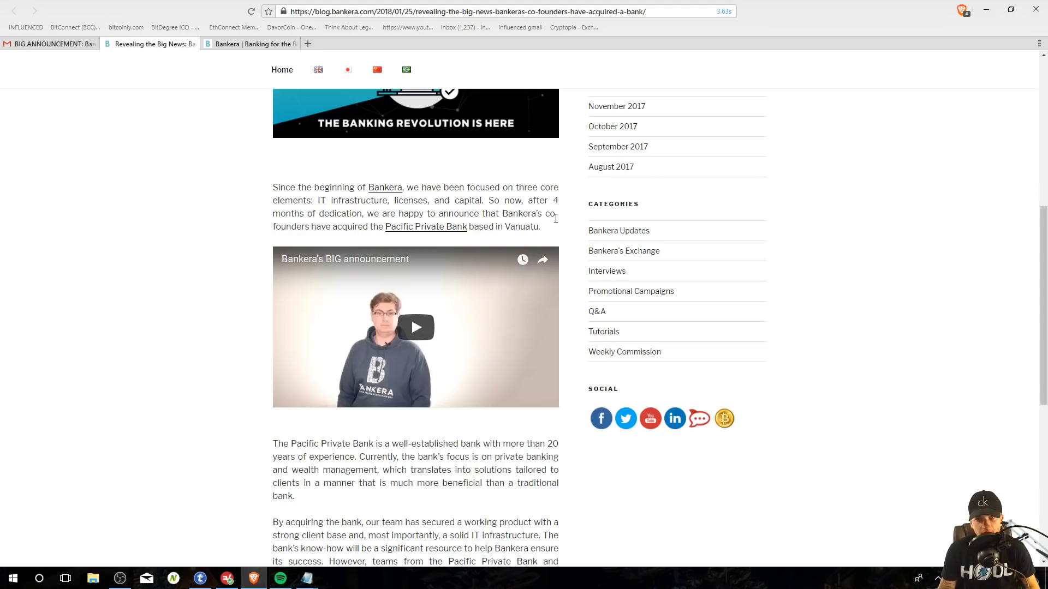
mouse_move(558, 227)
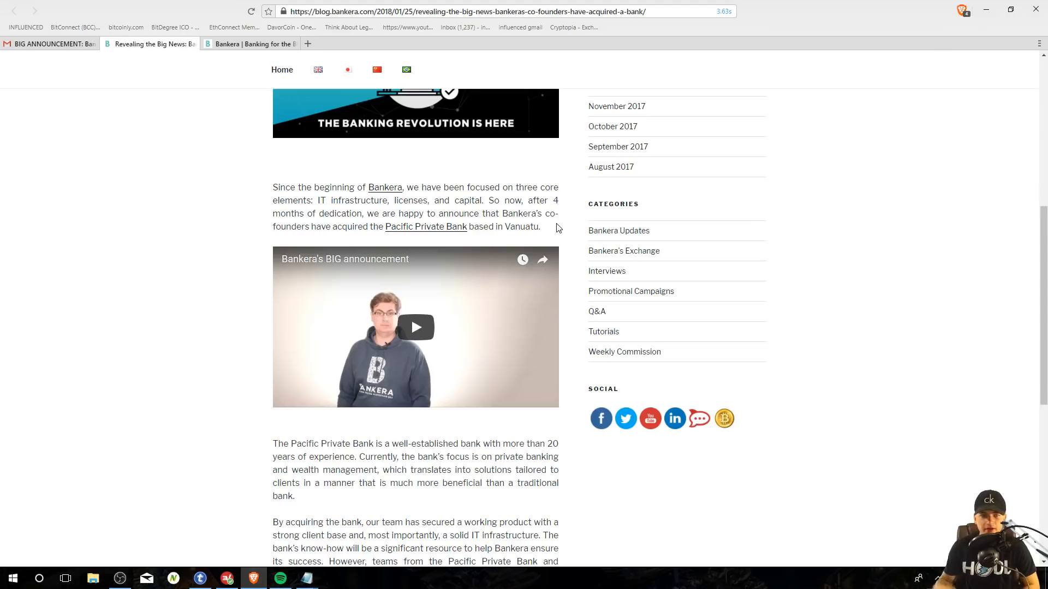
mouse_move(452, 238)
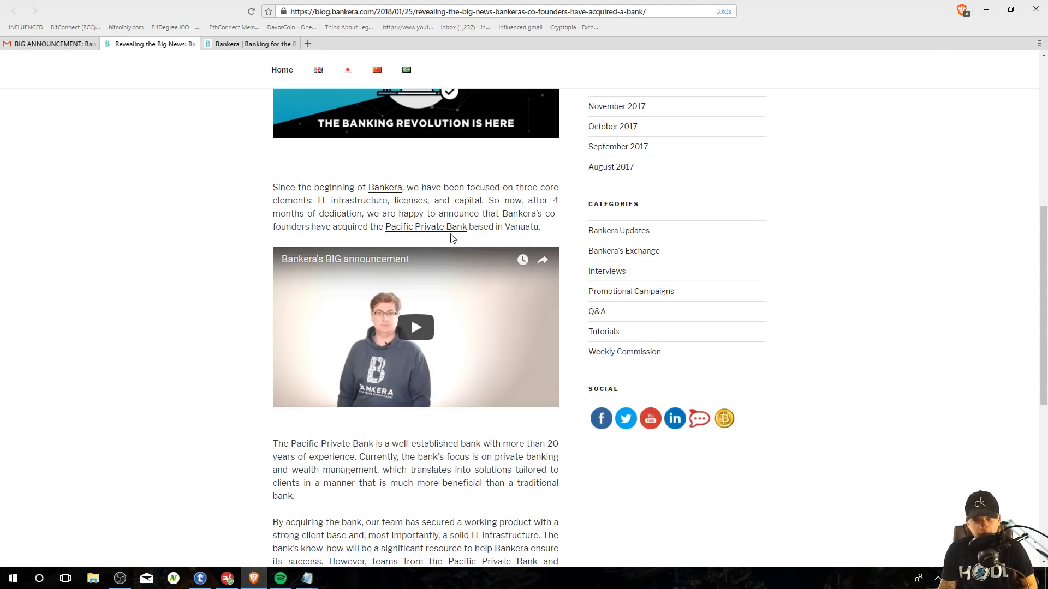
mouse_move(541, 240)
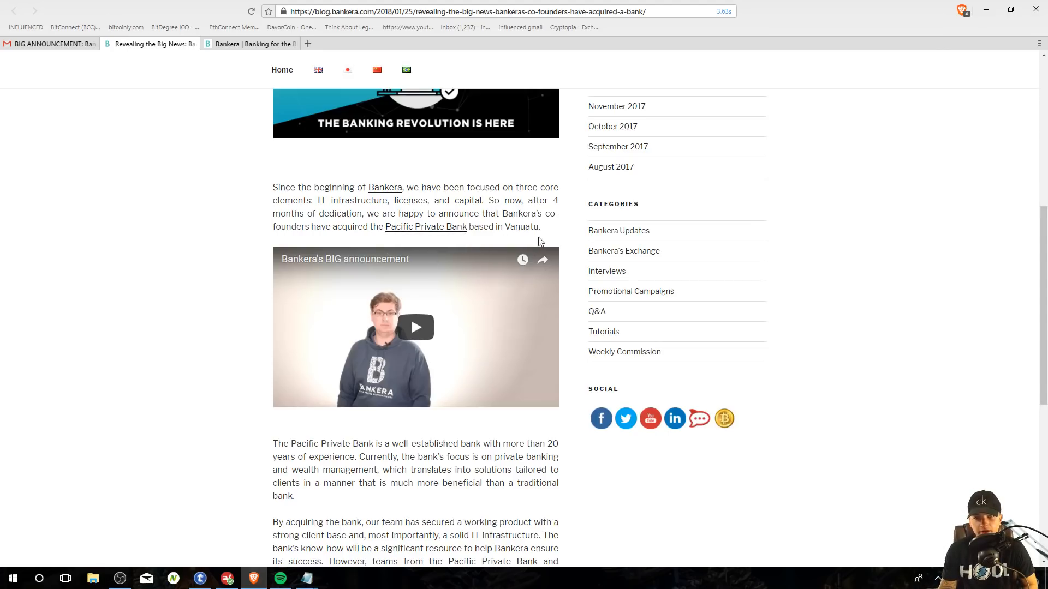
scroll(down, 3)
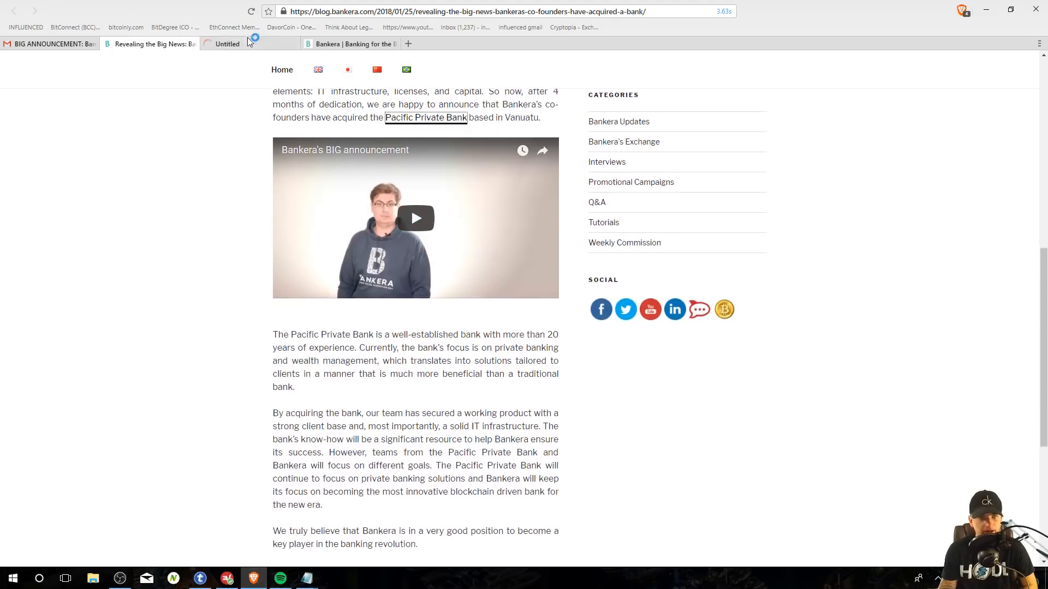
Step: View the Pacific Private Bank site, then go to google.com and start typing 'pac'
click(425, 117)
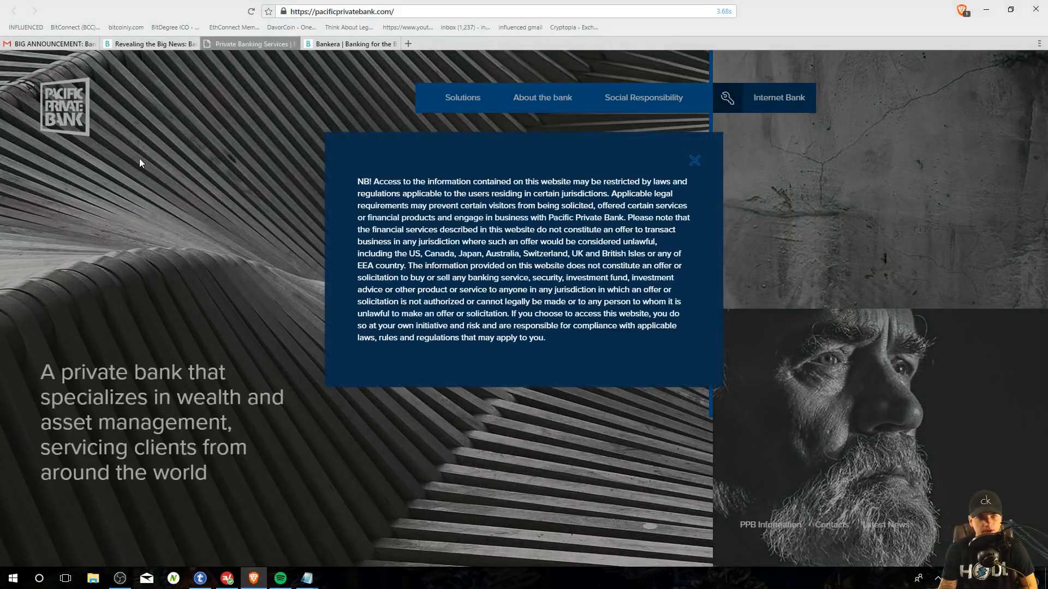
click(436, 11)
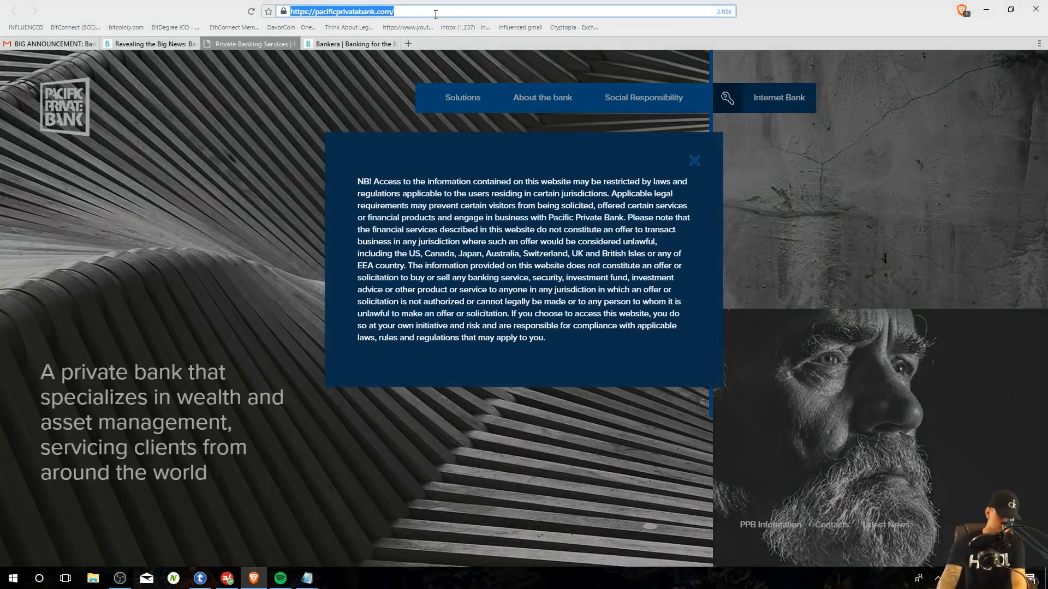
text(http://google.com/)
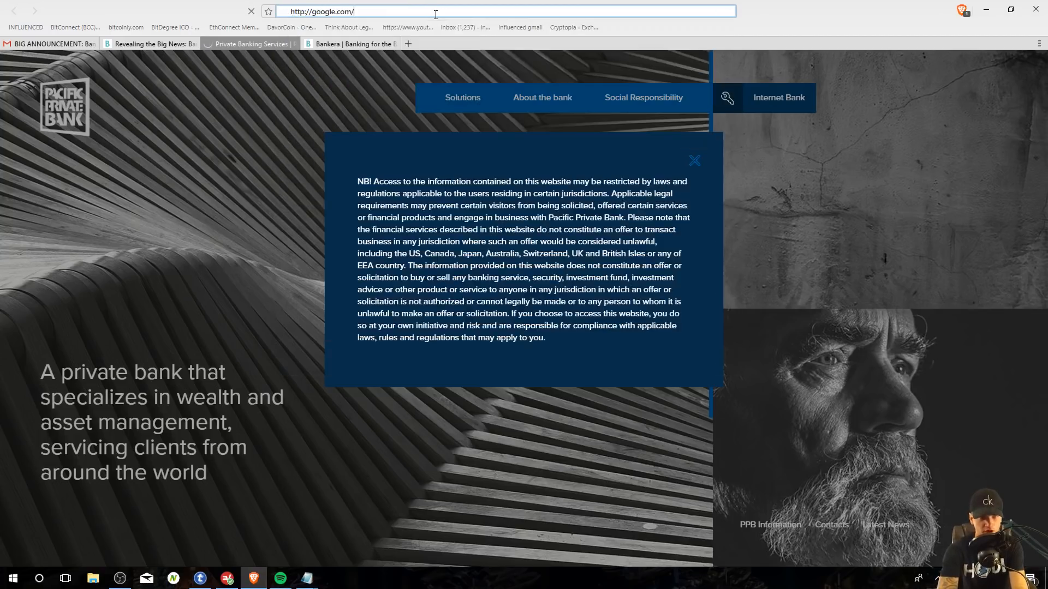
text(pacfici privat)
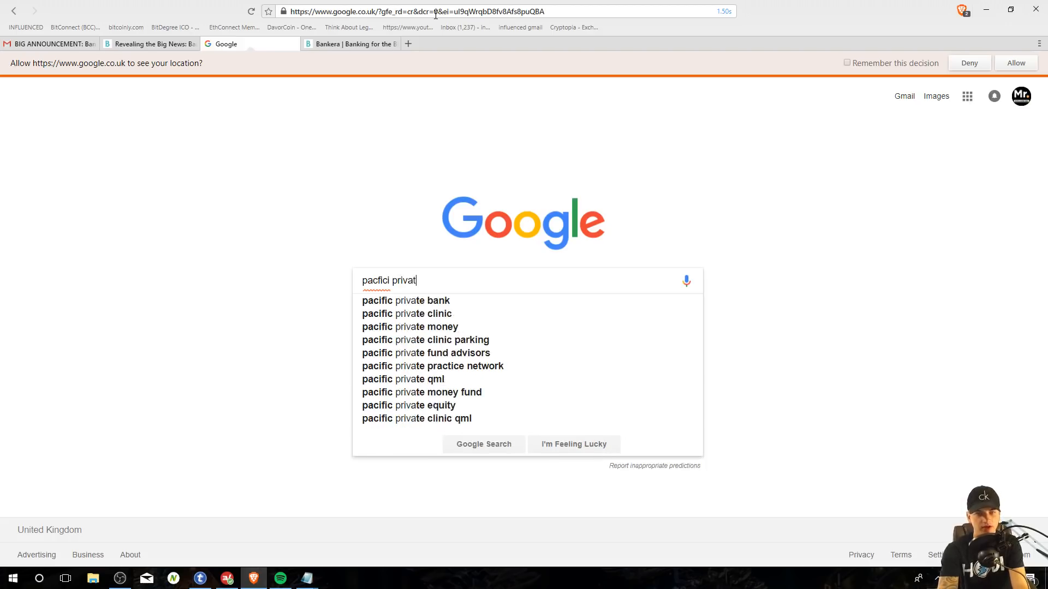
Step: Browse Google image results for 'pacific private bank', then return to the Bankera post
click(401, 300)
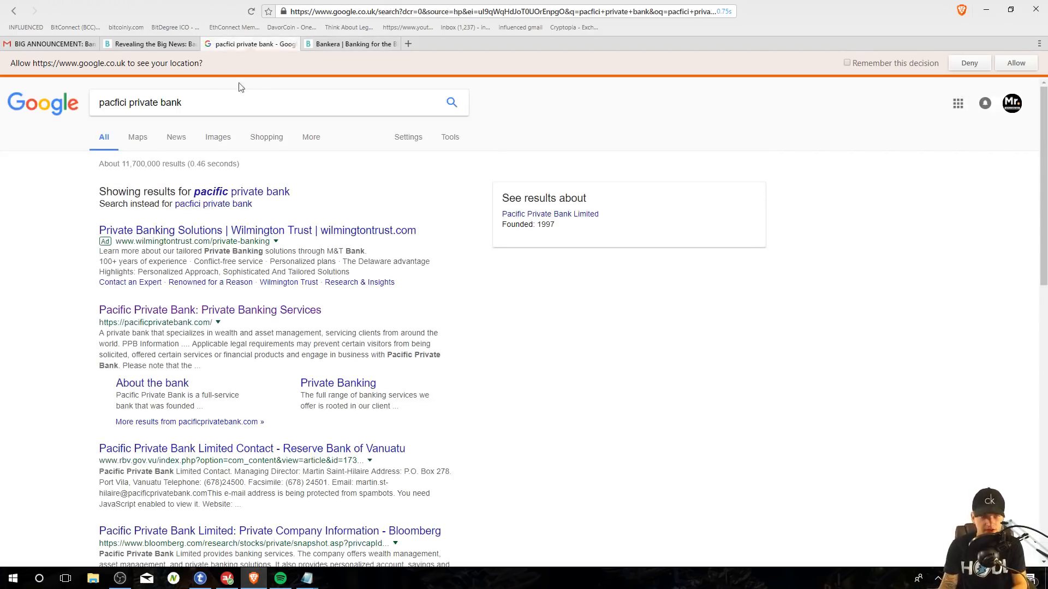
click(218, 137)
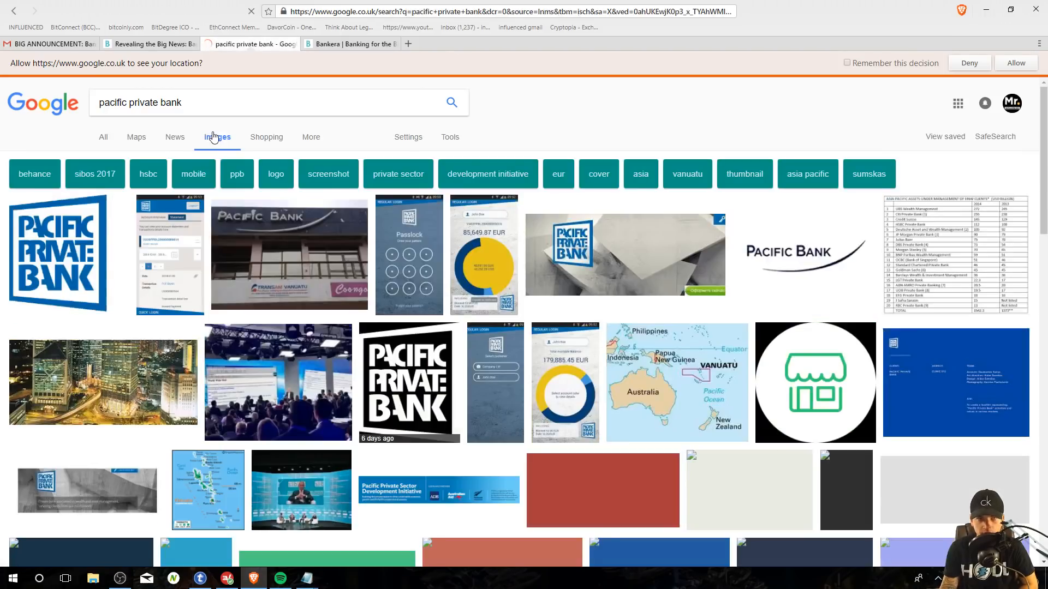
click(290, 254)
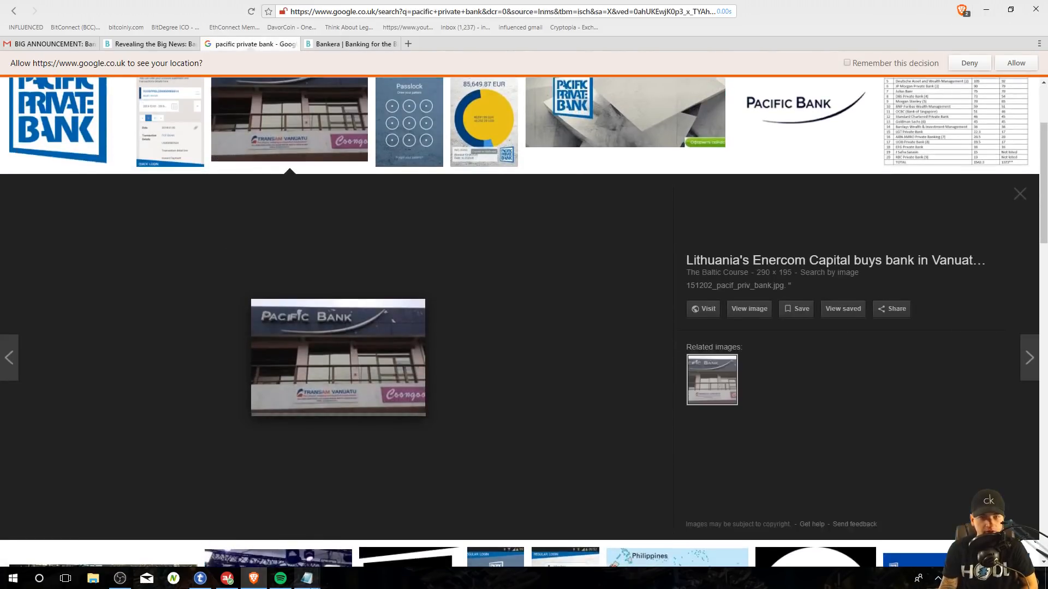
click(1020, 194)
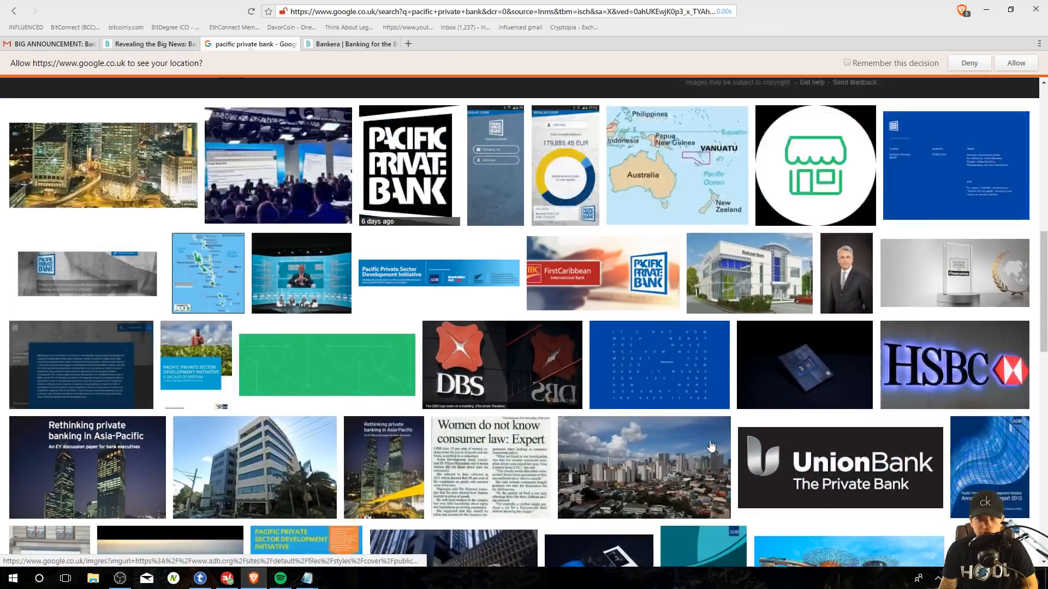
scroll(down, 3)
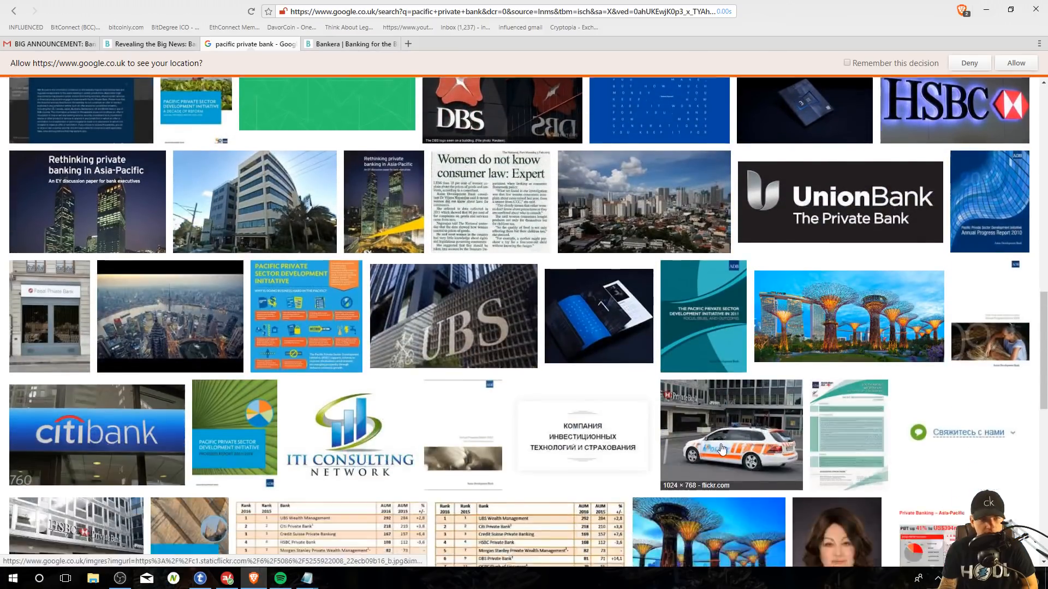
scroll(down, 3)
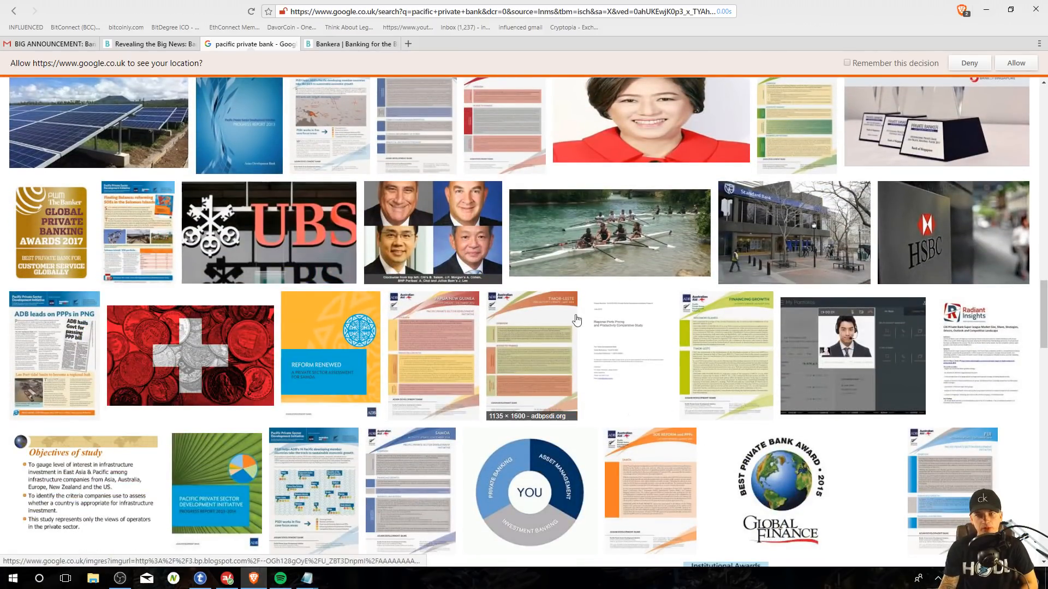
scroll(down, 3)
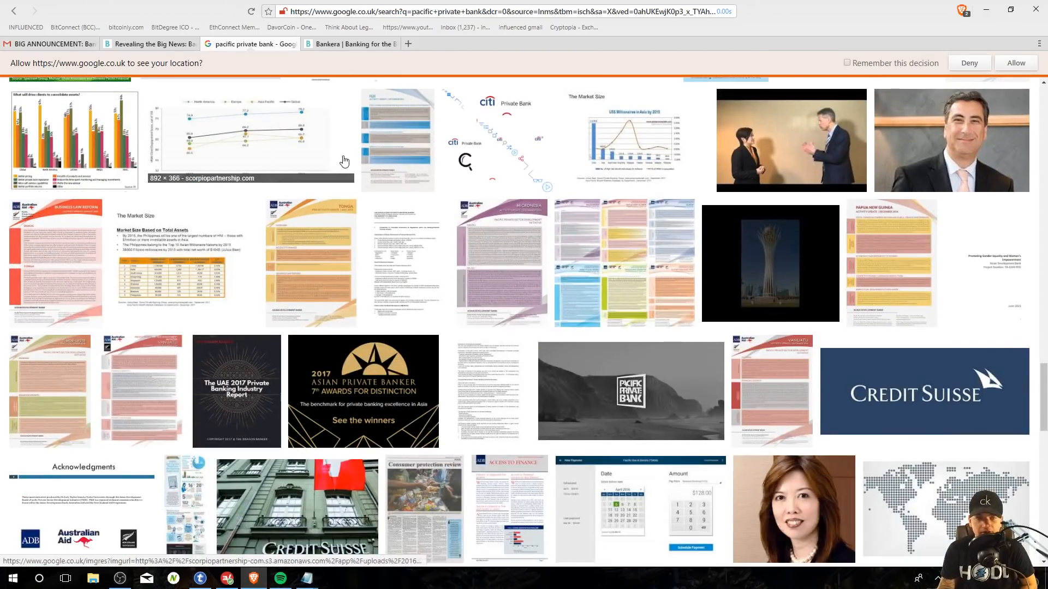
click(151, 43)
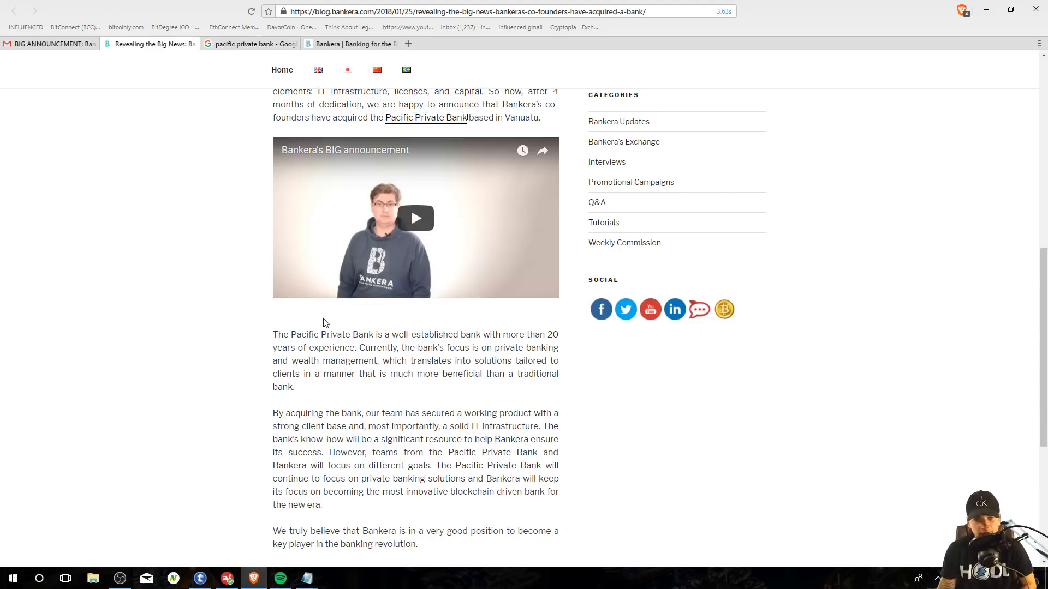
mouse_move(503, 355)
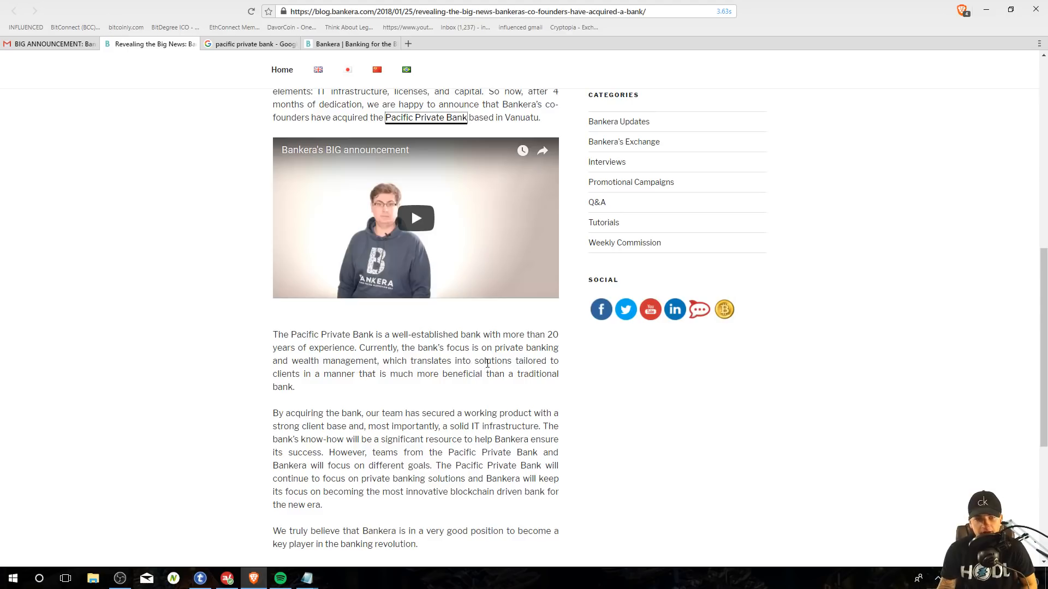
mouse_move(507, 396)
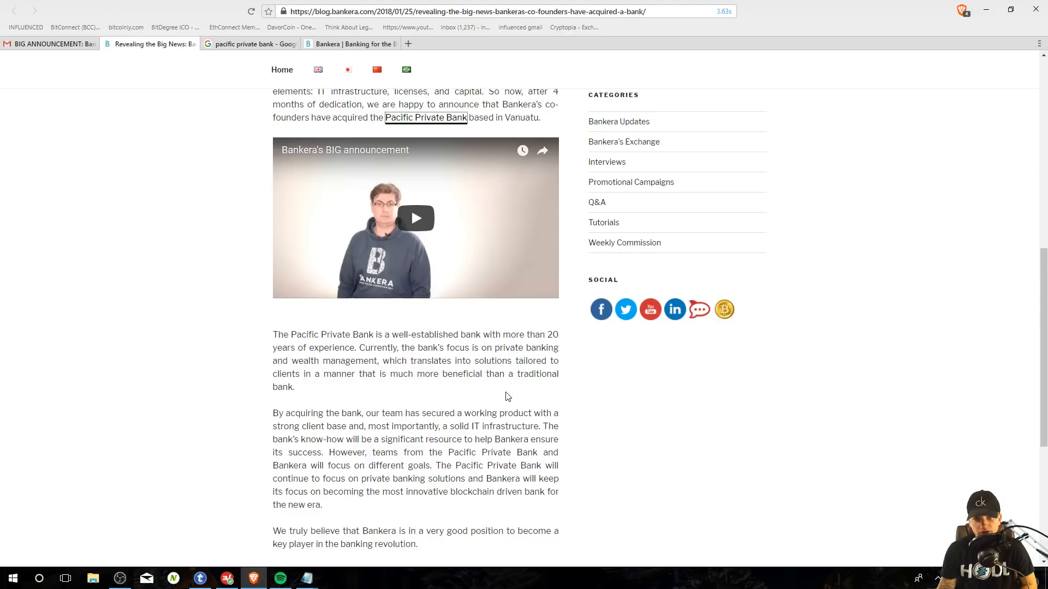
mouse_move(494, 399)
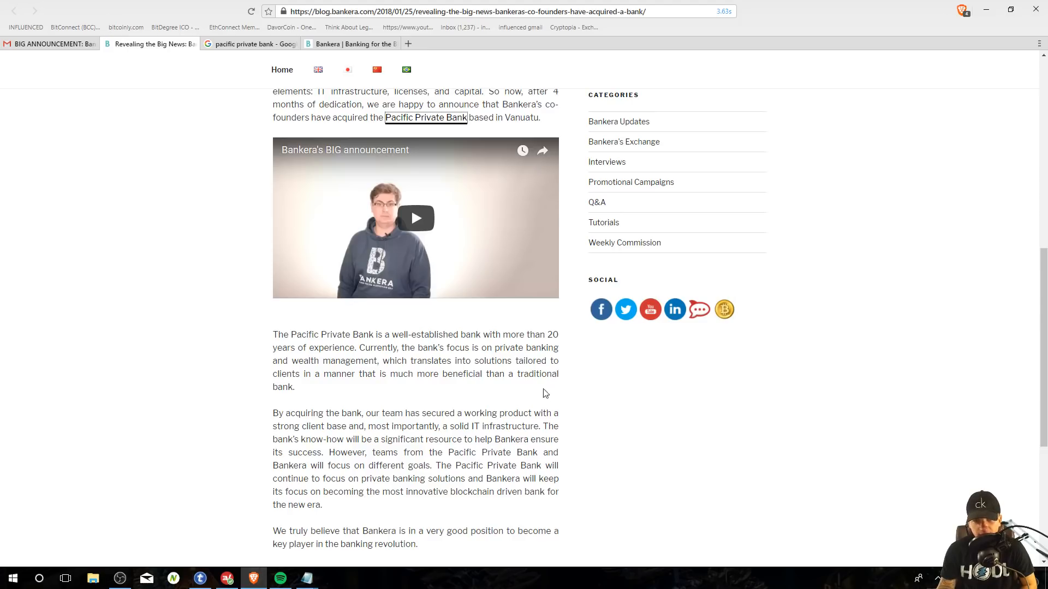
scroll(down, 3)
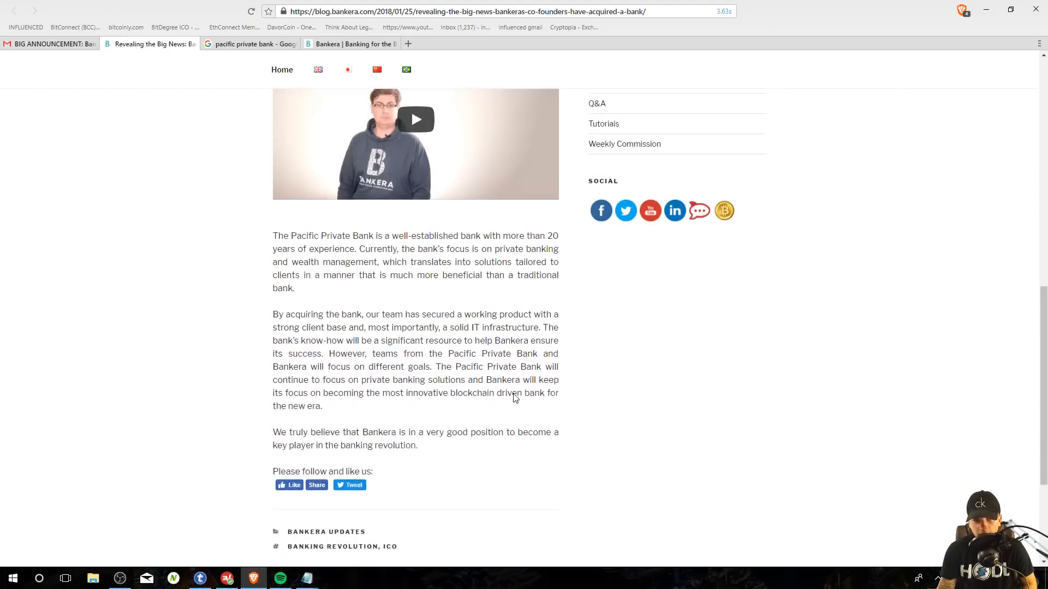
scroll(down, 3)
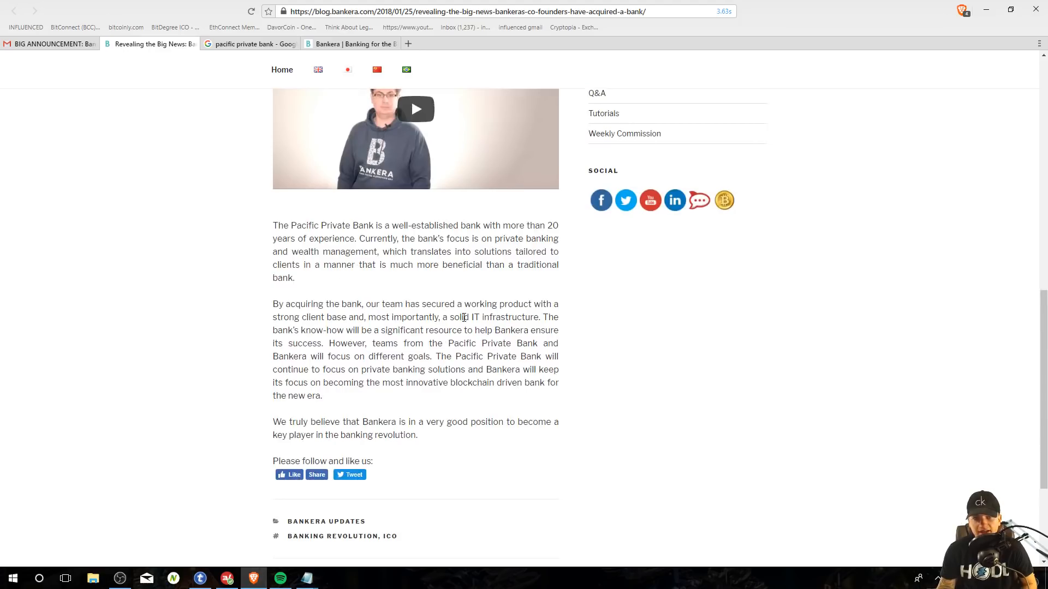
mouse_move(470, 343)
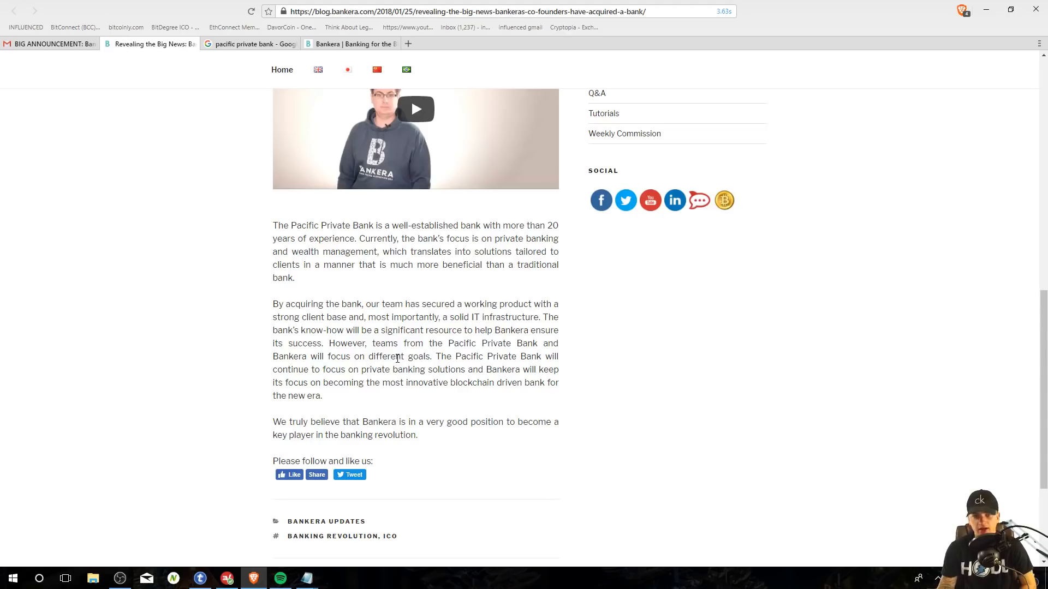
mouse_move(505, 357)
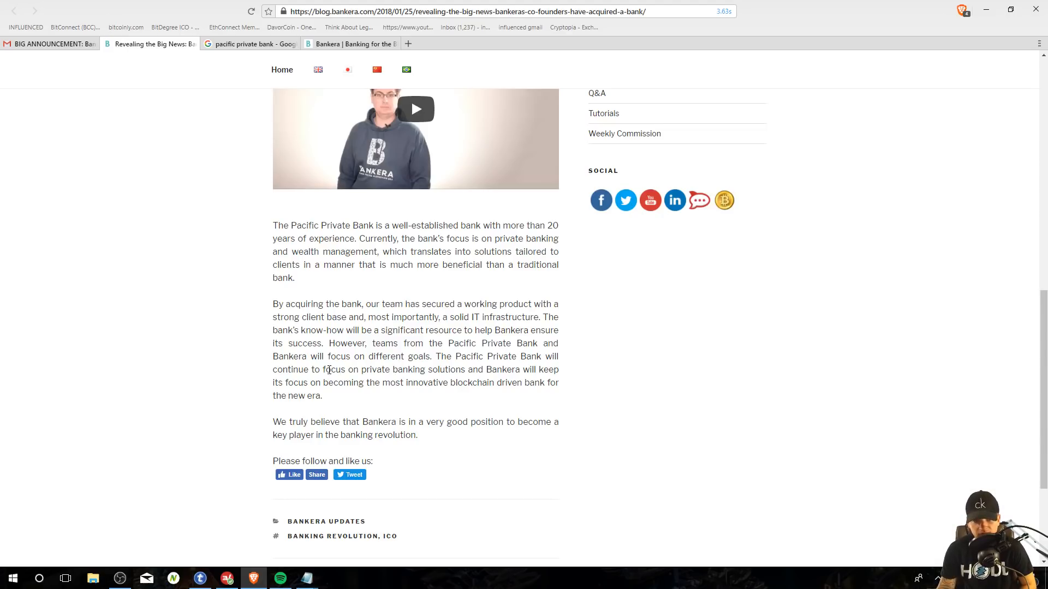
mouse_move(542, 369)
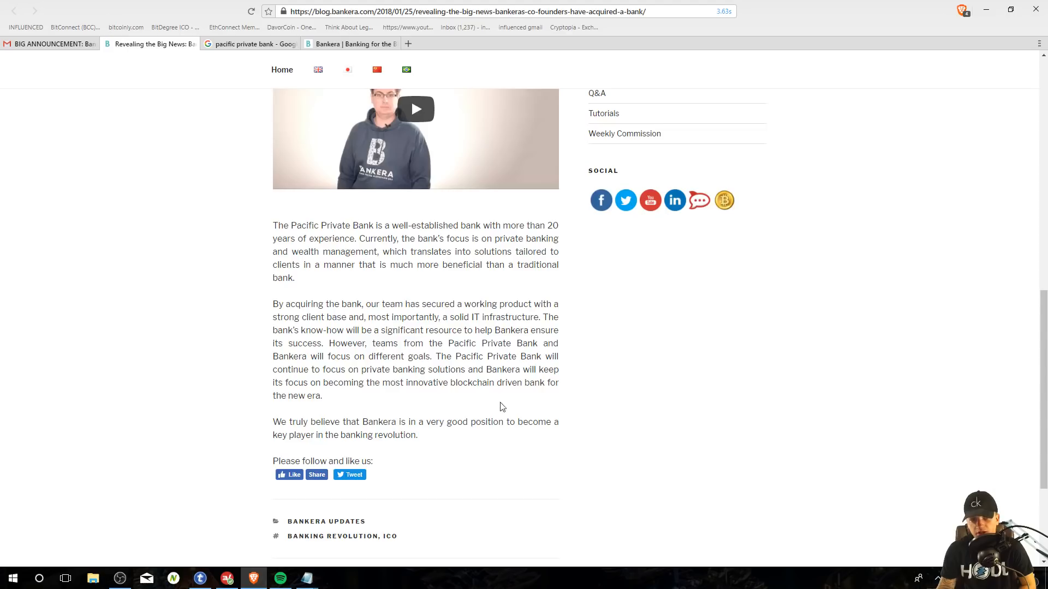
mouse_move(521, 421)
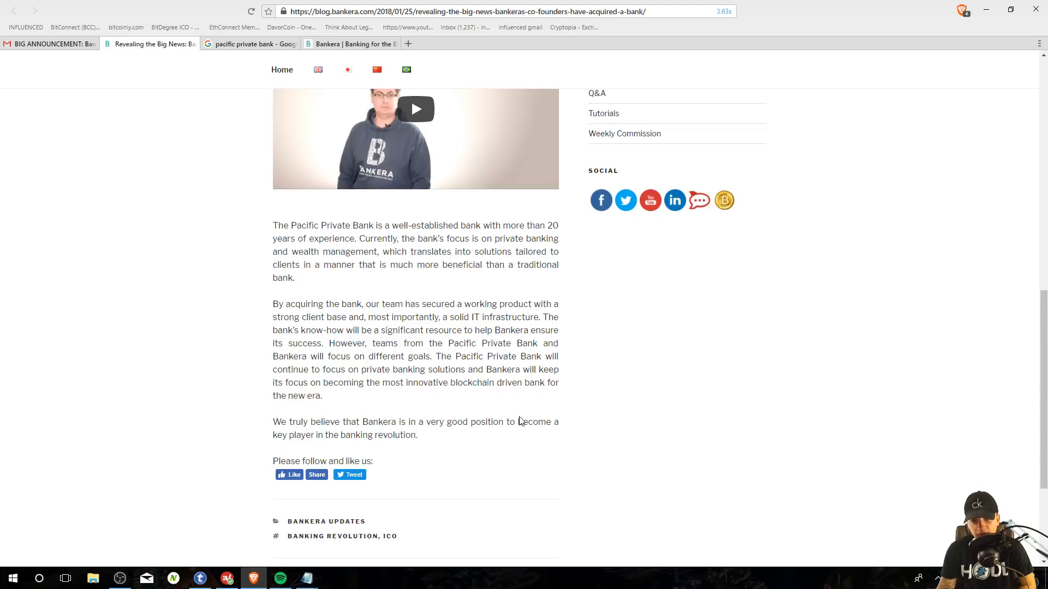
mouse_move(827, 529)
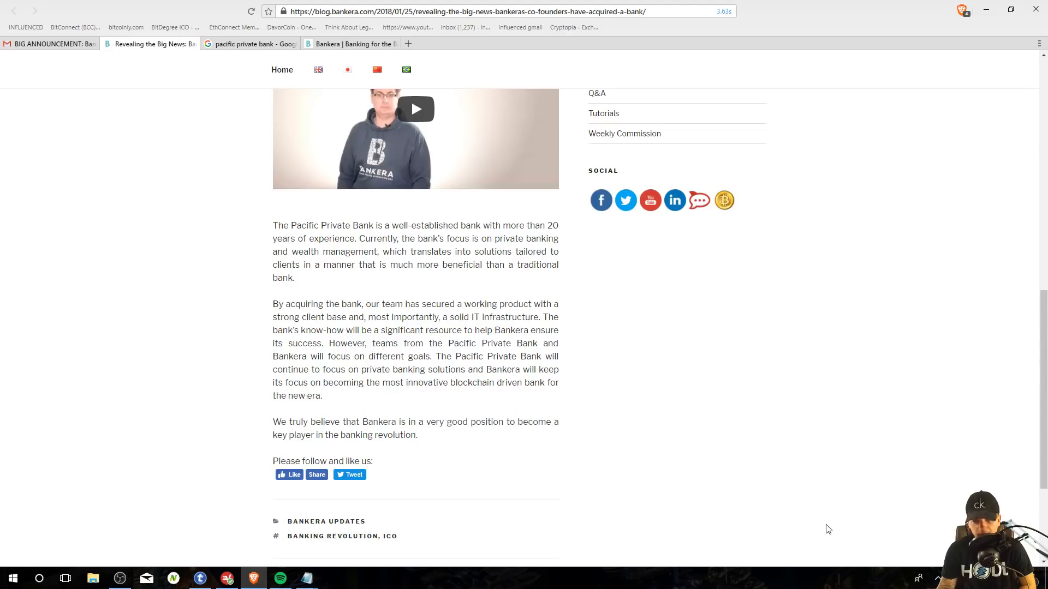
scroll(down, 3)
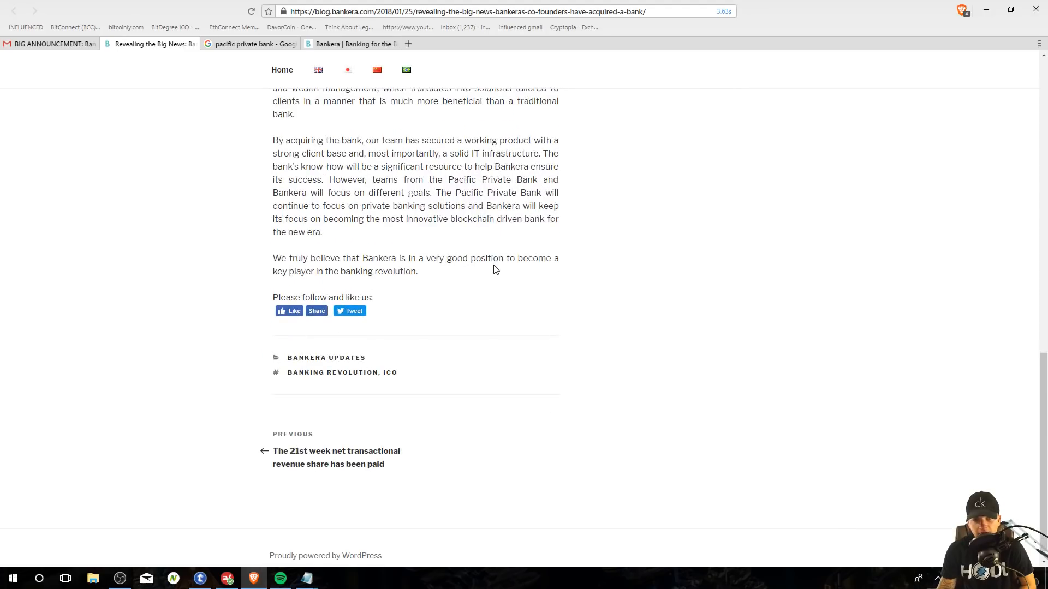
mouse_move(417, 297)
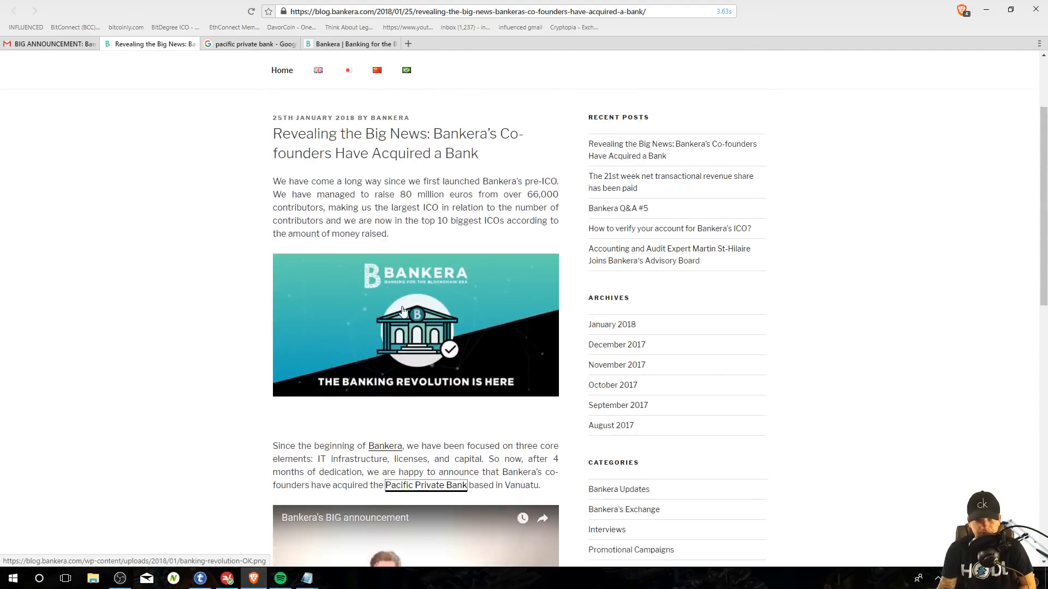
scroll(up, 3)
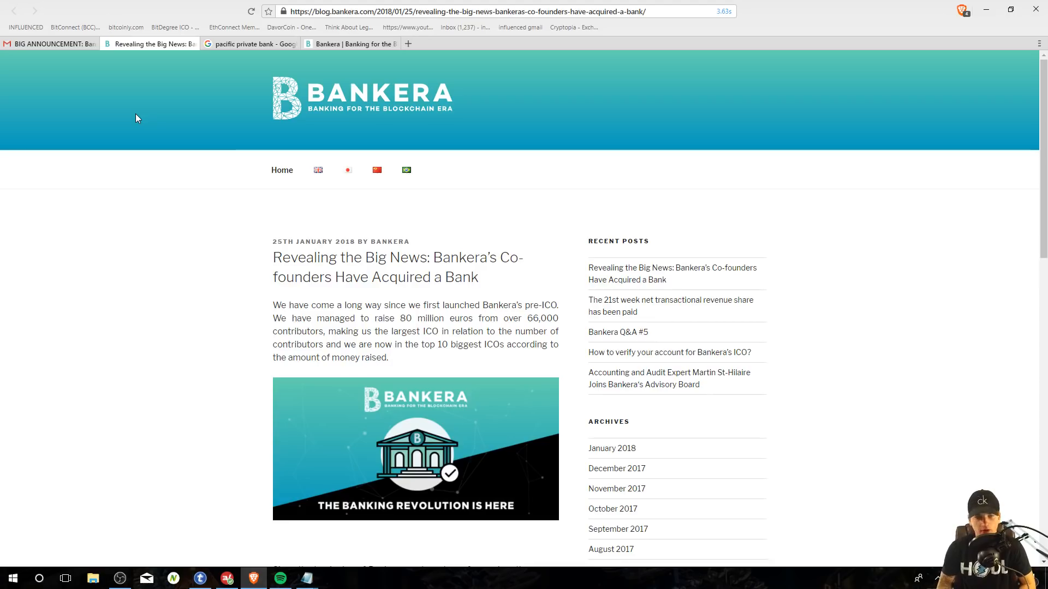
scroll(down, 3)
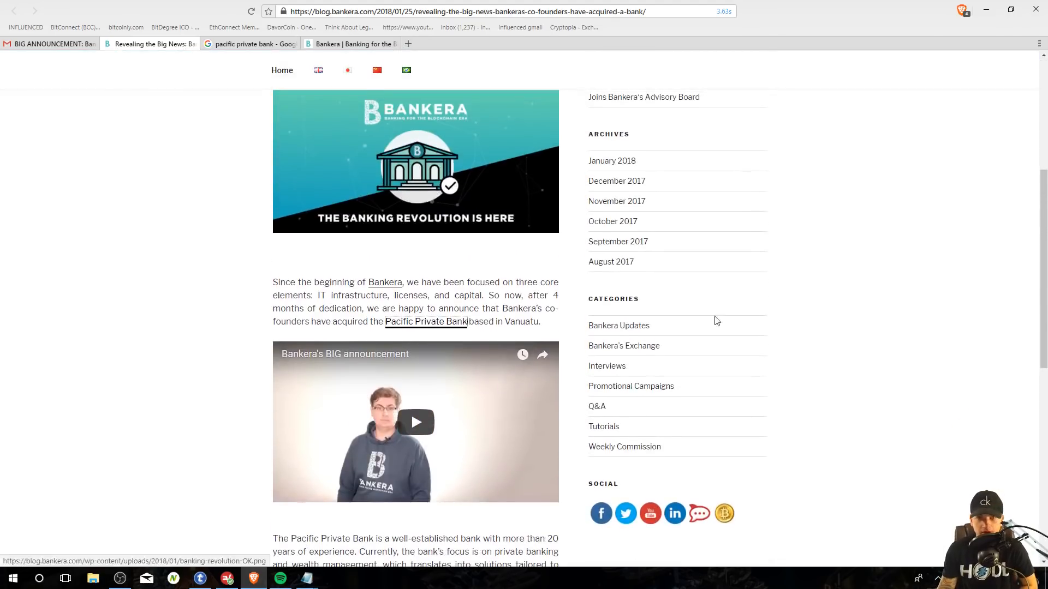
scroll(down, 3)
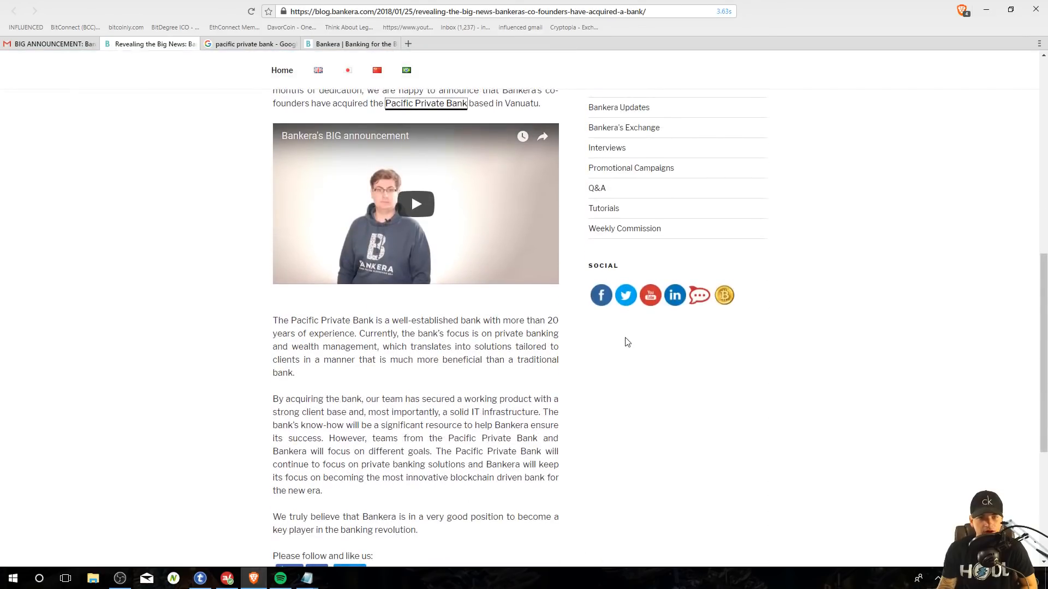
scroll(down, 3)
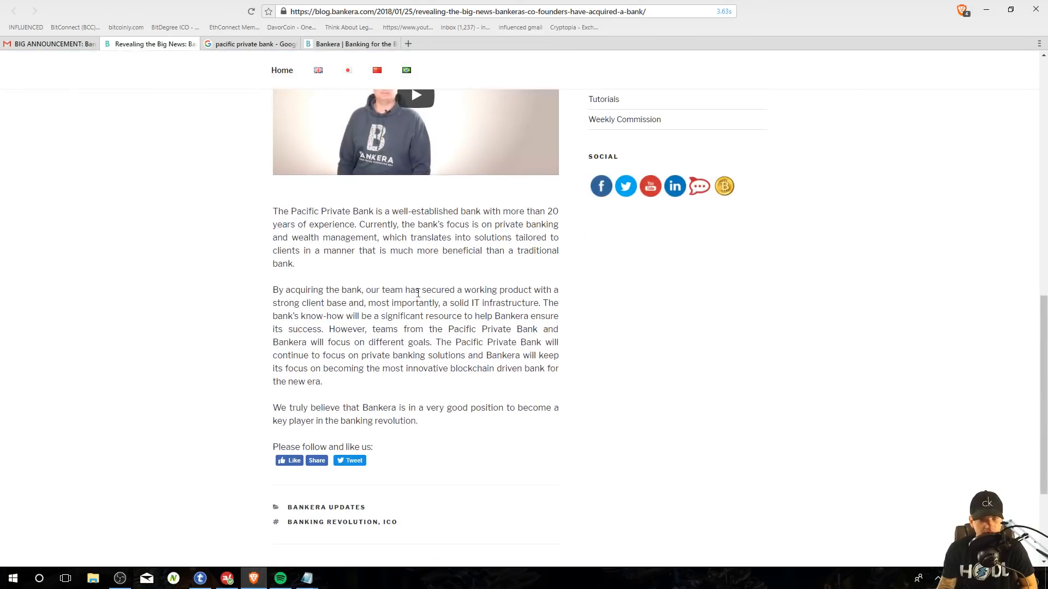
scroll(up, 3)
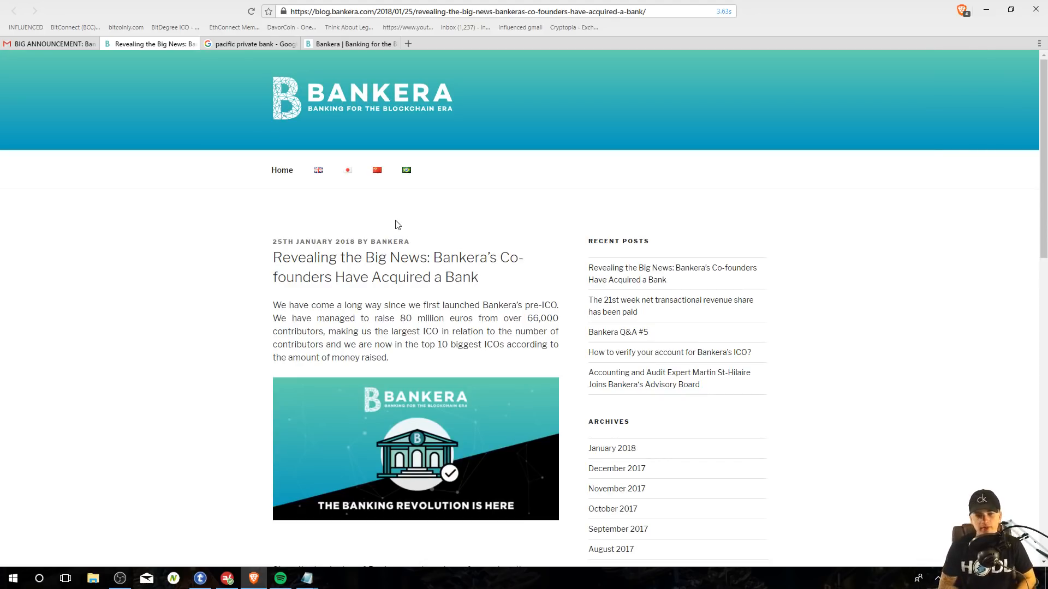
scroll(down, 3)
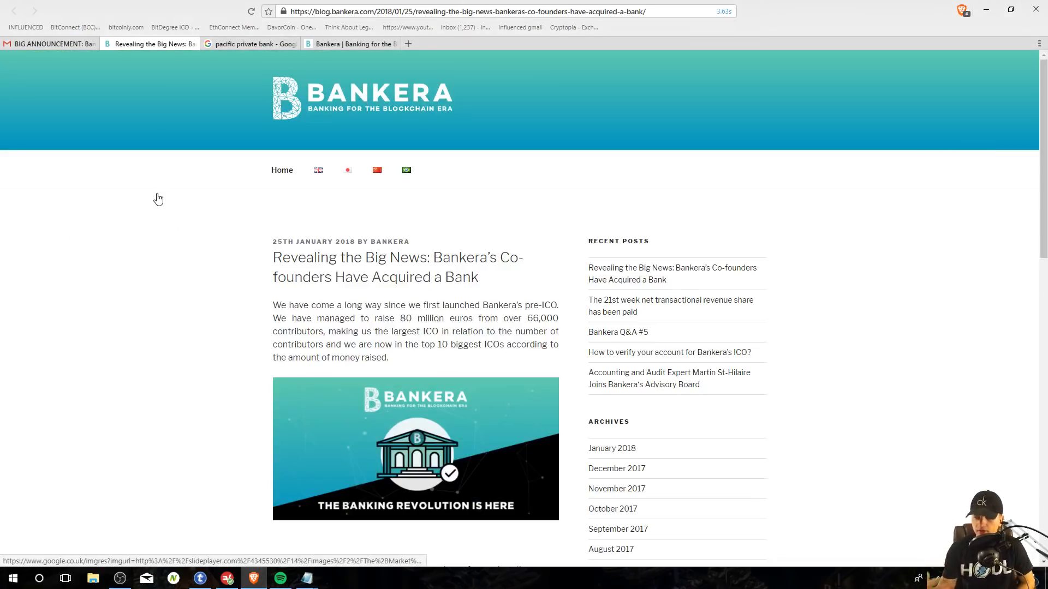
scroll(down, 3)
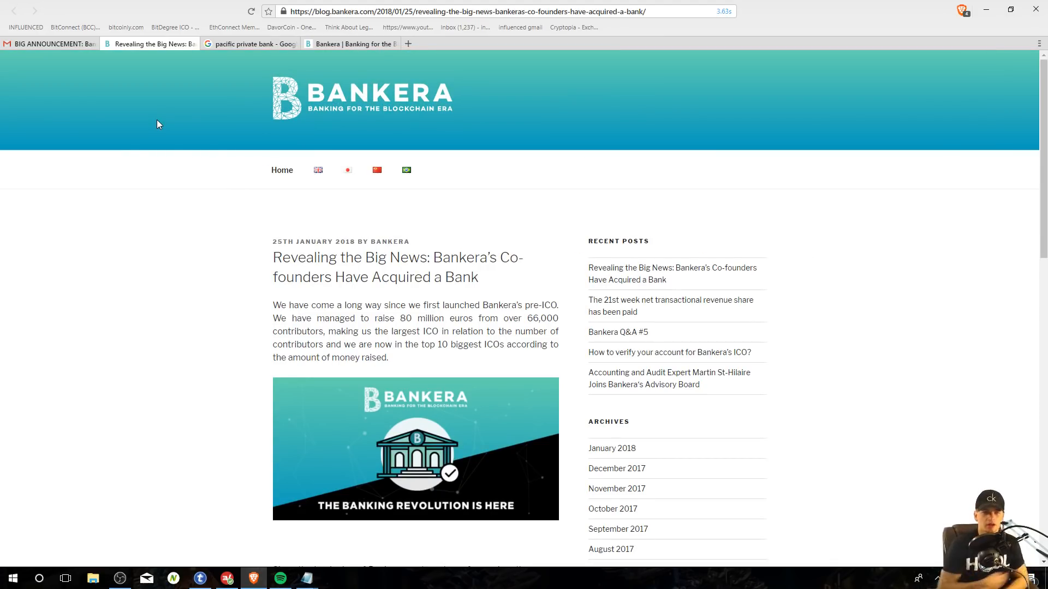
scroll(down, 3)
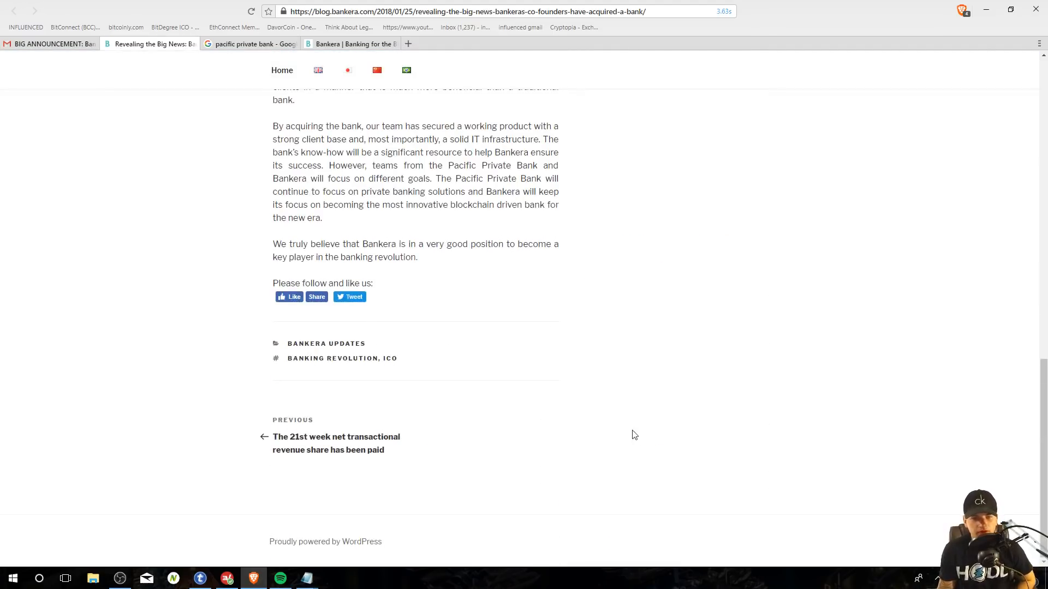
scroll(up, 3)
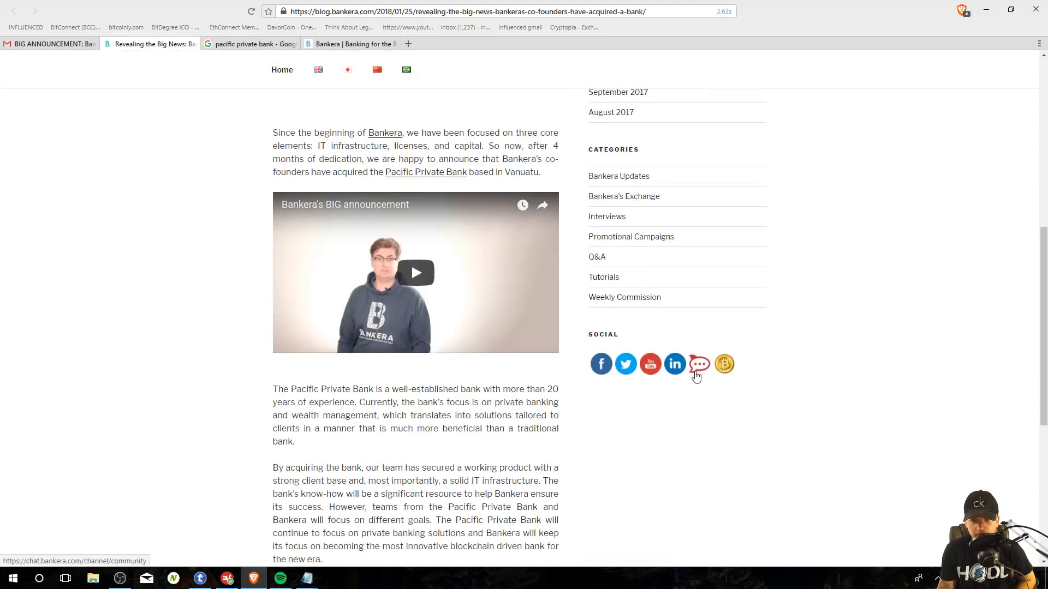
mouse_move(700, 373)
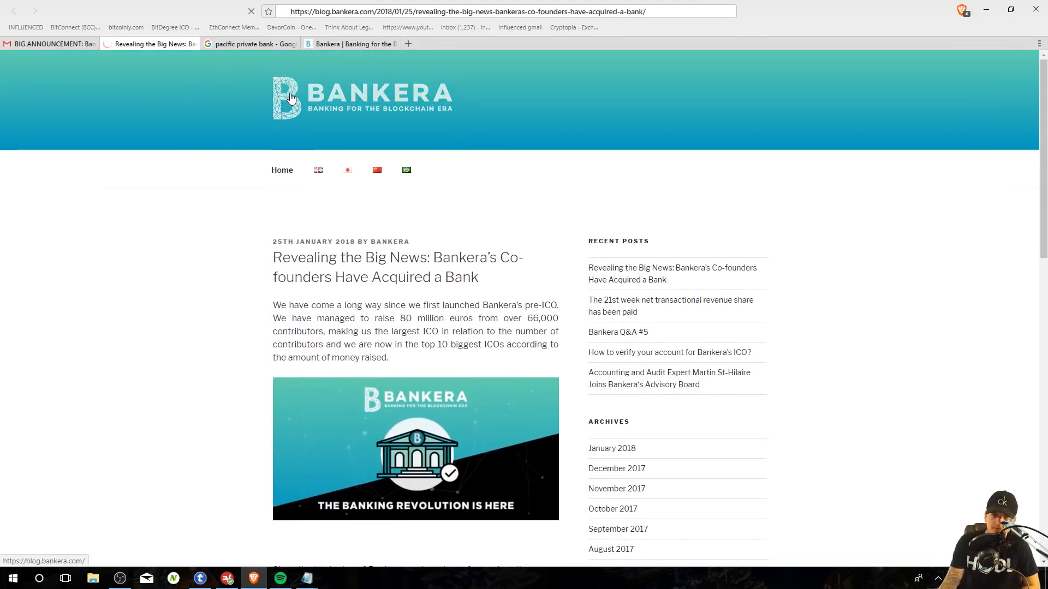
Step: Return to the Bankera blog home page via the logo
click(289, 98)
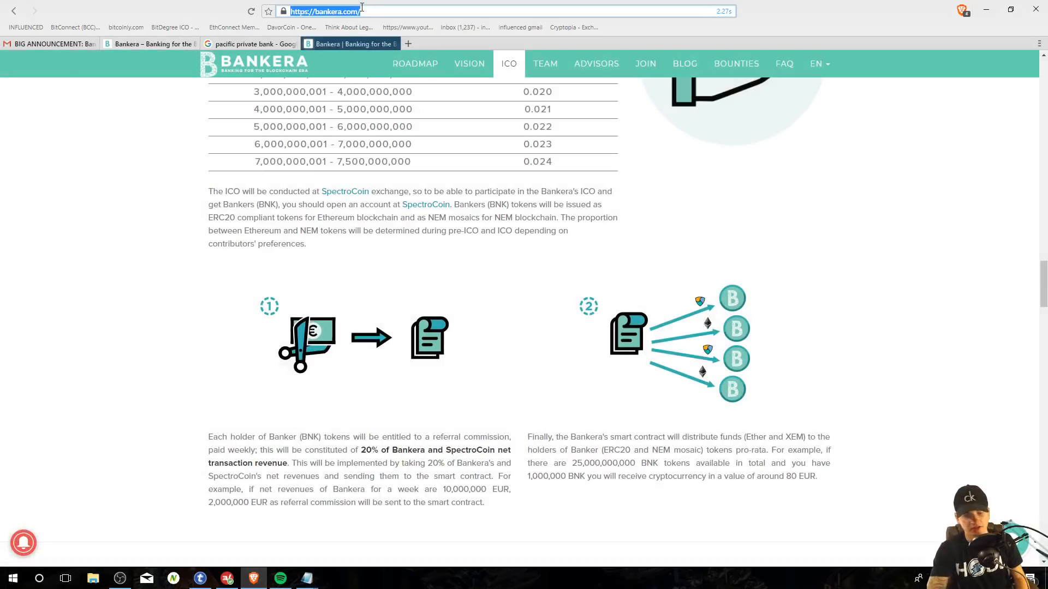
Step: Enter coinmarketcap.com in the address bar
text(coinmarketcap.com)
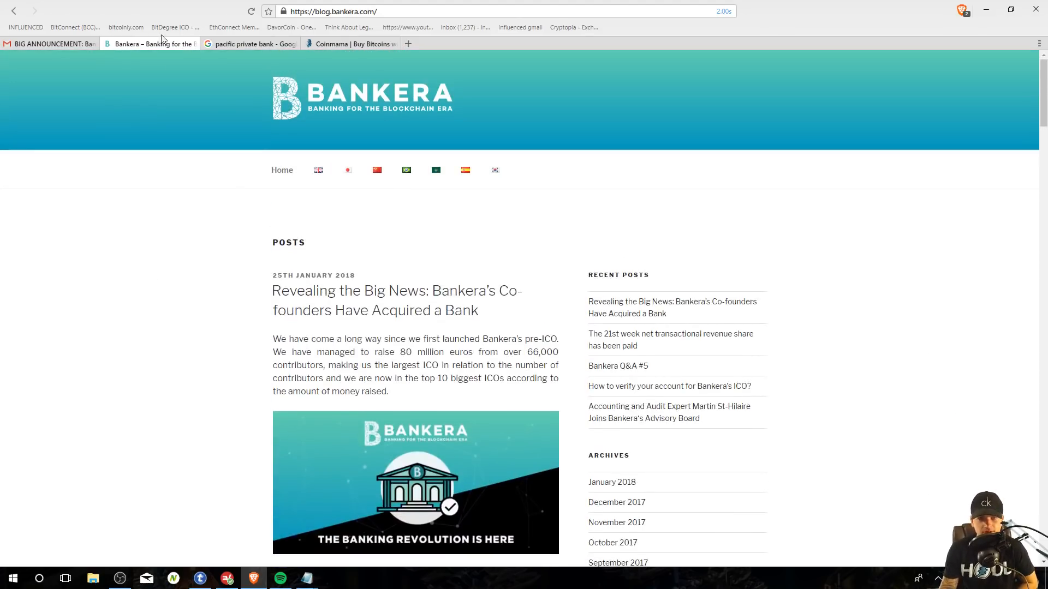
mouse_move(417, 314)
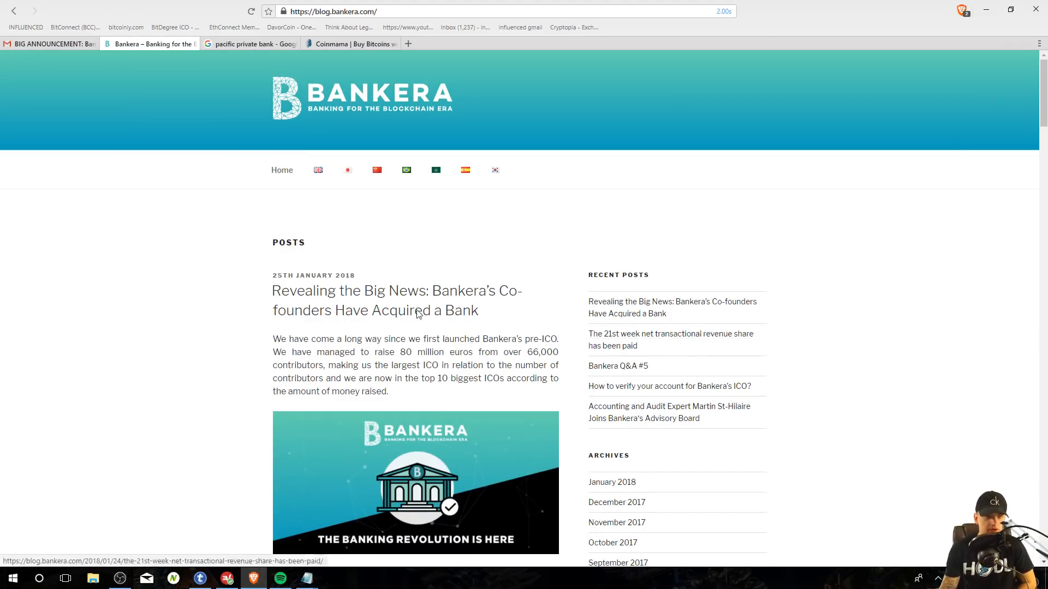
mouse_move(105, 258)
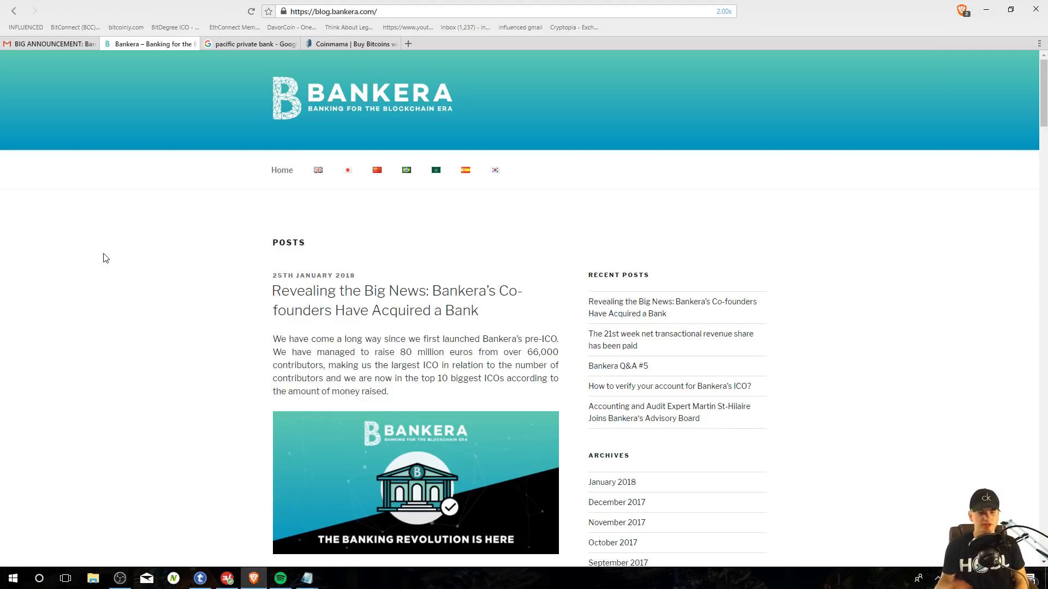
mouse_move(252, 153)
text(spec)
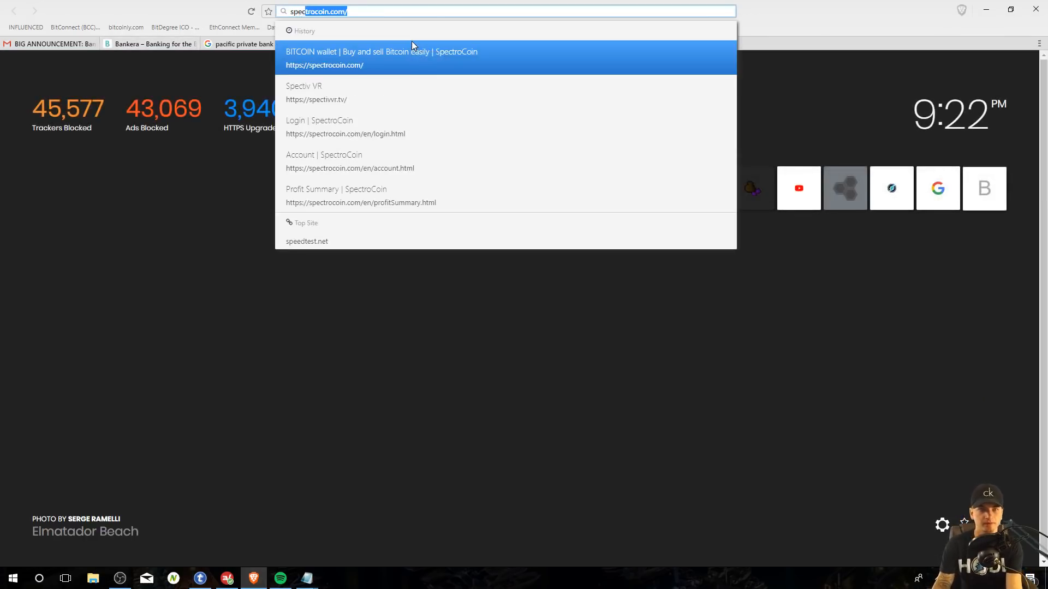
Step: Open the suggested spectrocoin.com homepage and scroll to the footer and back up
click(366, 58)
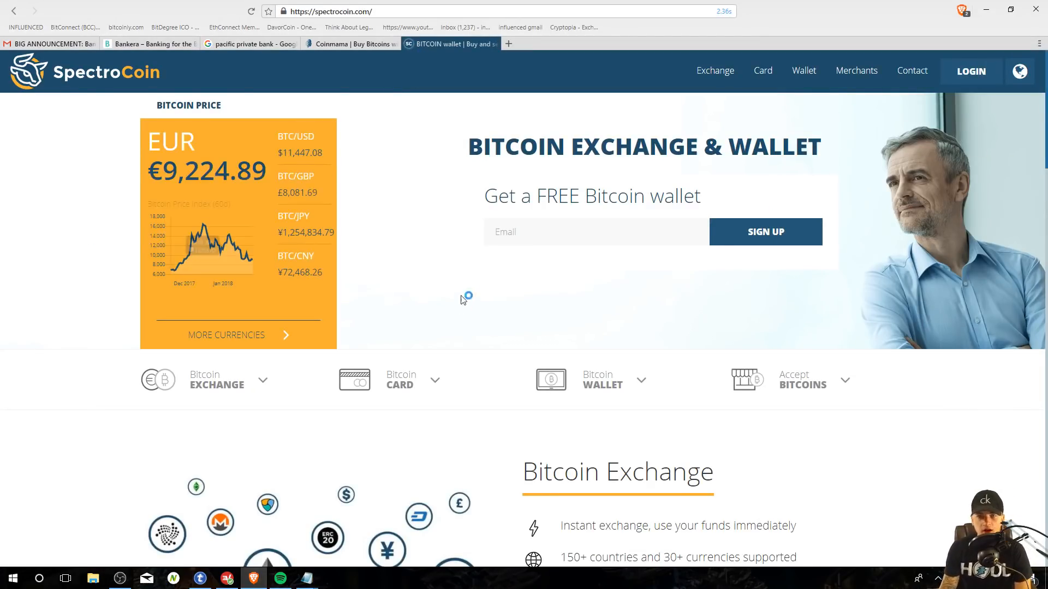
scroll(down, 3)
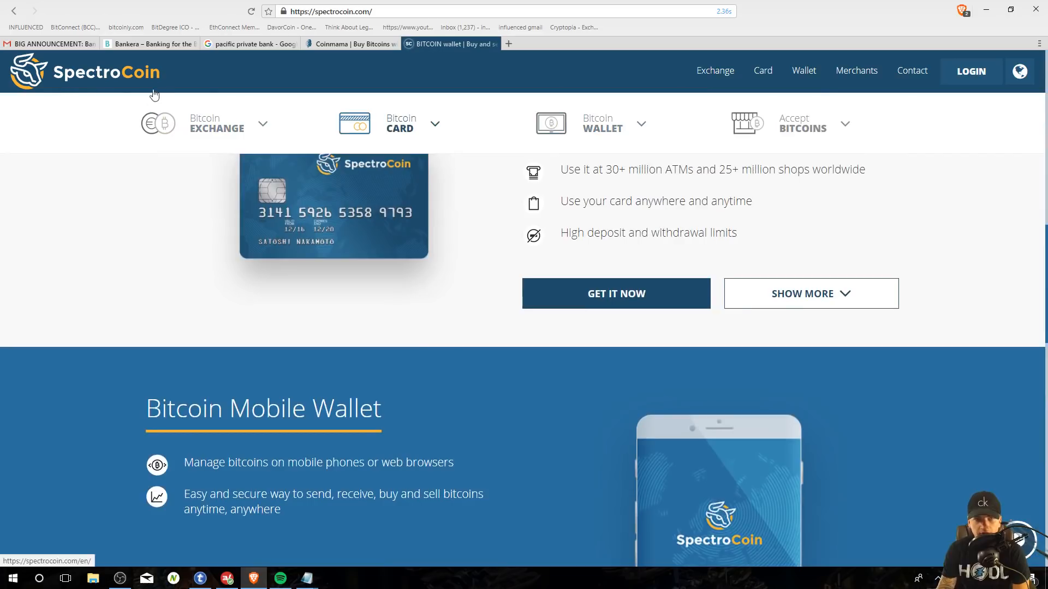
scroll(down, 3)
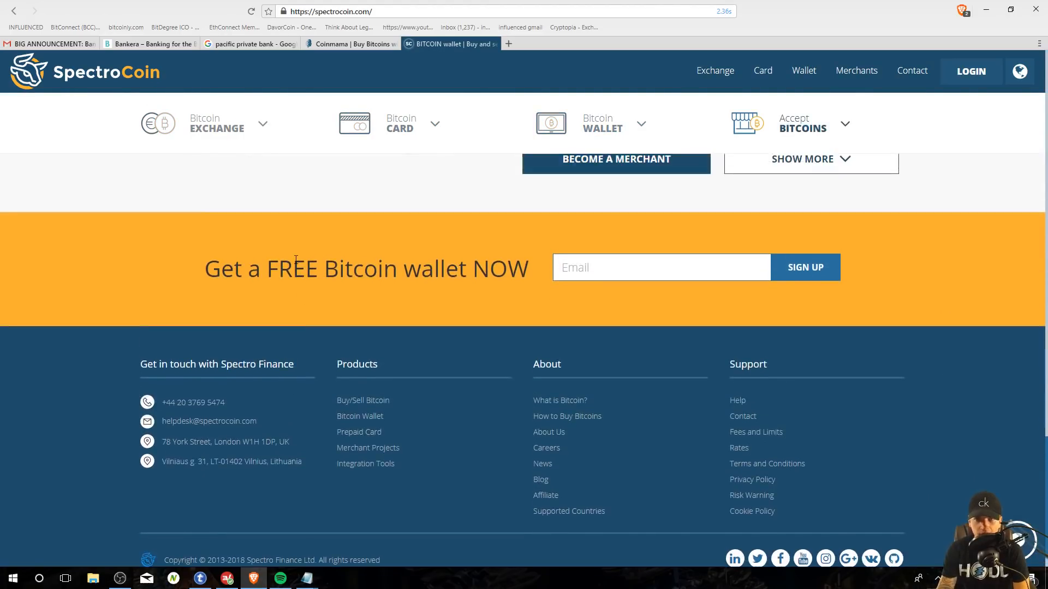
scroll(up, 3)
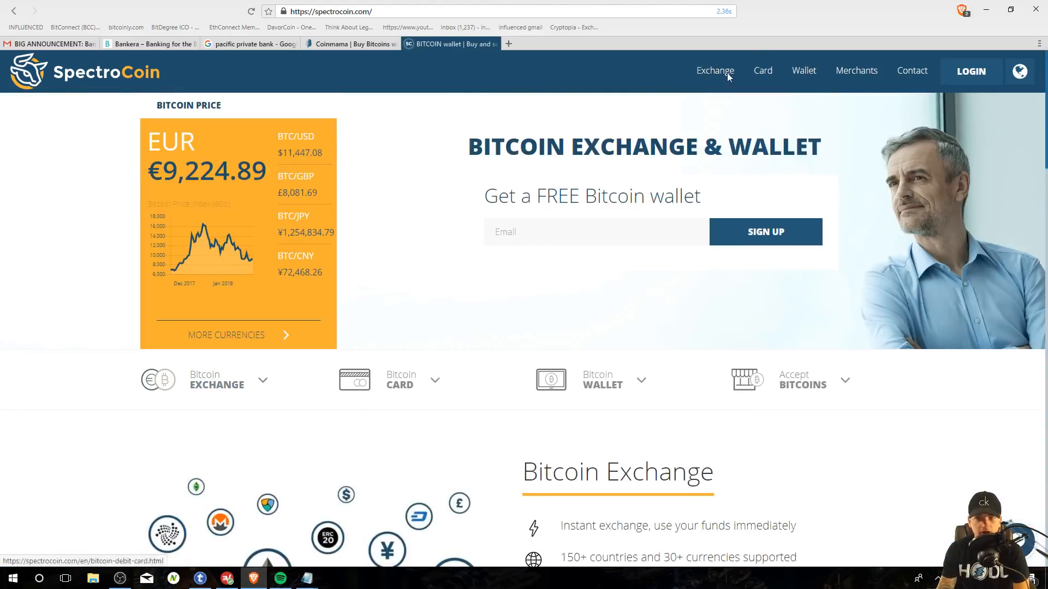
Step: Browse SpectroCoin's Bitcoin Exchange currency list, then return to the SpectroCoin homepage via the logo
click(715, 71)
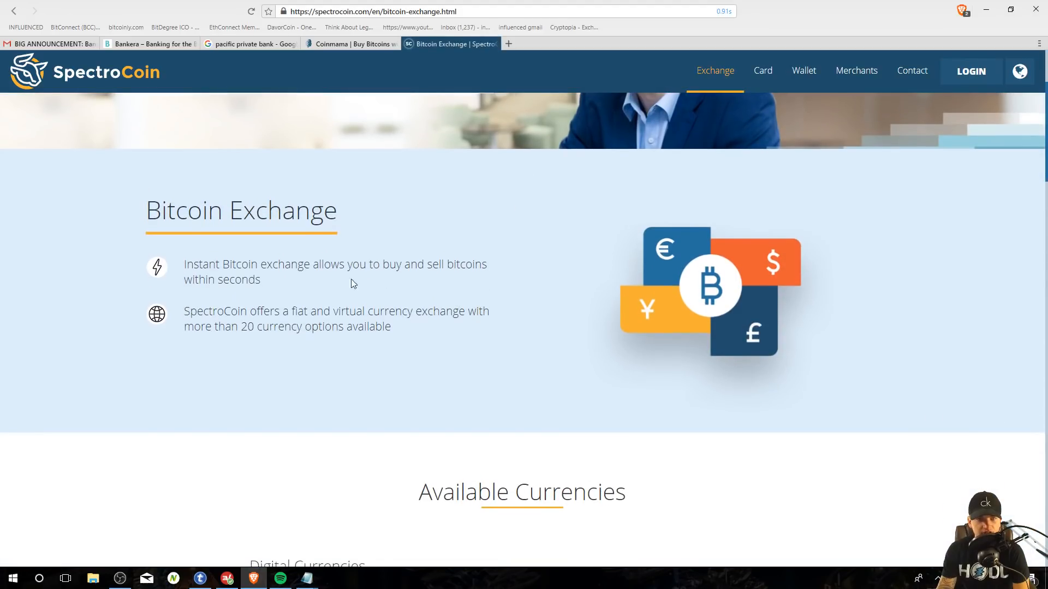
scroll(down, 3)
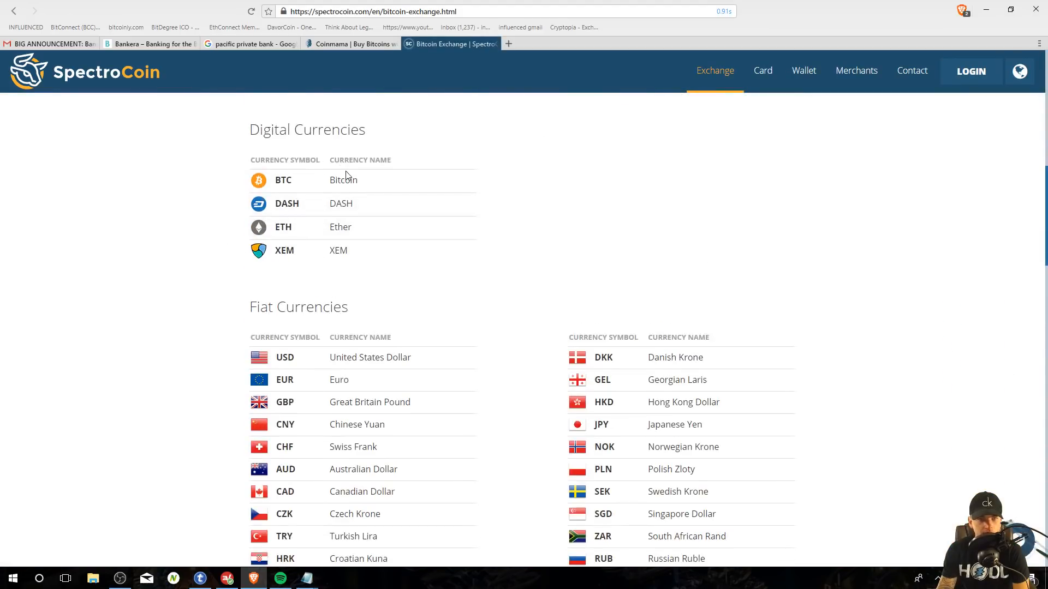
scroll(down, 3)
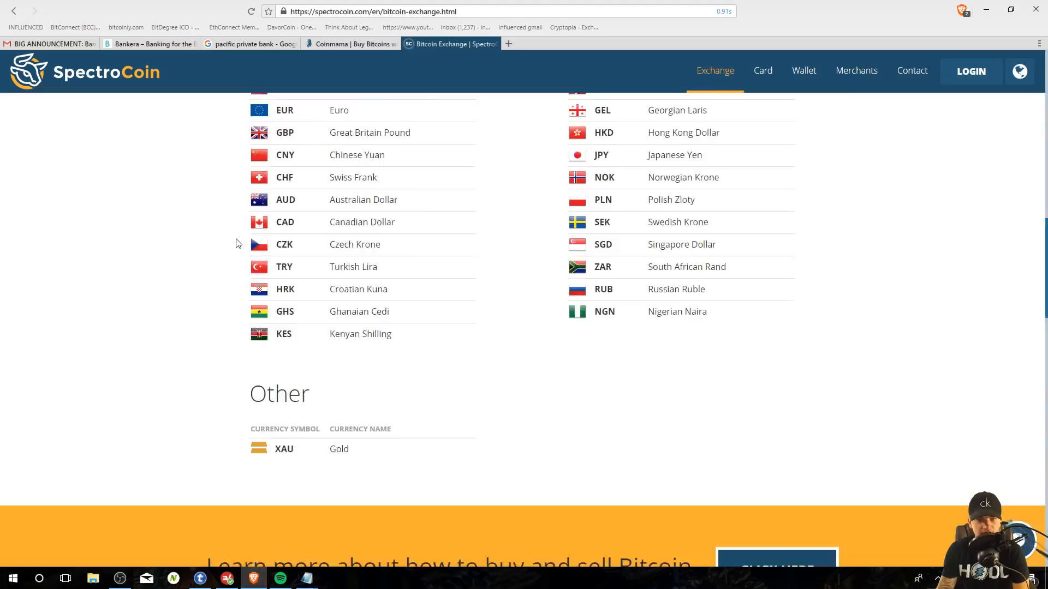
scroll(up, 3)
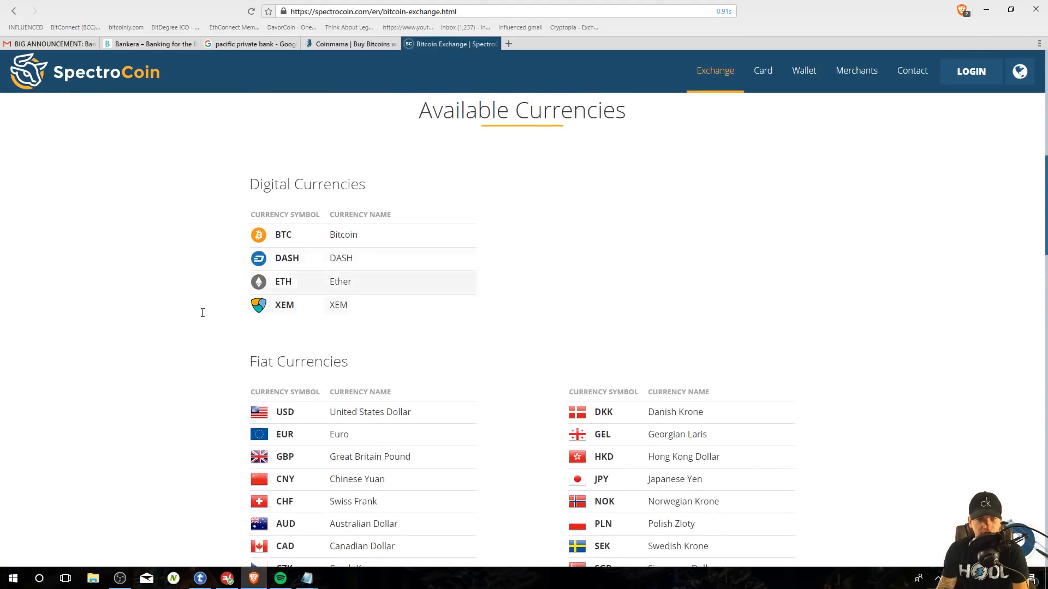
click(88, 79)
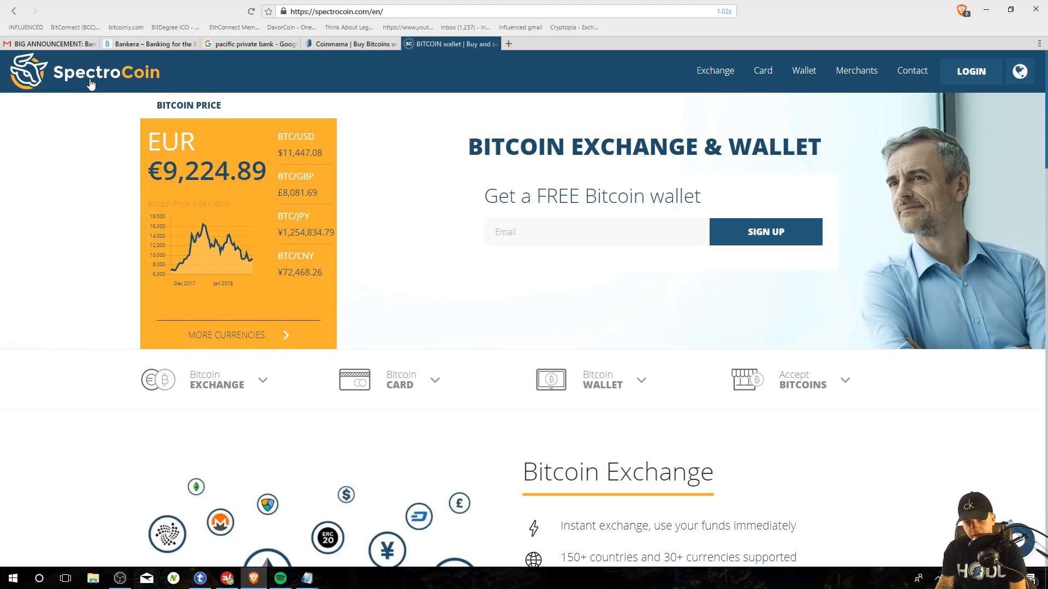
mouse_move(138, 197)
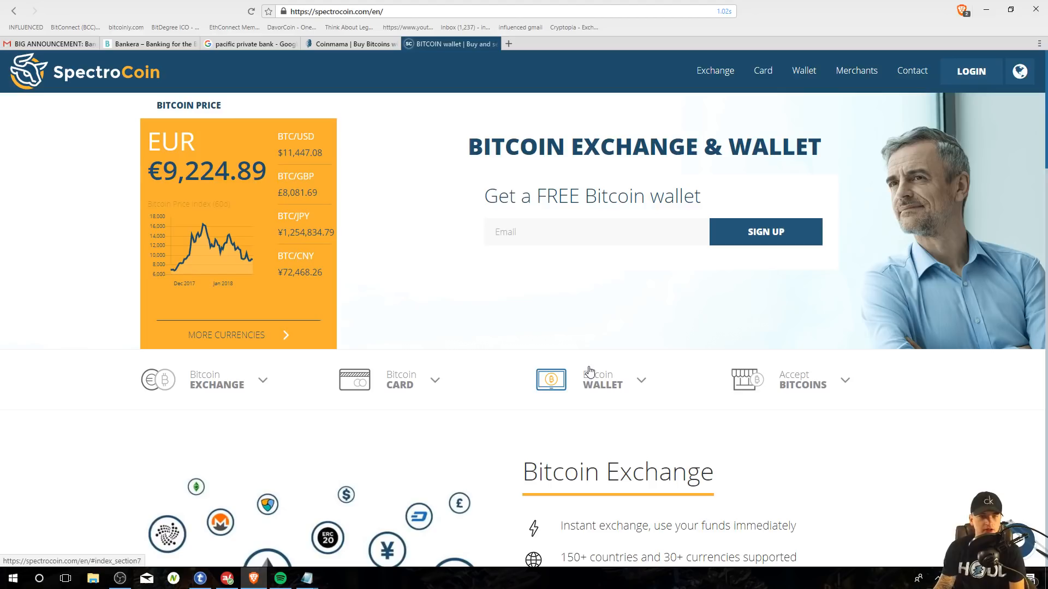
mouse_move(602, 361)
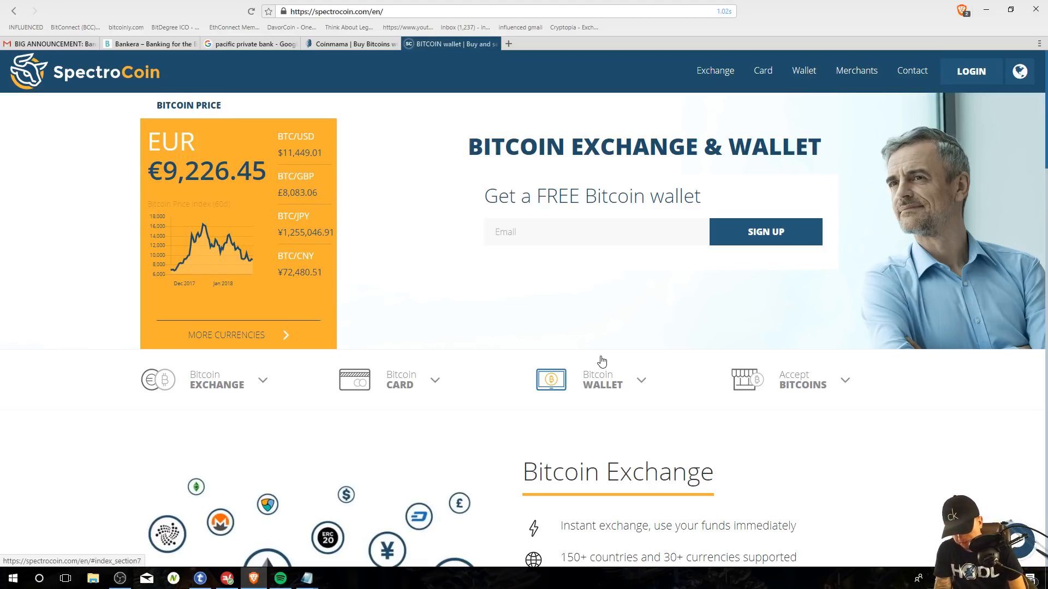
mouse_move(813, 306)
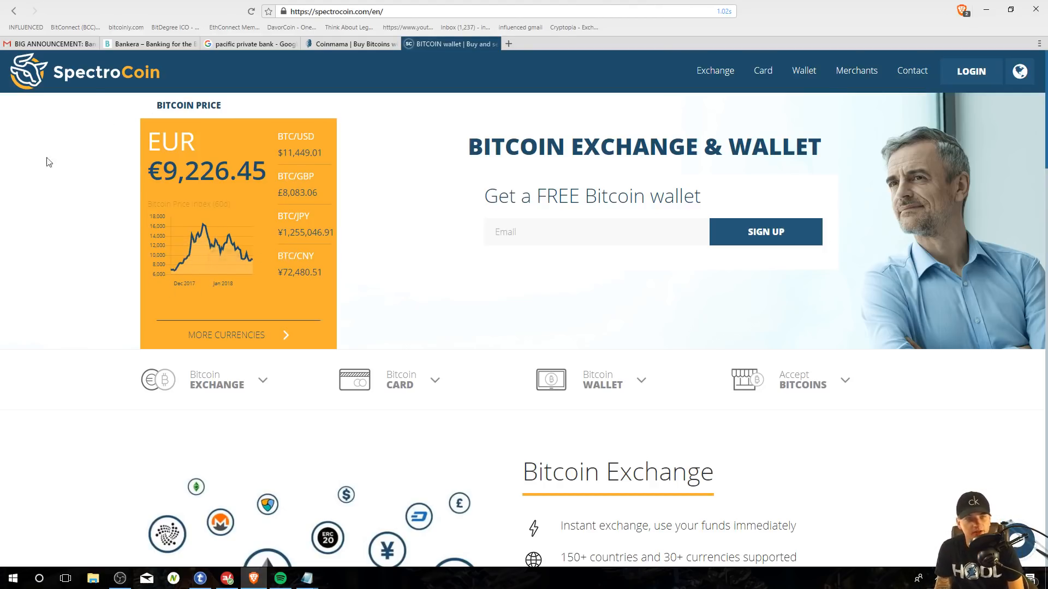
mouse_move(109, 225)
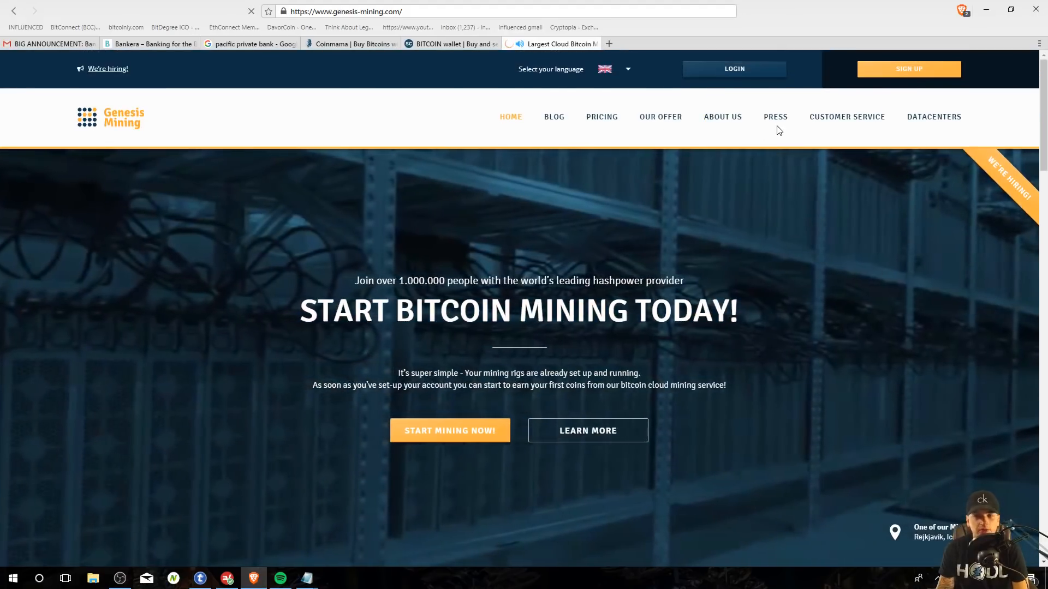
Step: Open Genesis Mining PRICING and scroll to the Small, Medium, Large and Custom Ethereum plans
click(602, 117)
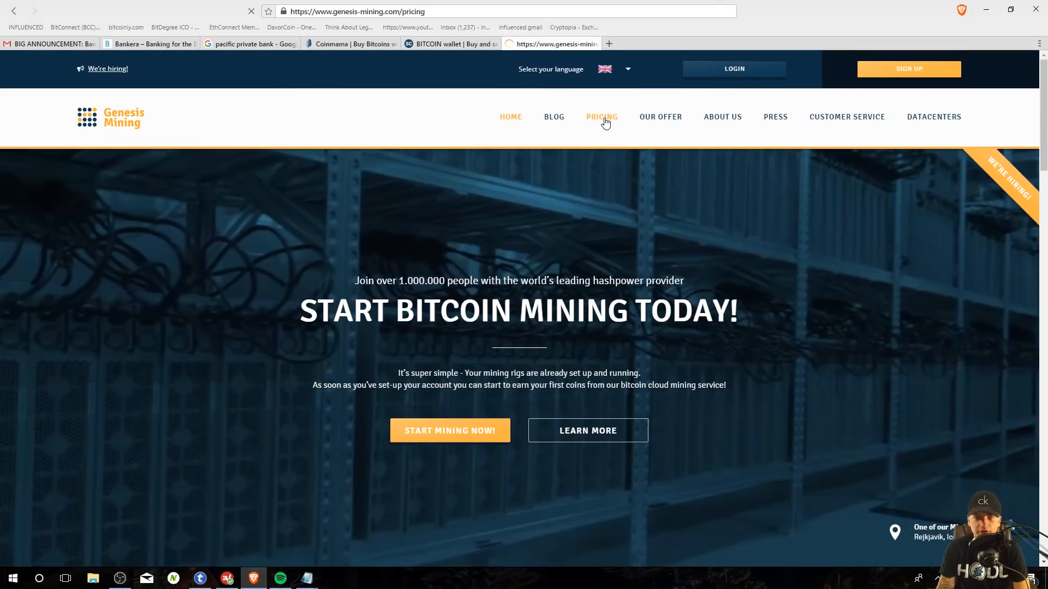
scroll(down, 3)
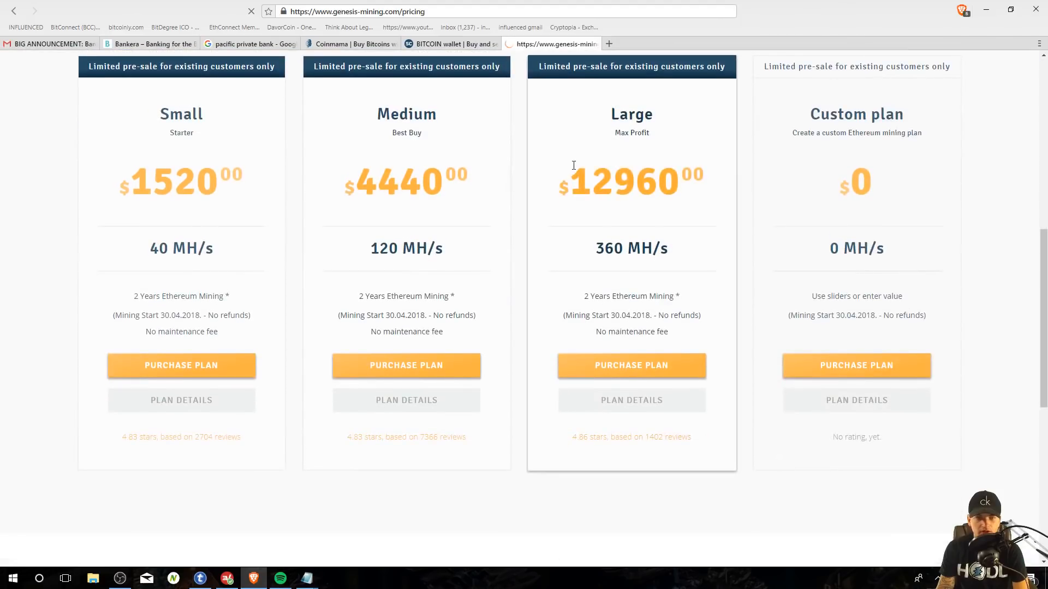
scroll(up, 3)
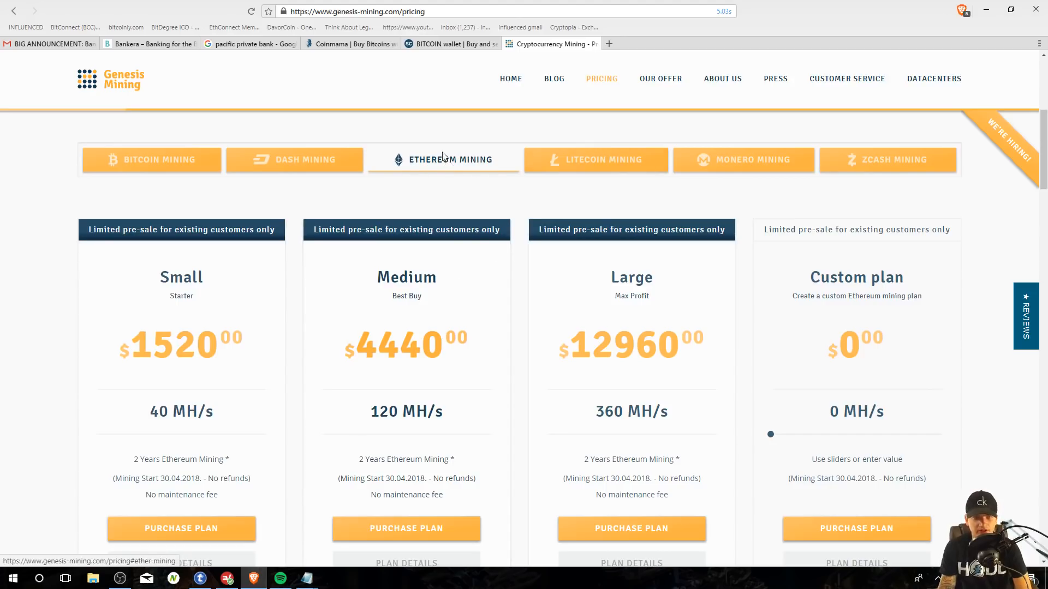
mouse_move(515, 191)
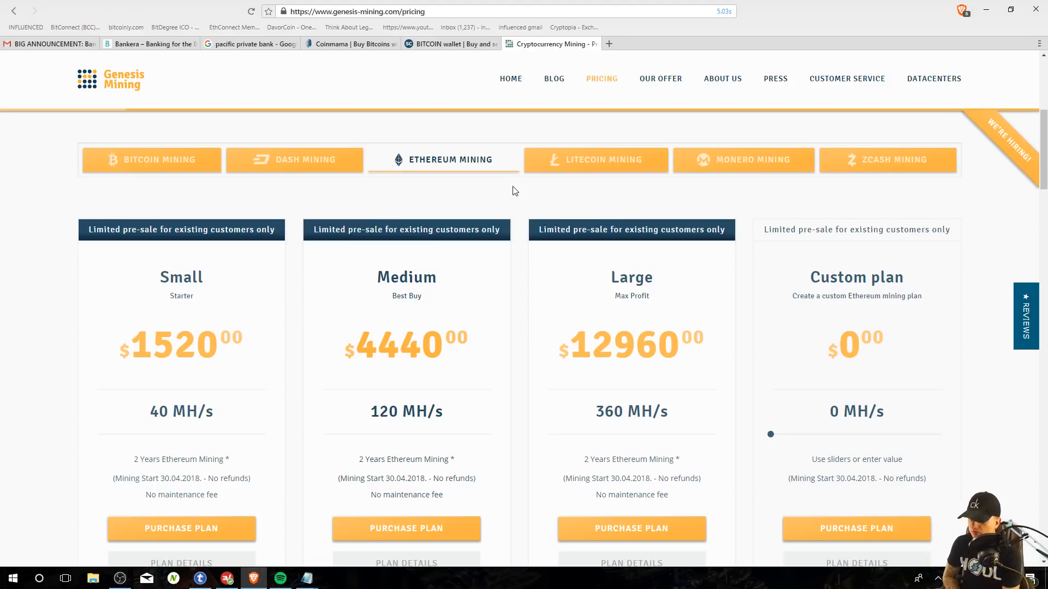
mouse_move(387, 101)
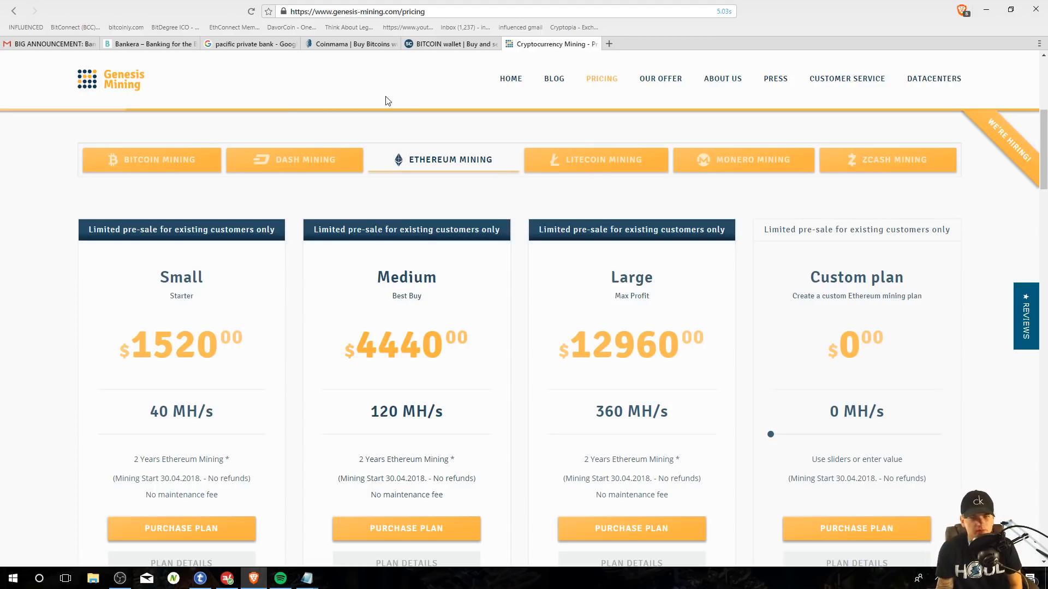
scroll(down, 3)
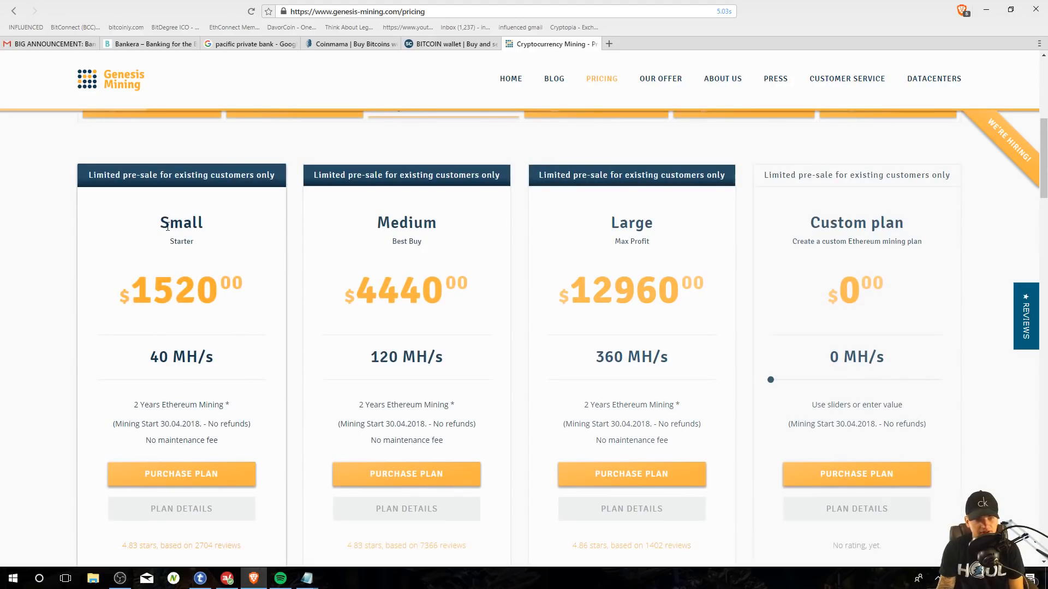
scroll(down, 3)
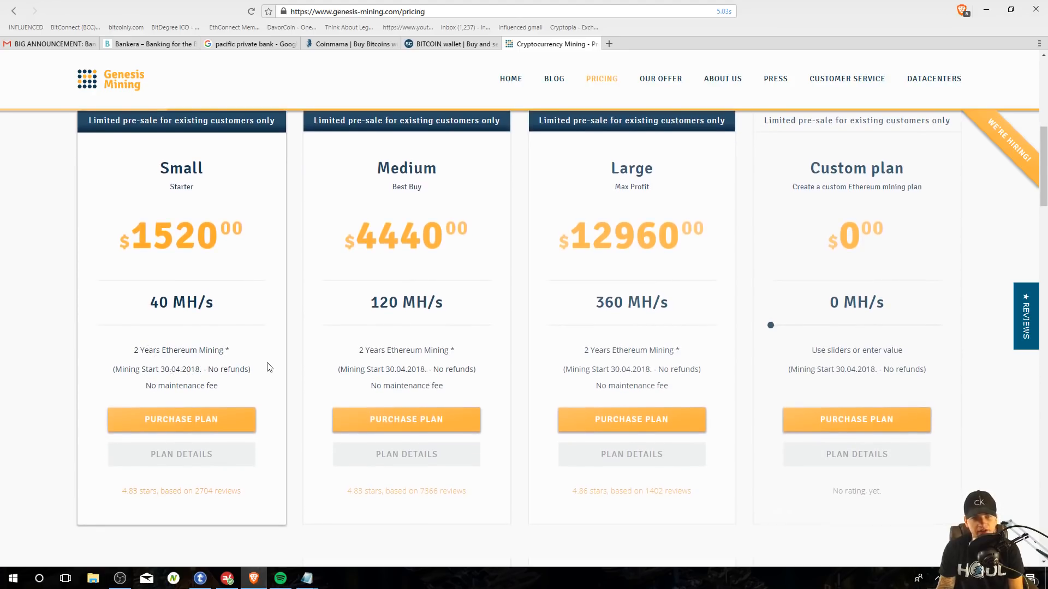
mouse_move(172, 302)
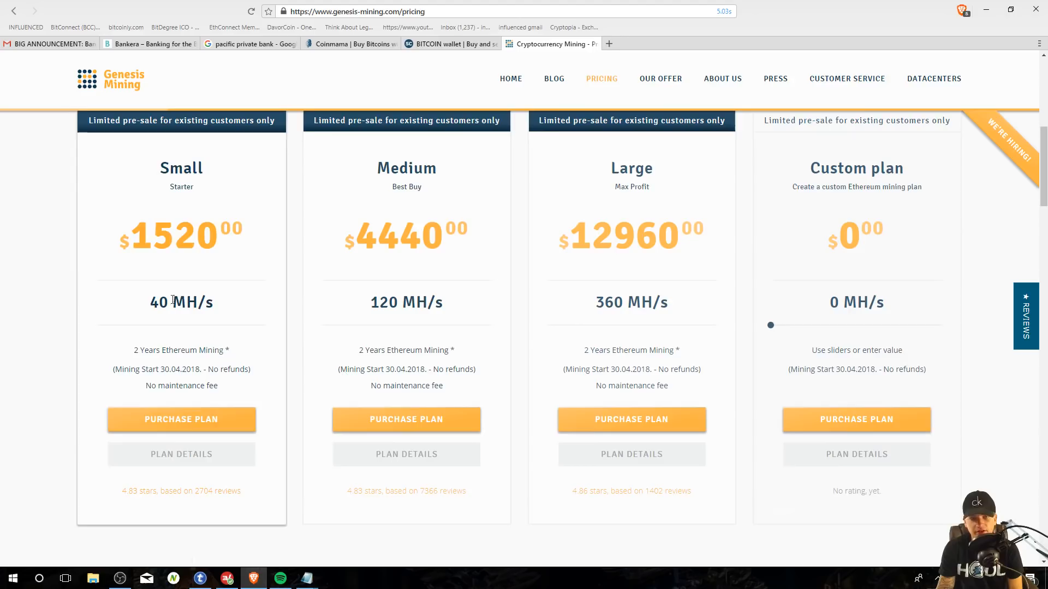
Step: Read the Ethereum contract terms (24 months, no maintenance fee), then right-click the Small plan's 40 MH/s
scroll(down, 3)
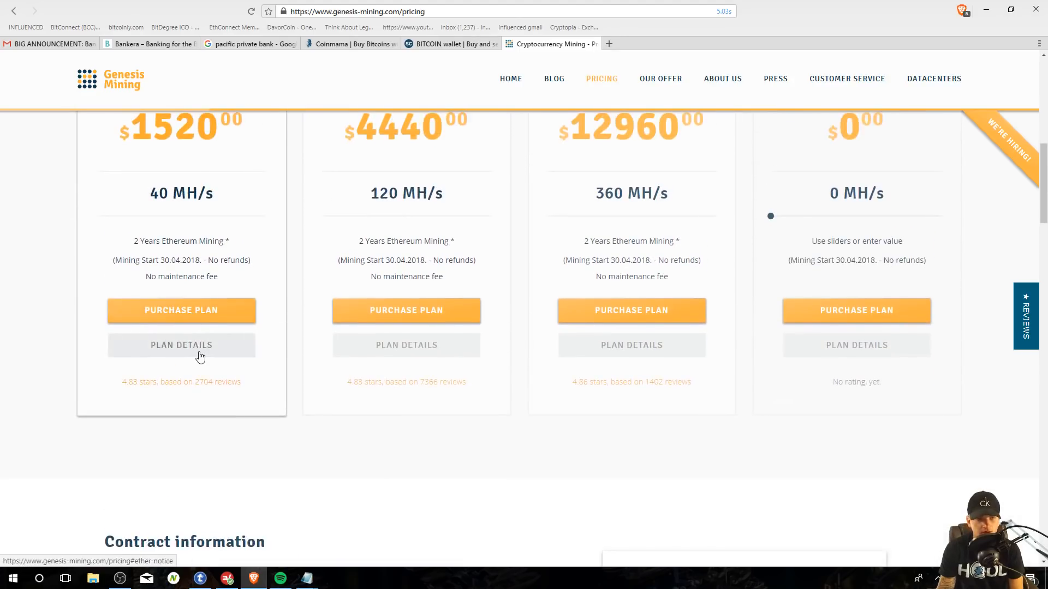
scroll(down, 3)
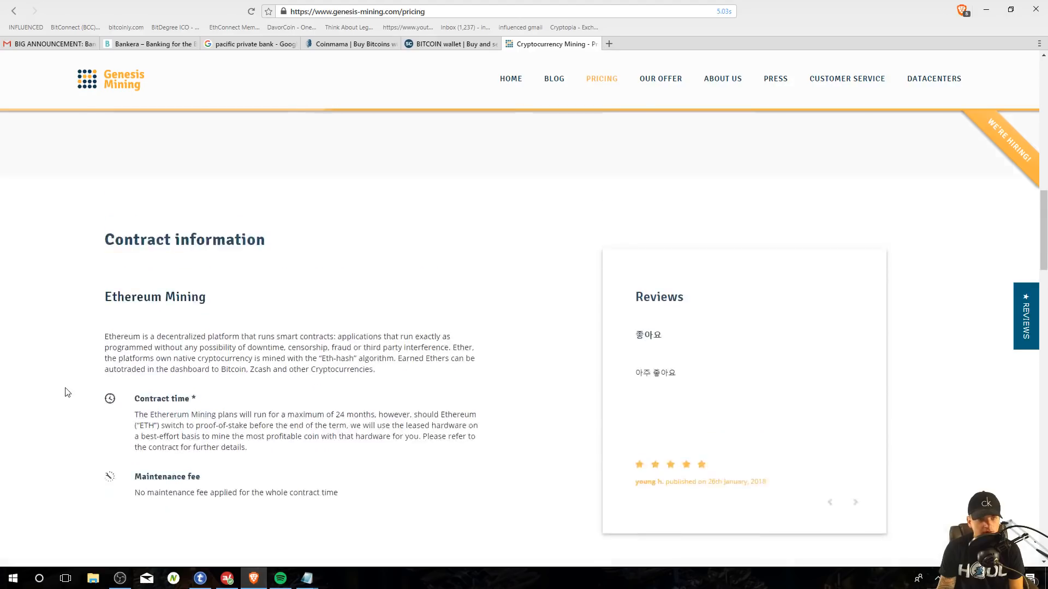
scroll(down, 3)
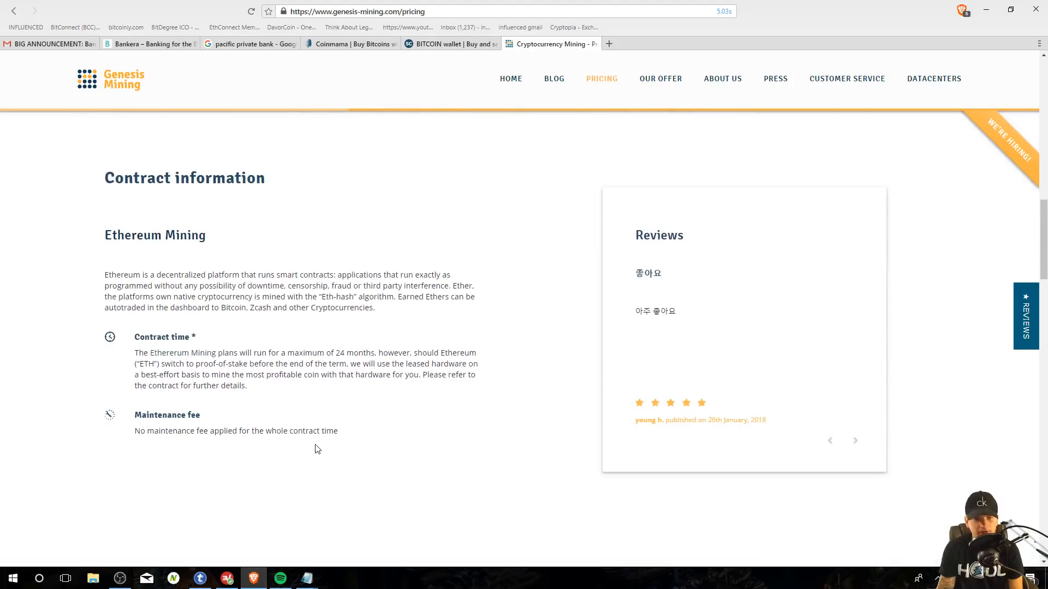
scroll(up, 3)
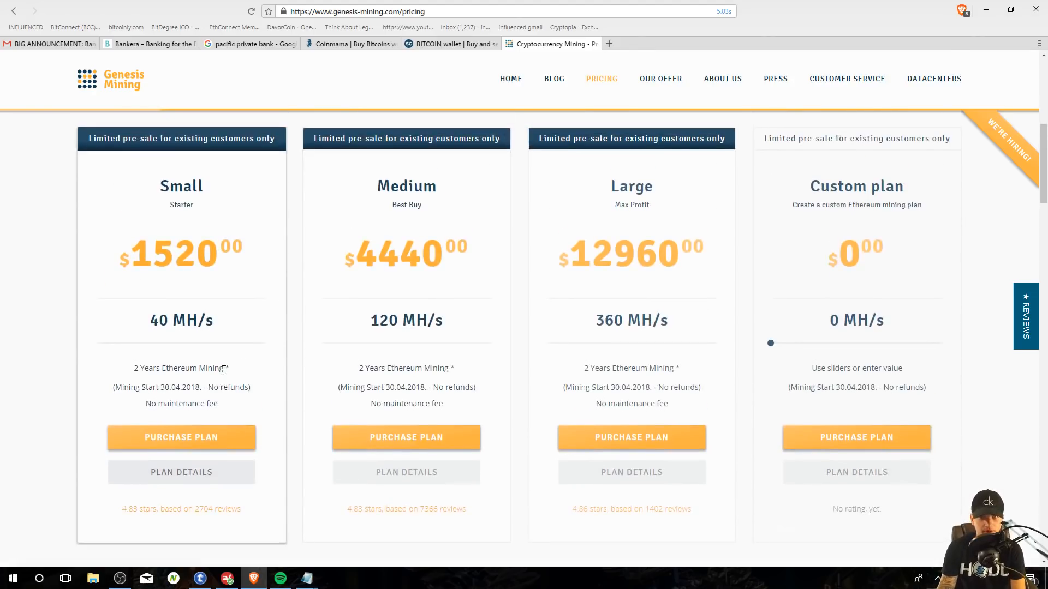
right_click(182, 320)
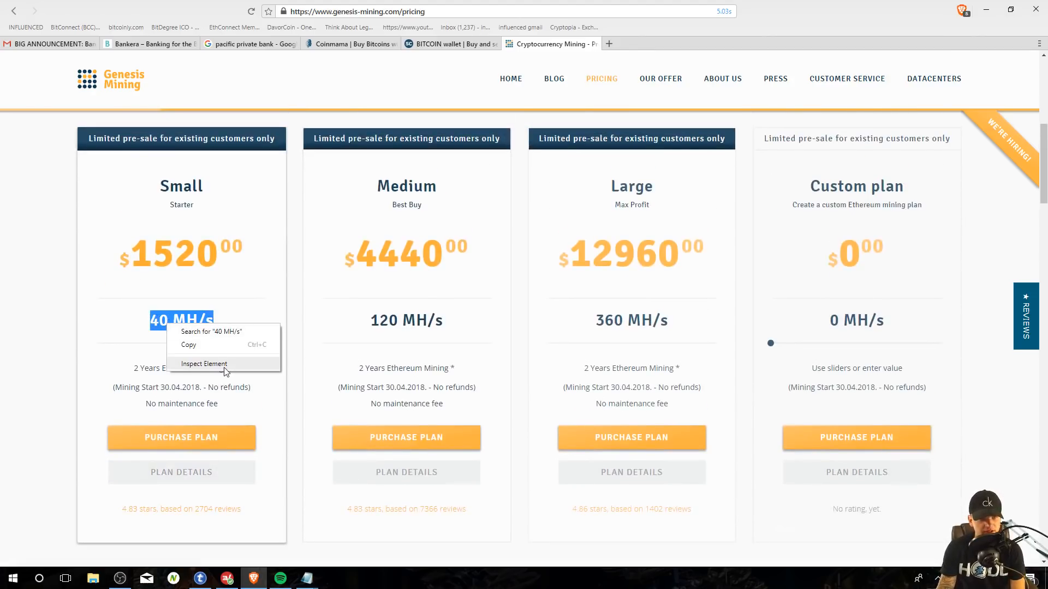
Step: Go to google.com, search 'ethereum mining calculator' and open the CryptoCompare.com result
click(342, 10)
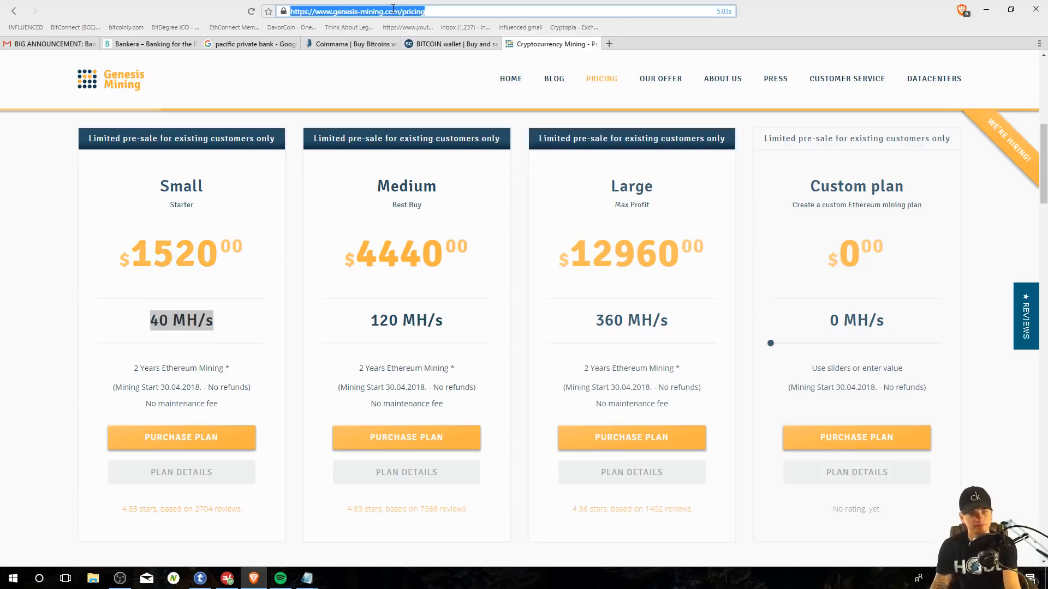
text(http://google.com/)
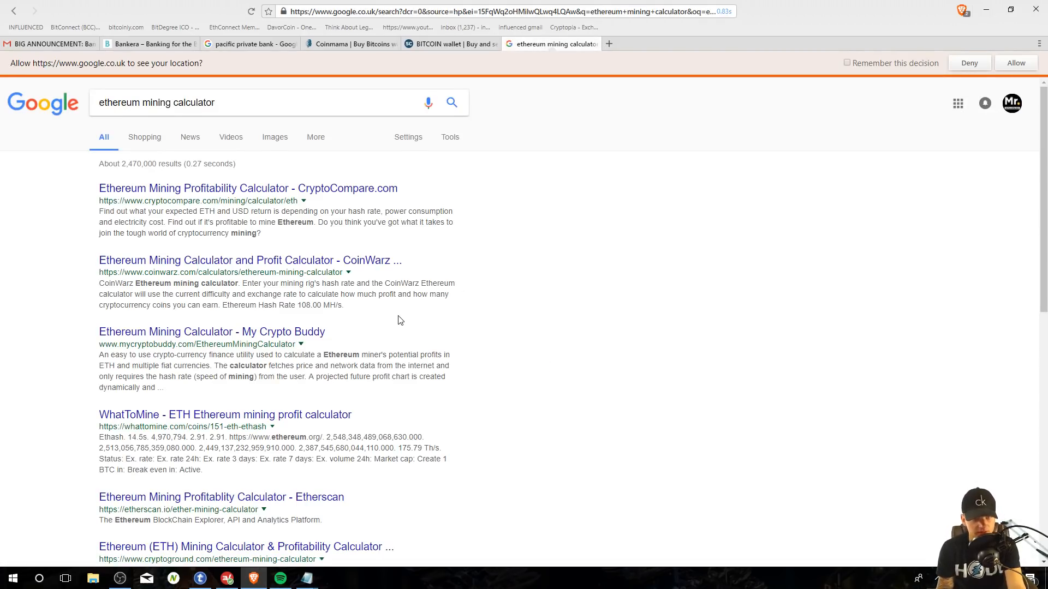
click(247, 188)
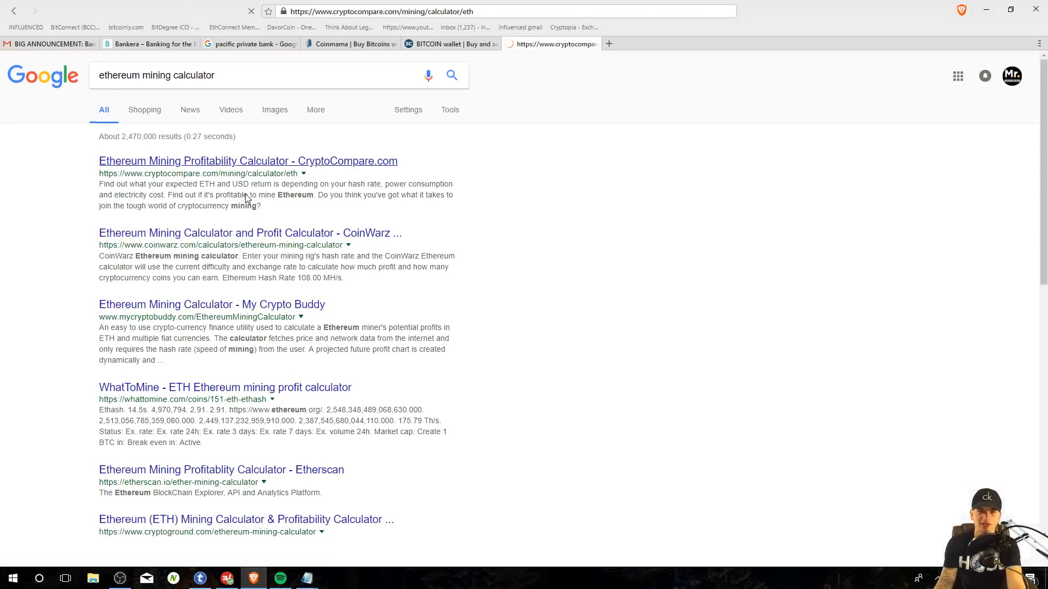
Step: Enter 40 MH/s hashing power in CryptoCompare's ETH calculator and change power consumption
click(248, 161)
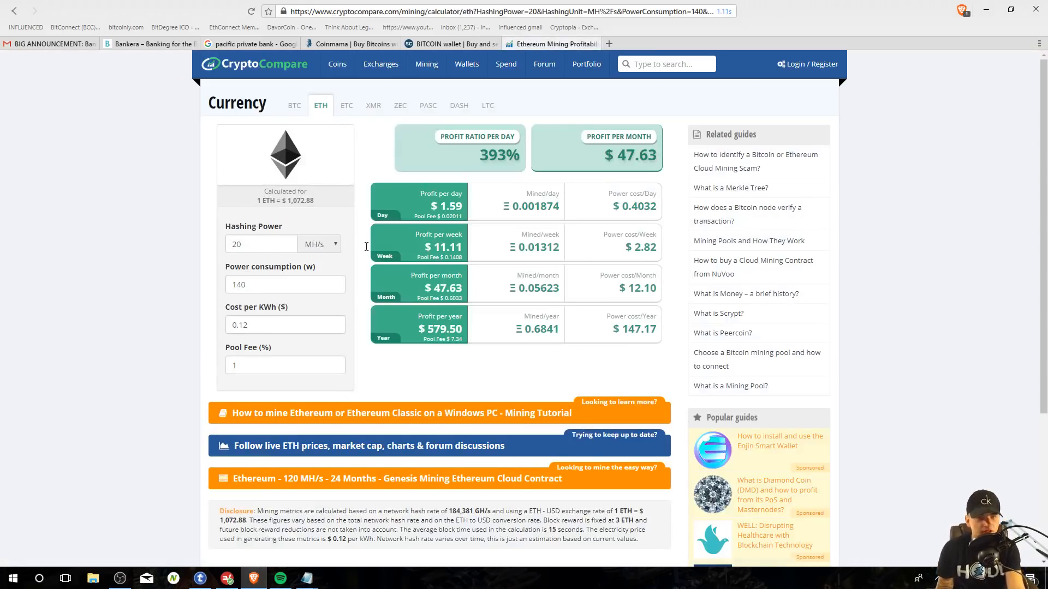
right_click(260, 244)
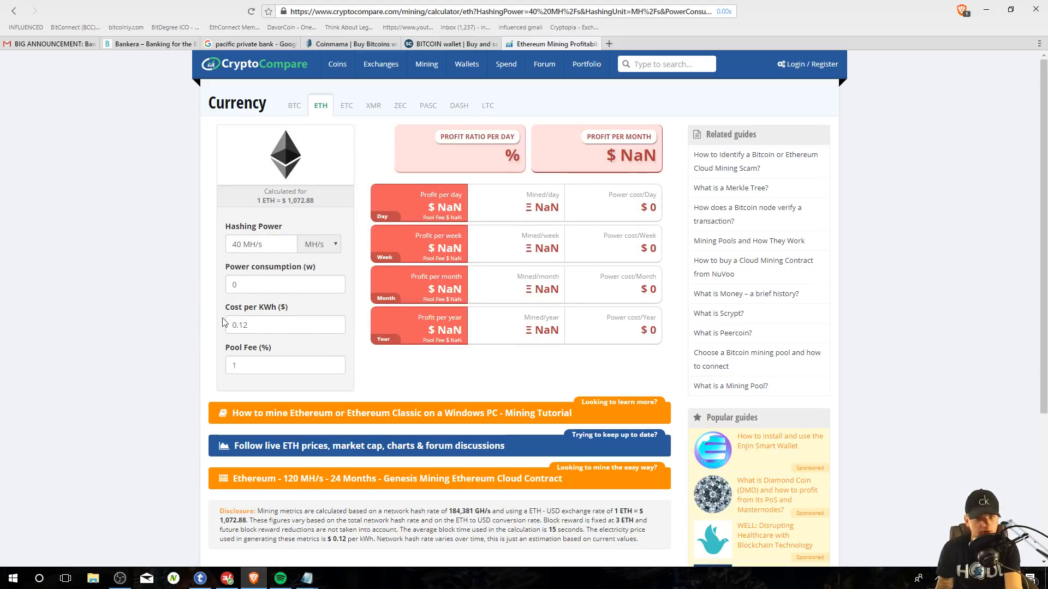
text(13)
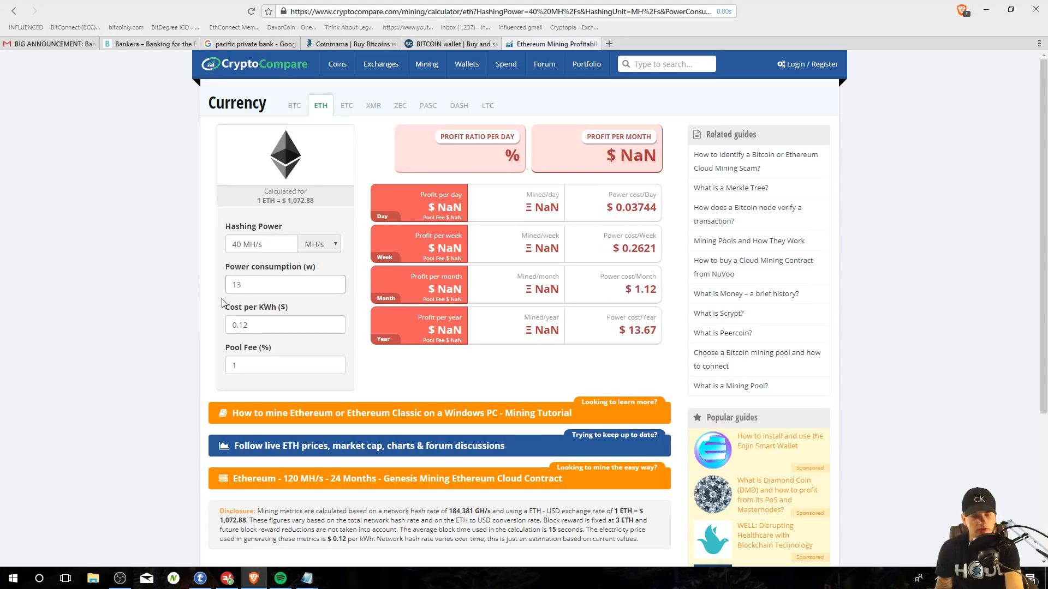
text(140)
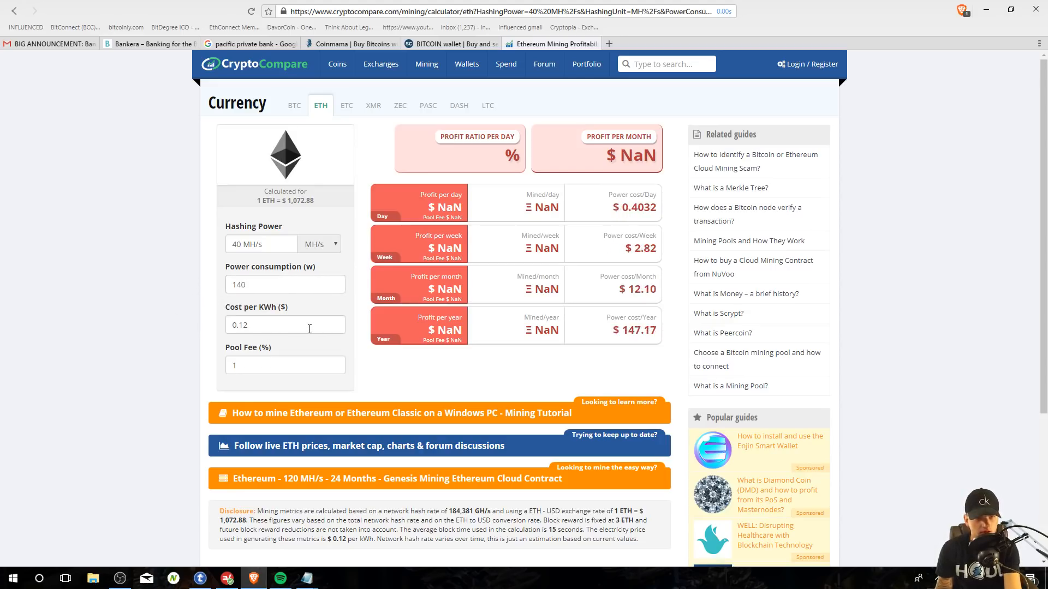
mouse_move(559, 382)
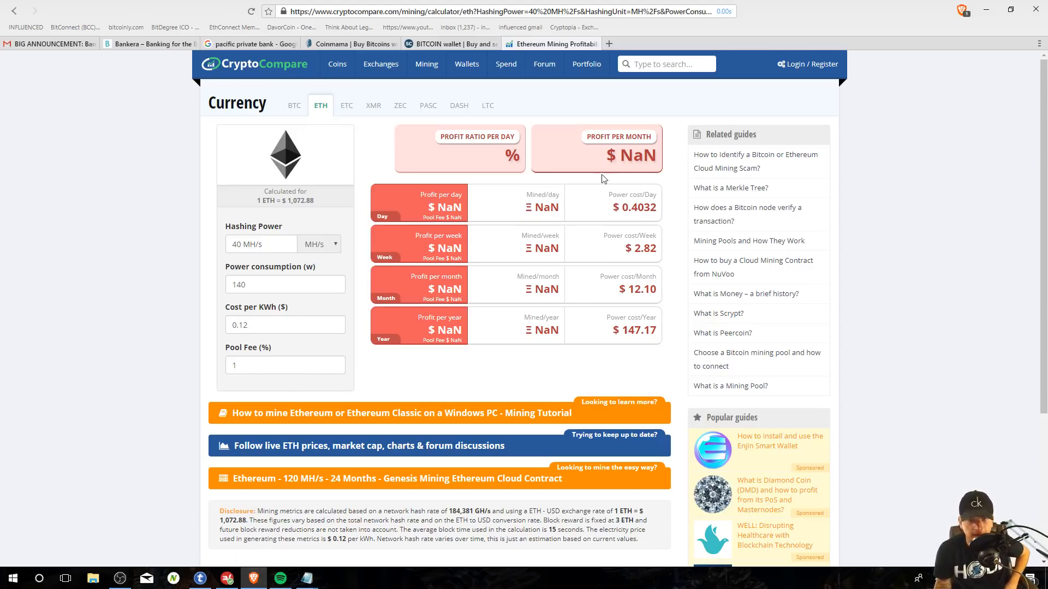
mouse_move(299, 358)
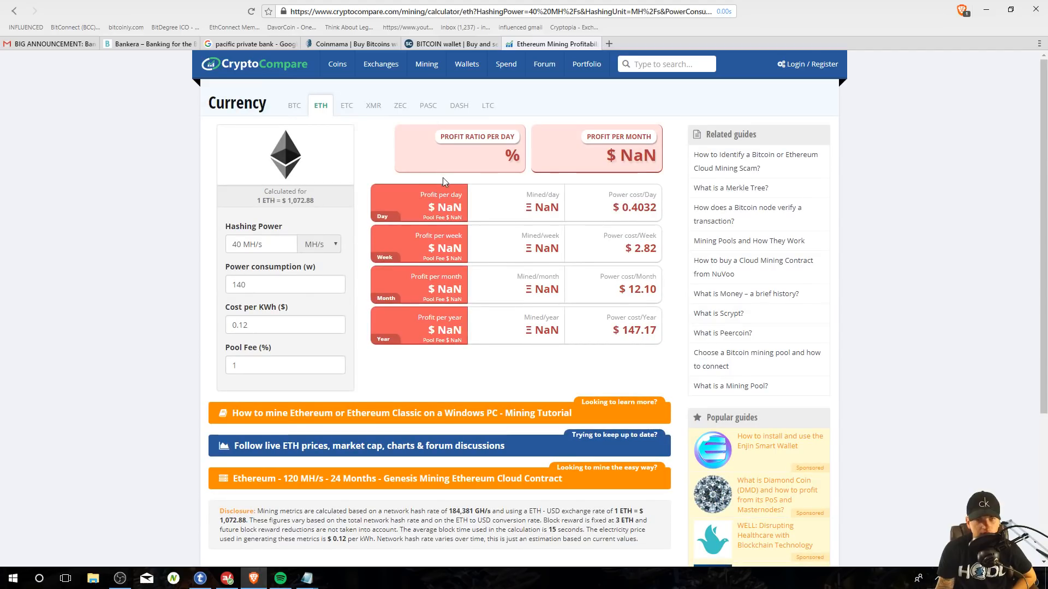
mouse_move(307, 222)
text(13)
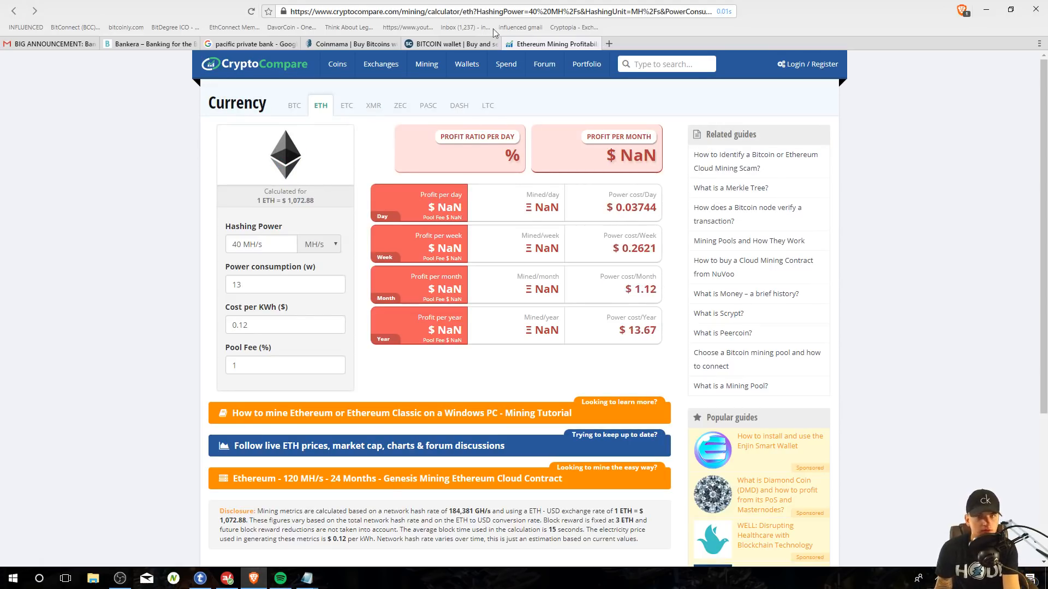
click(493, 12)
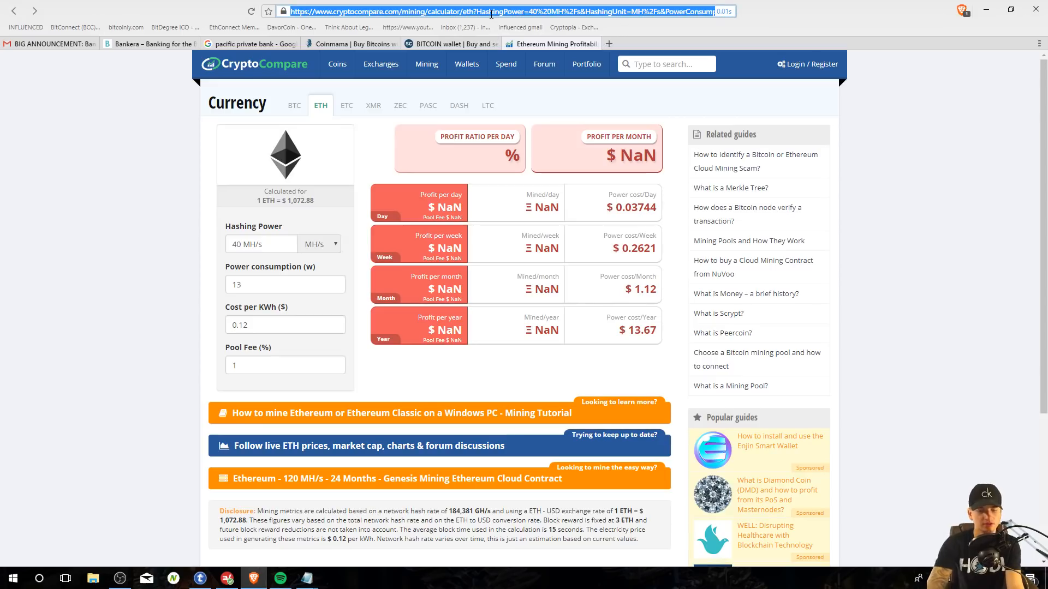
Step: Go to Google, type 'genesis min' and pick a Genesis Mining search suggestion
text(google.cdf)
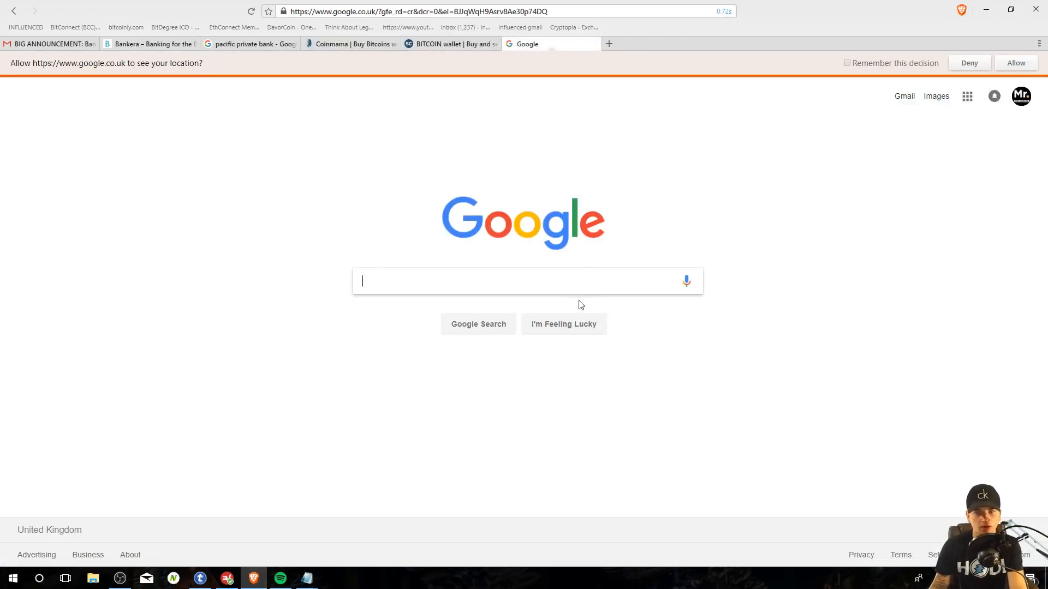
text(geneis)
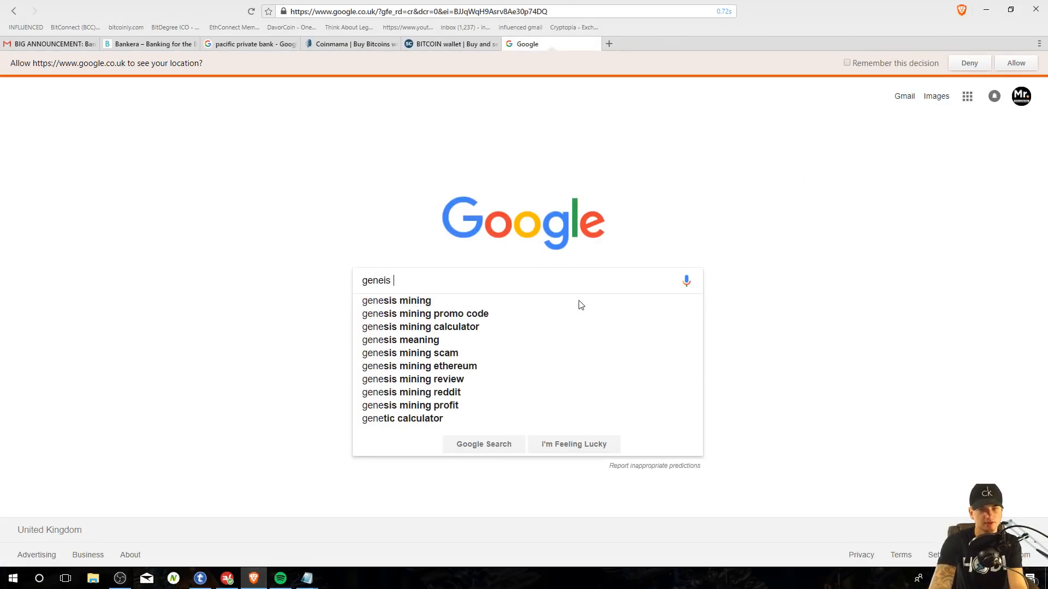
text(min)
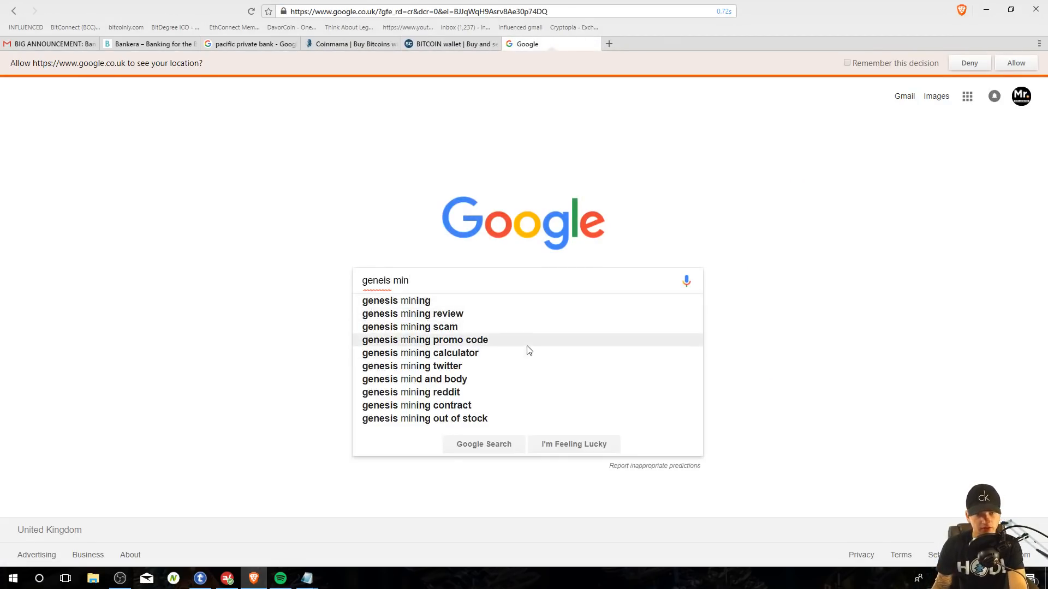
click(420, 353)
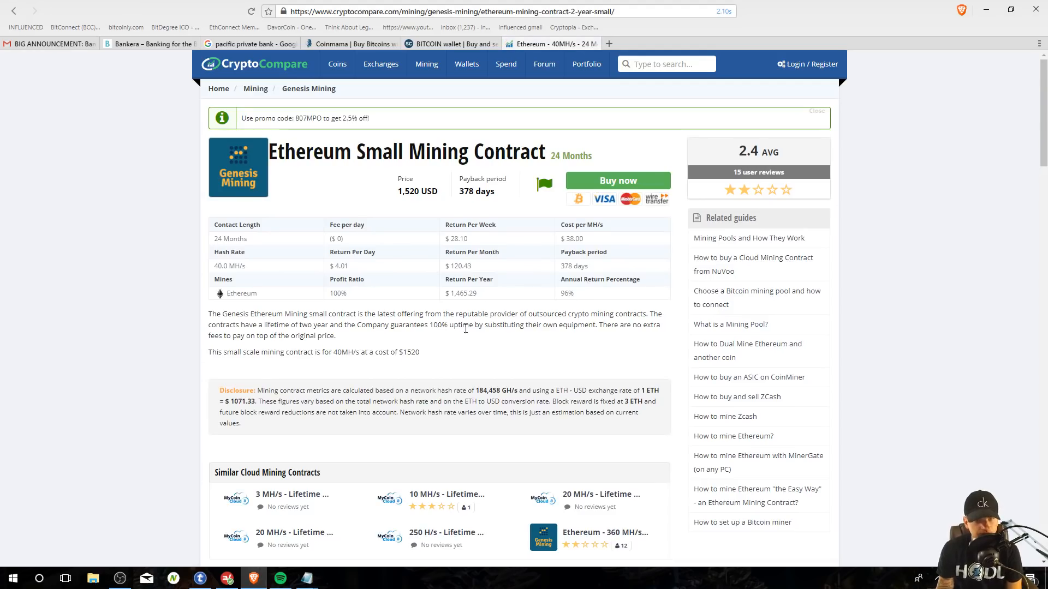
mouse_move(329, 325)
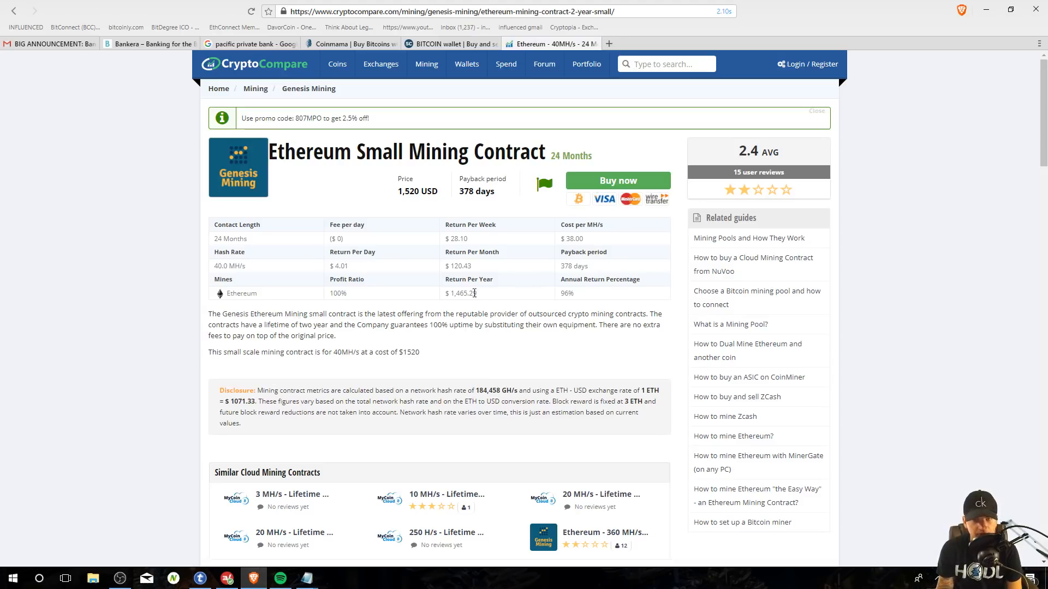
mouse_move(486, 305)
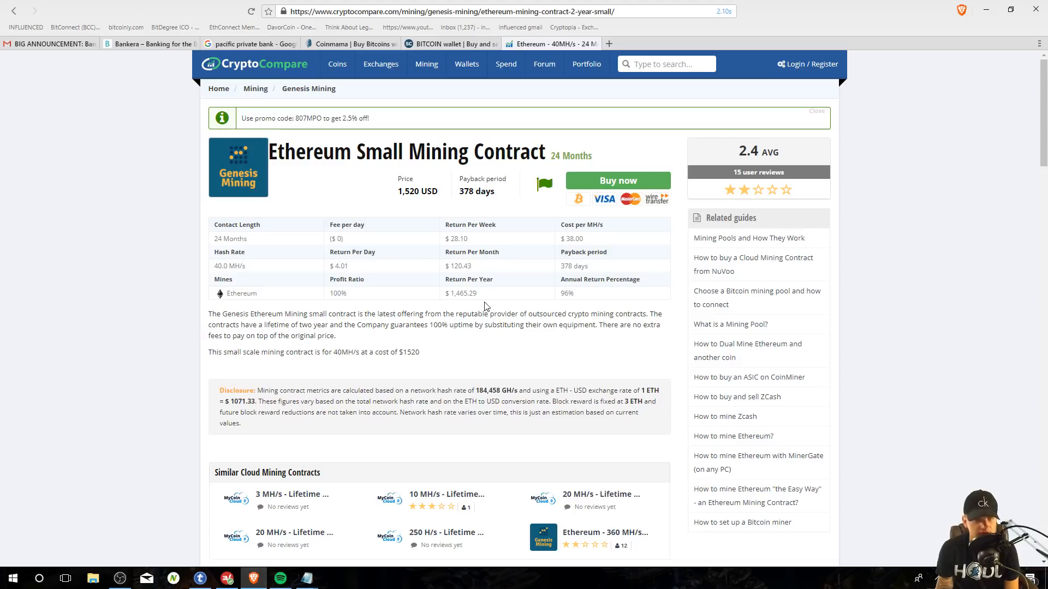
mouse_move(597, 277)
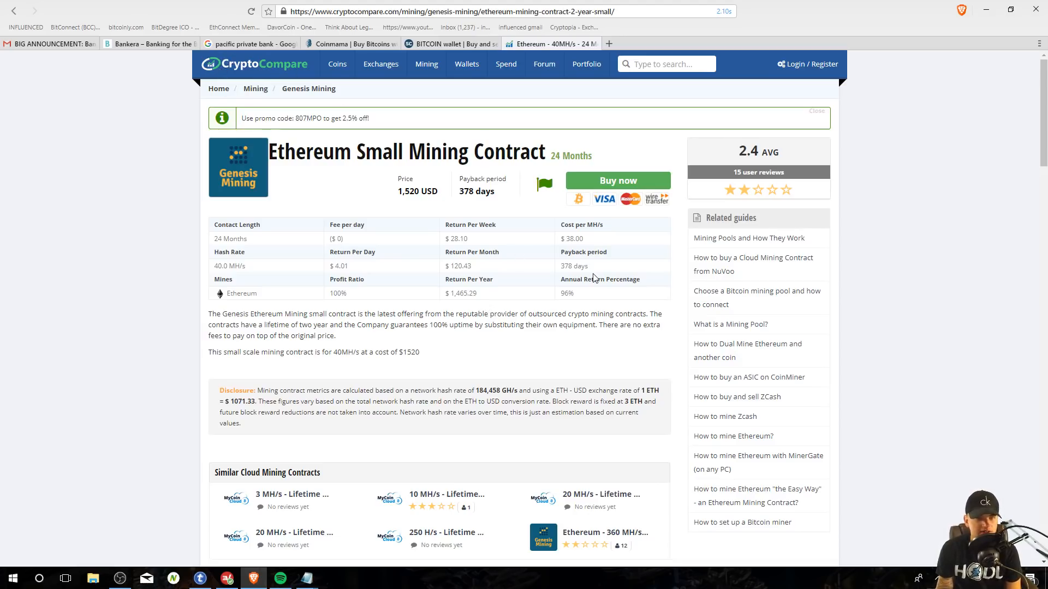
Step: Review the Ethereum Small Mining Contract's $4.01 daily return, 378-day payback and 2.4 rating
scroll(down, 3)
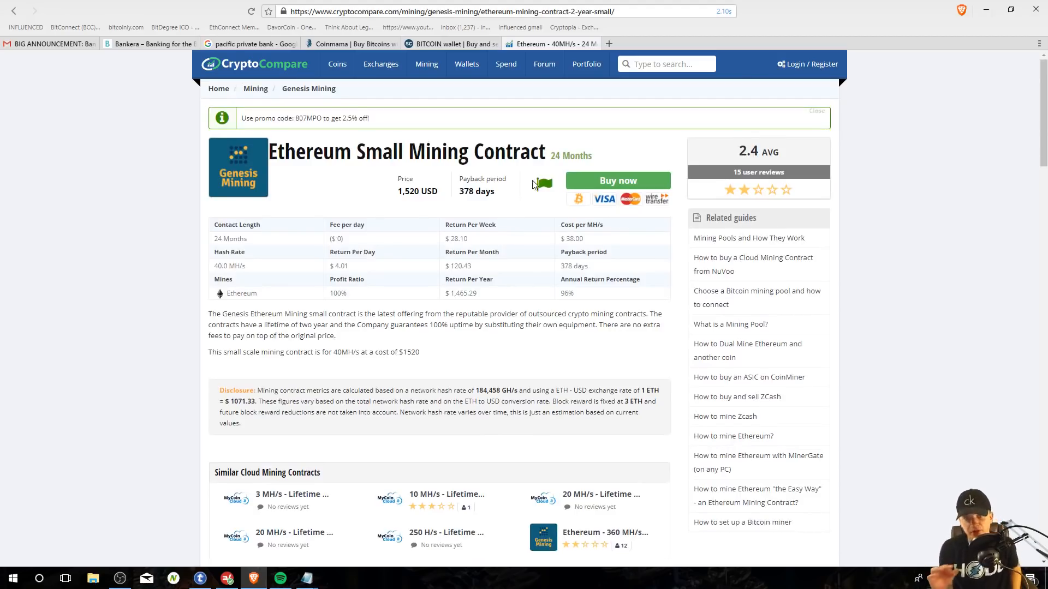
mouse_move(416, 97)
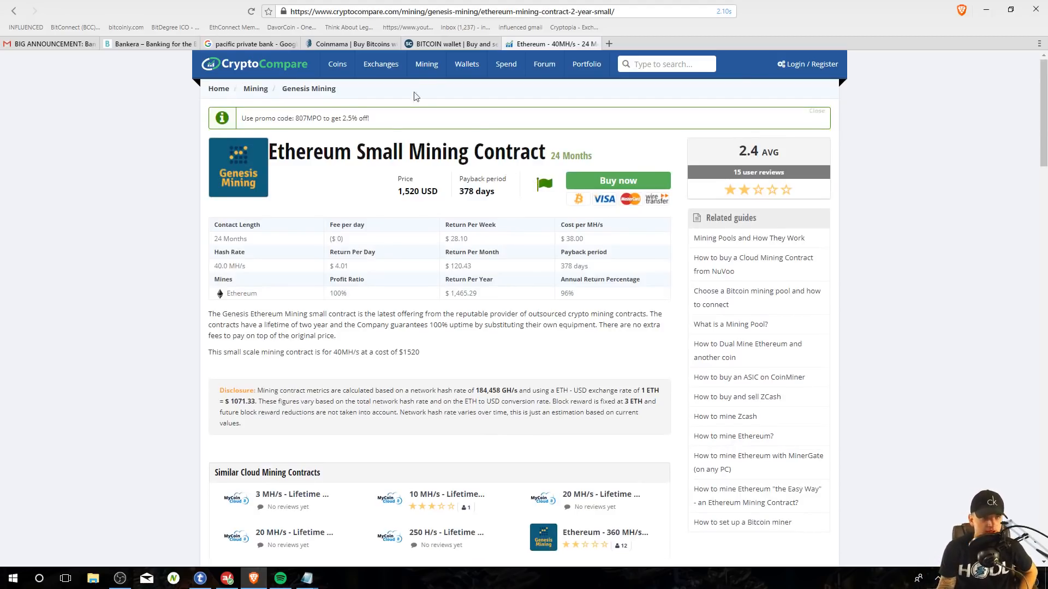
mouse_move(212, 143)
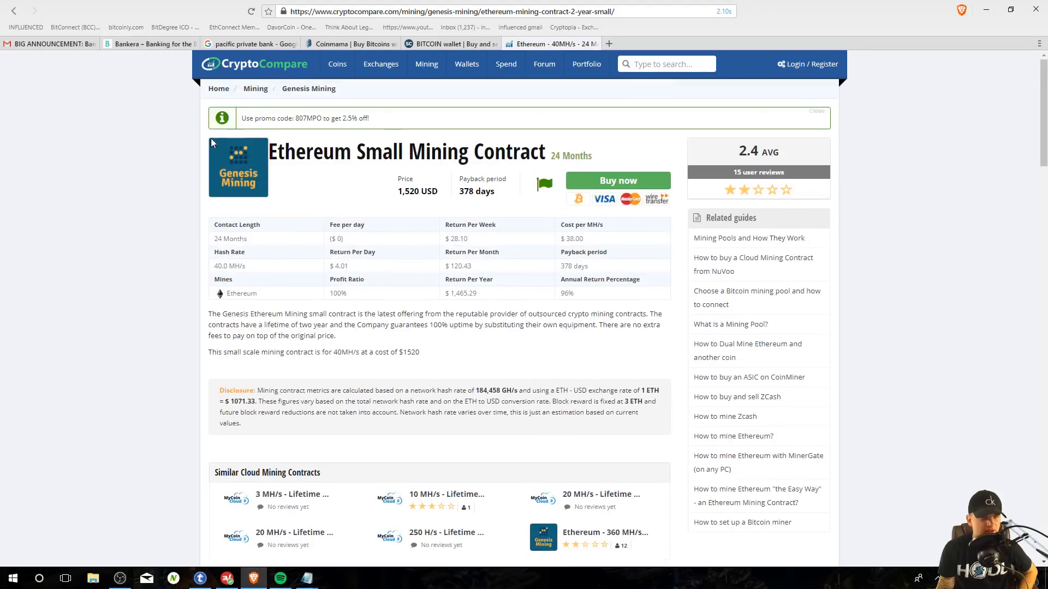
mouse_move(444, 305)
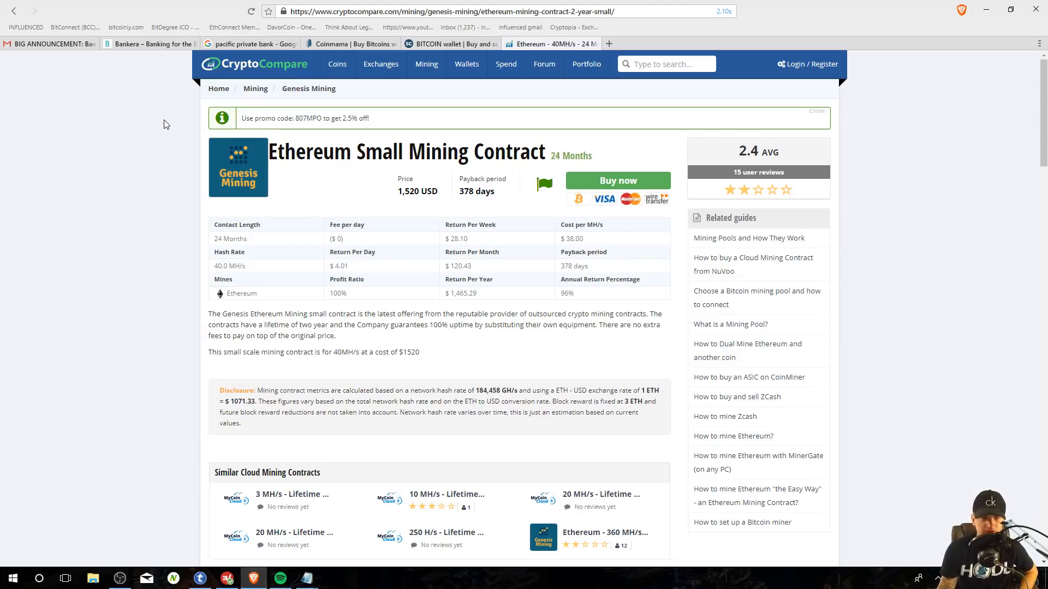
mouse_move(344, 176)
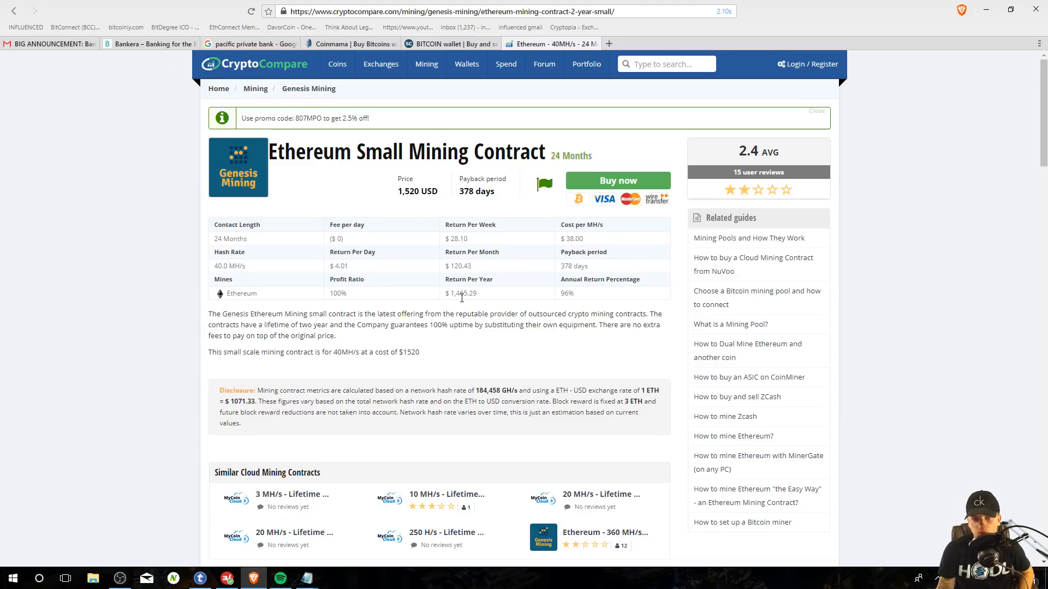
mouse_move(500, 158)
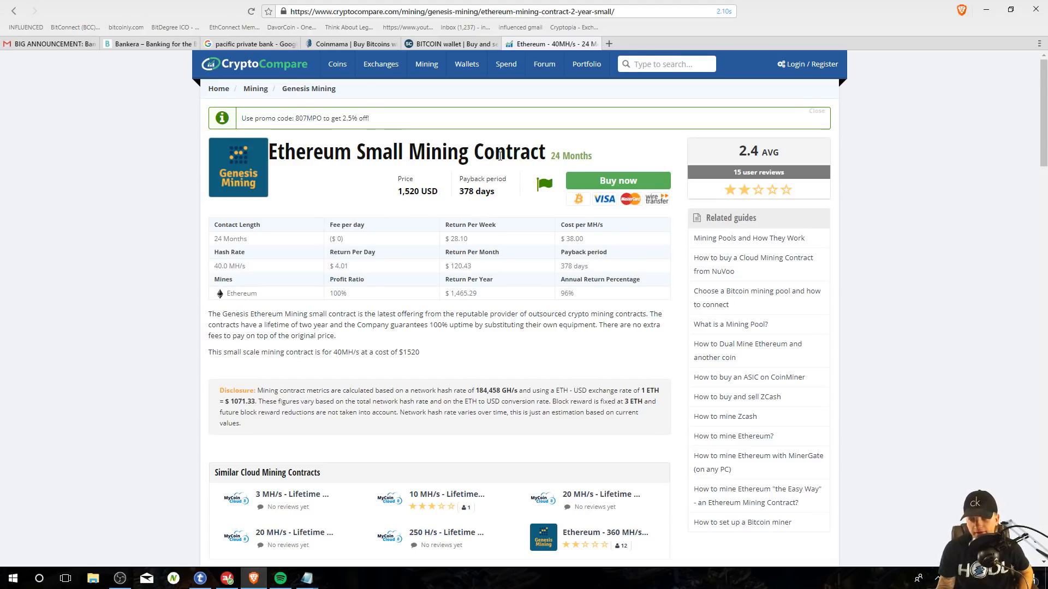
mouse_move(936, 282)
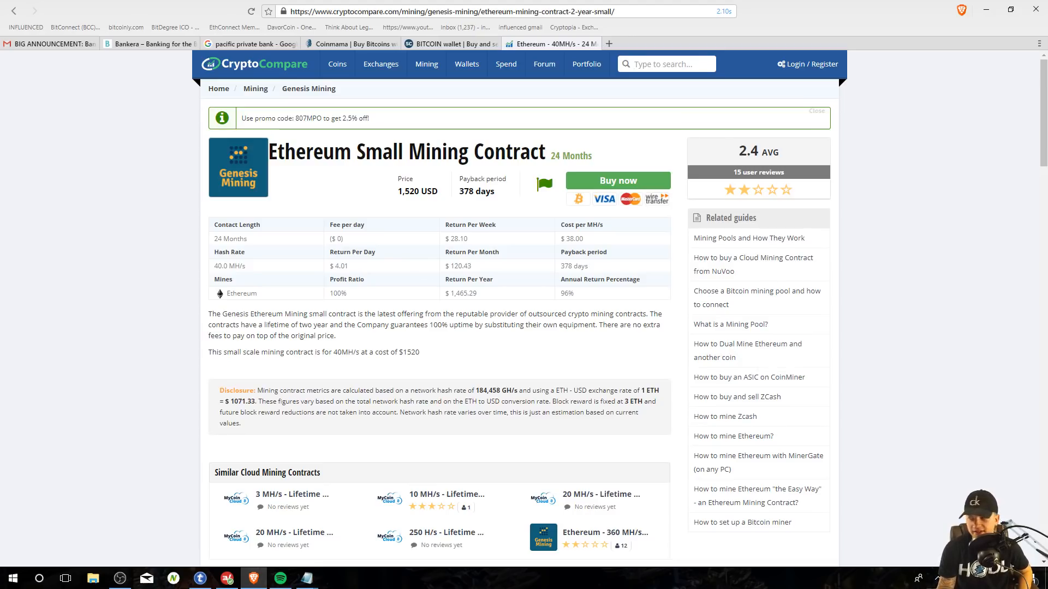
mouse_move(547, 286)
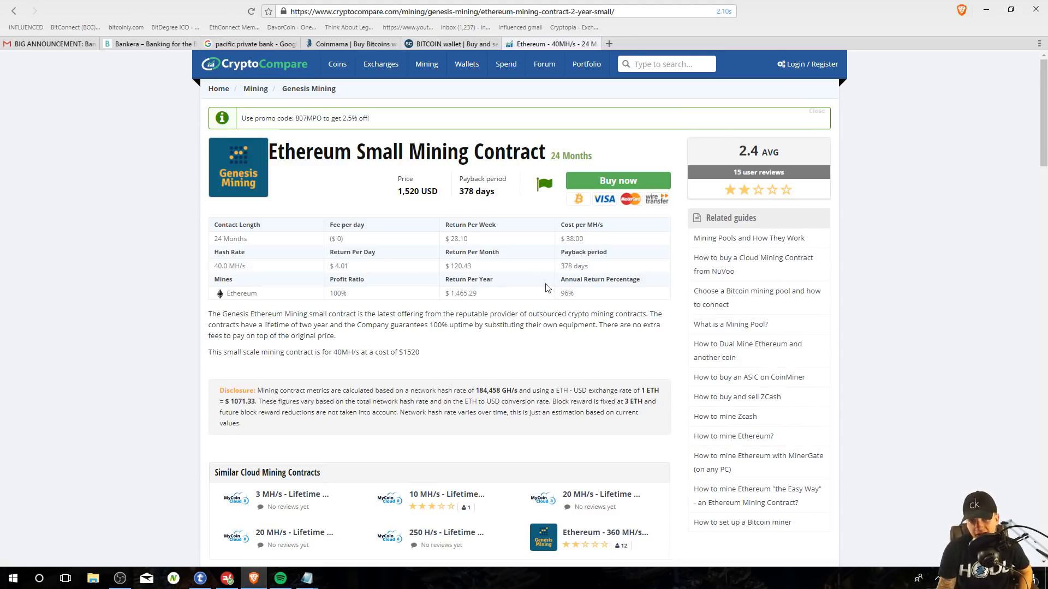
mouse_move(465, 309)
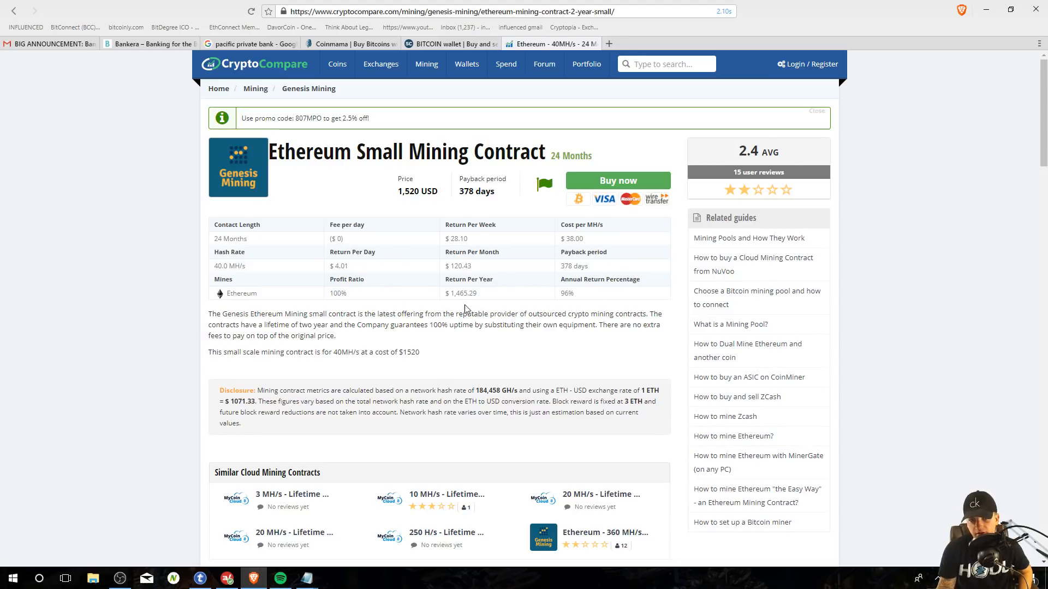
mouse_move(377, 291)
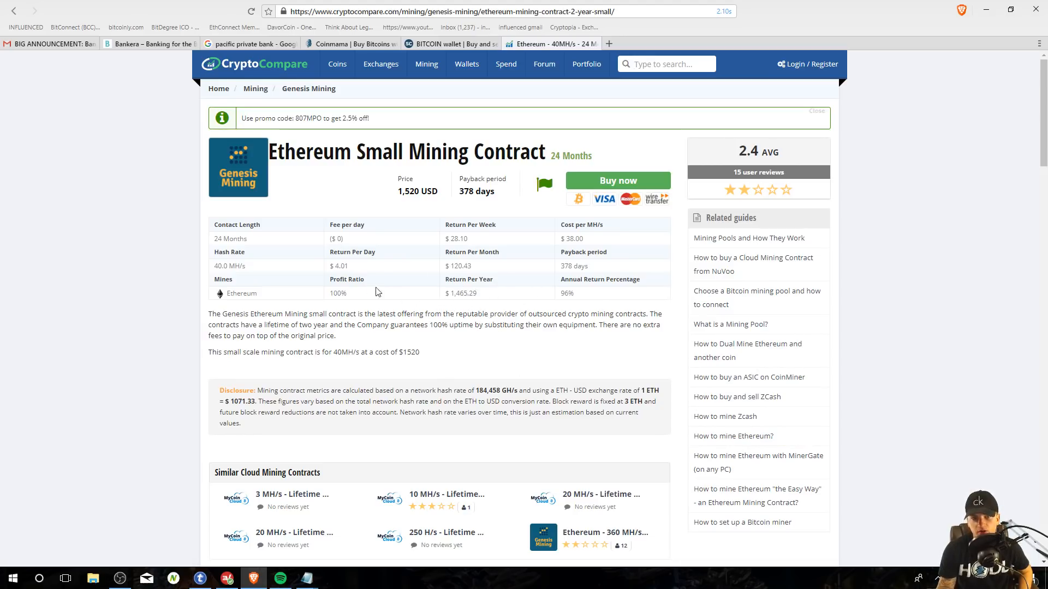
mouse_move(832, 211)
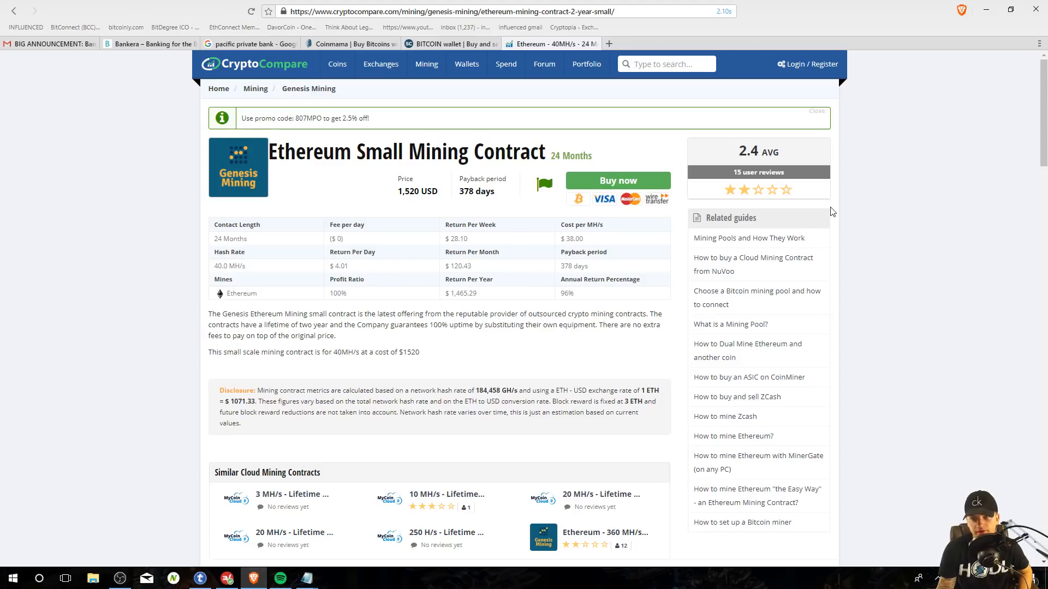
mouse_move(935, 271)
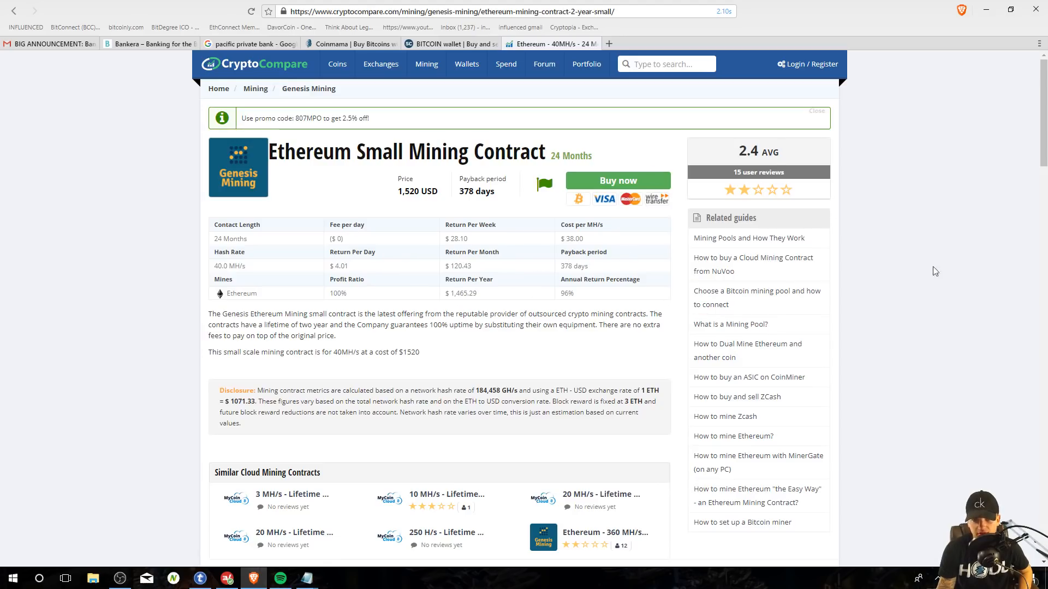
mouse_move(860, 319)
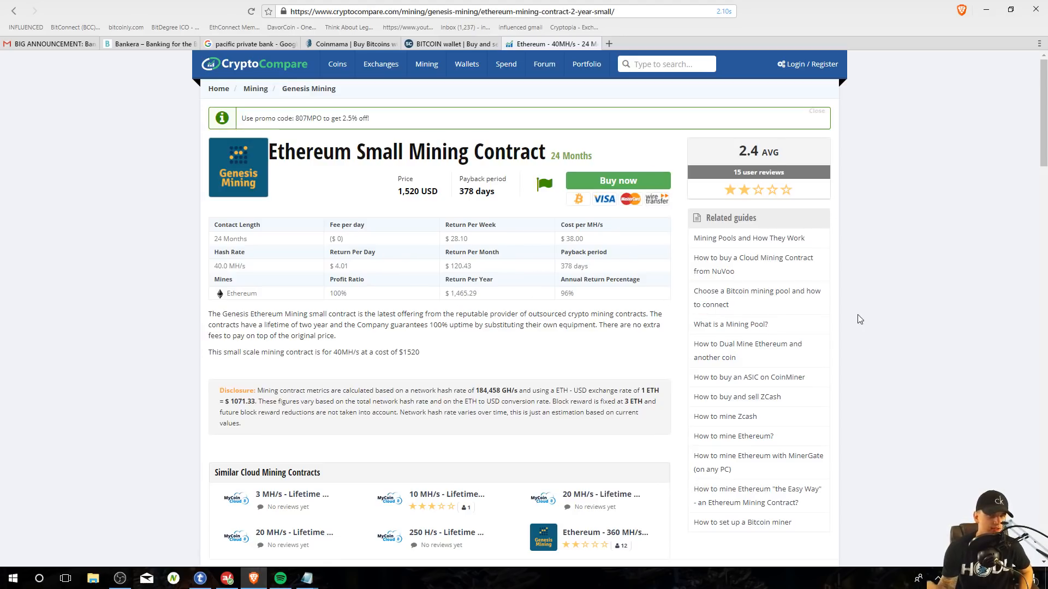
mouse_move(397, 312)
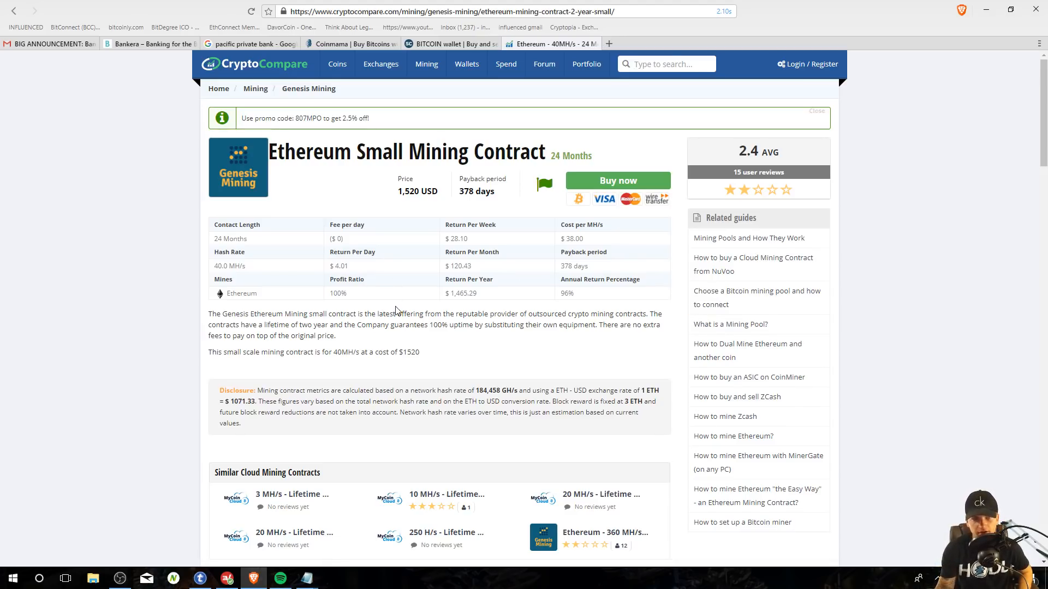
mouse_move(553, 173)
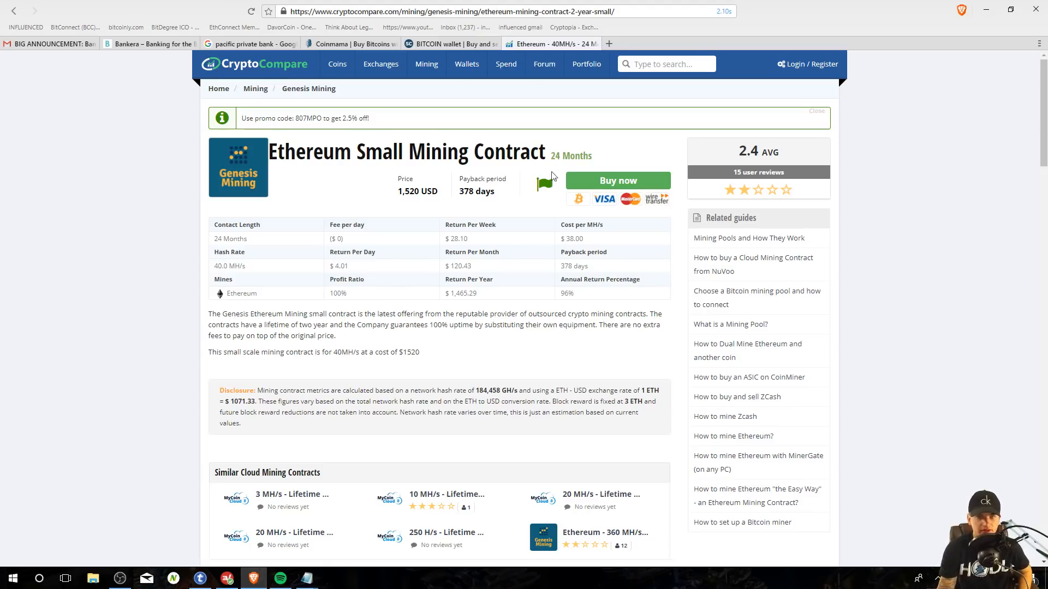
click(544, 63)
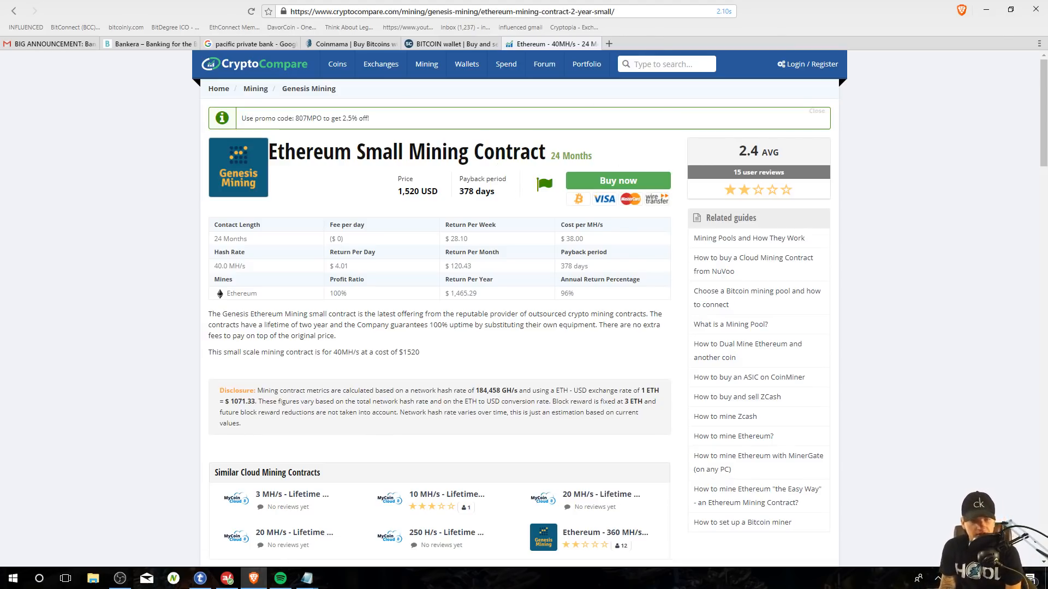
mouse_move(789, 480)
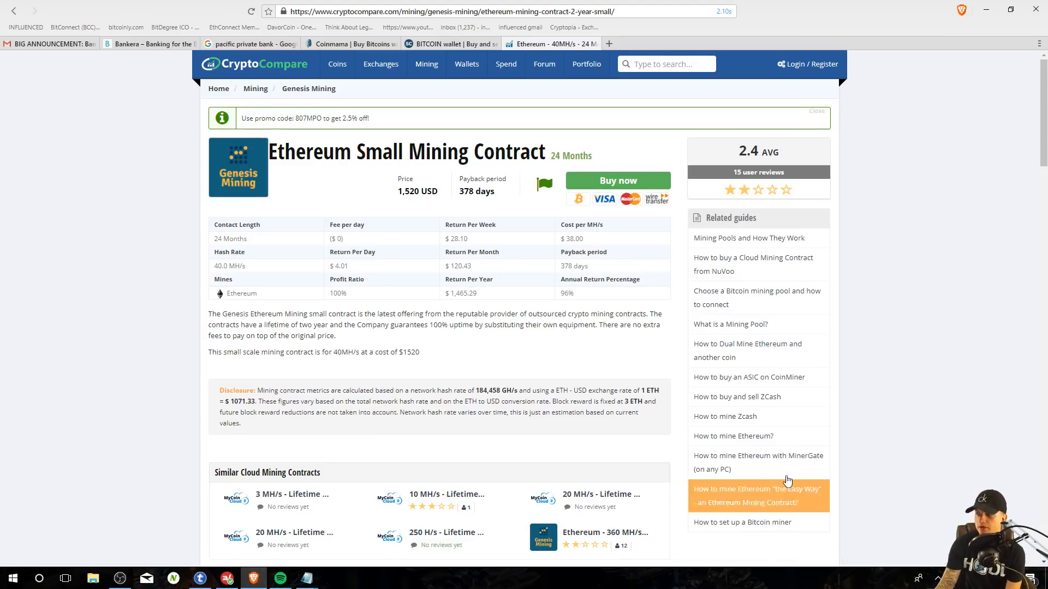